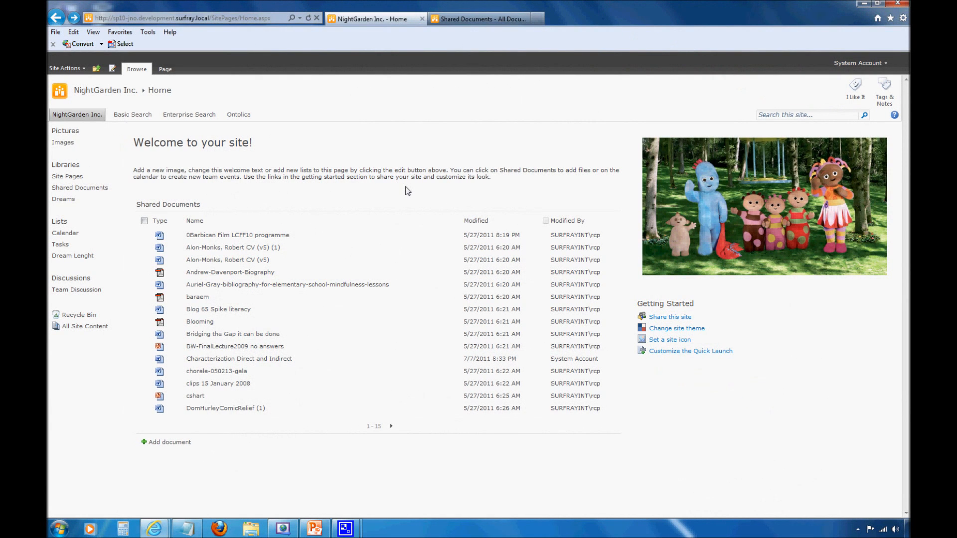
{"action": "mouse_move", "coordinate": [206, 114]}
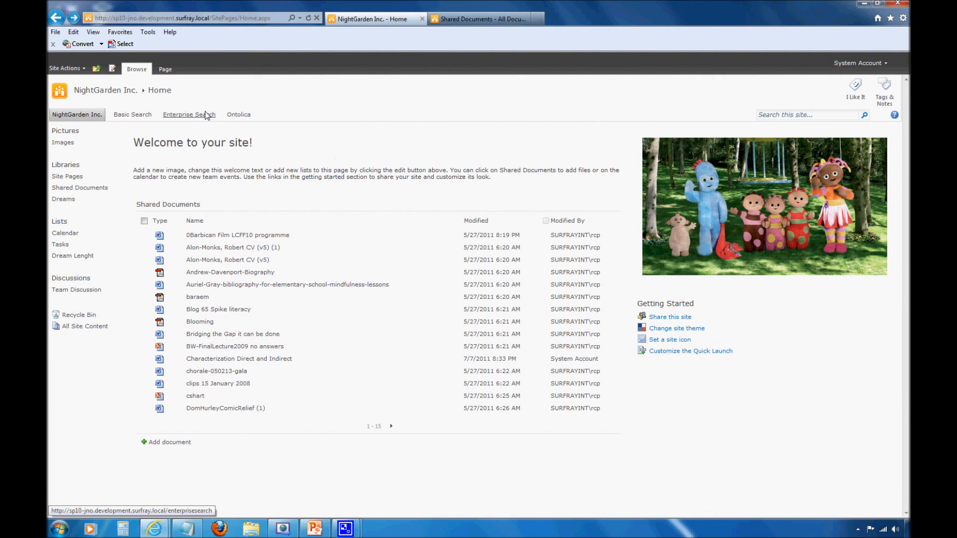
Step: Go to the Enterprise Search site from the NightGarden top navigation
{"action": "left_click", "coordinate": [189, 115]}
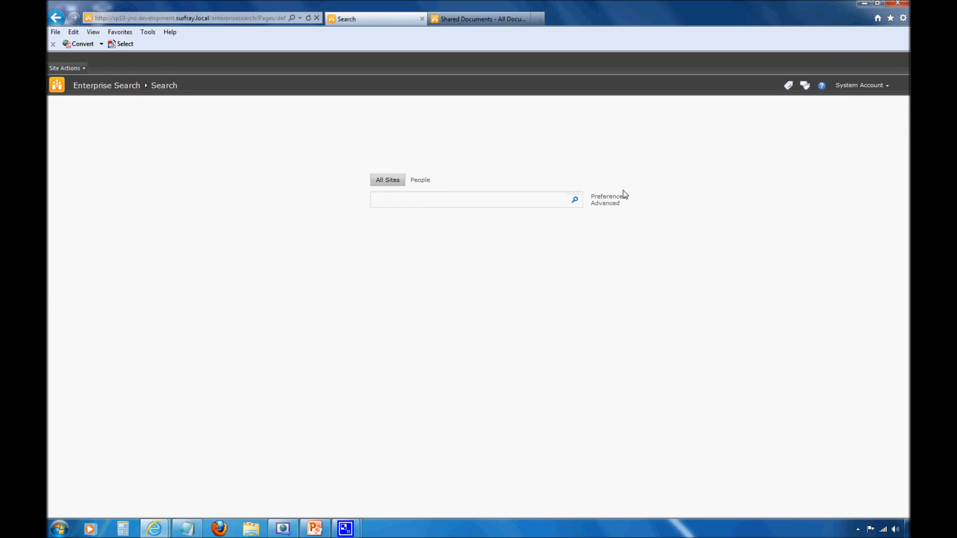
{"action": "mouse_move", "coordinate": [605, 203]}
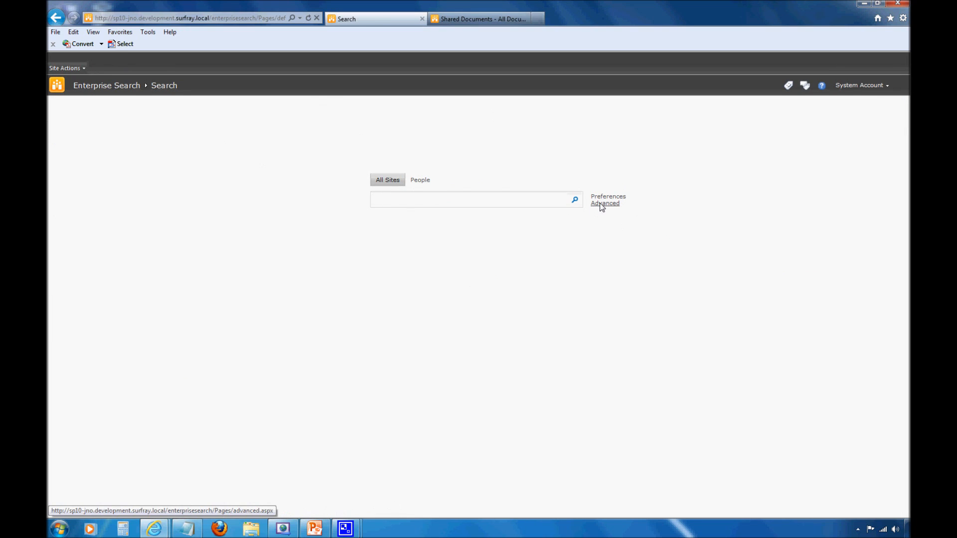
Step: Go to Advanced Search and focus the All of these words field
{"action": "left_click", "coordinate": [604, 204]}
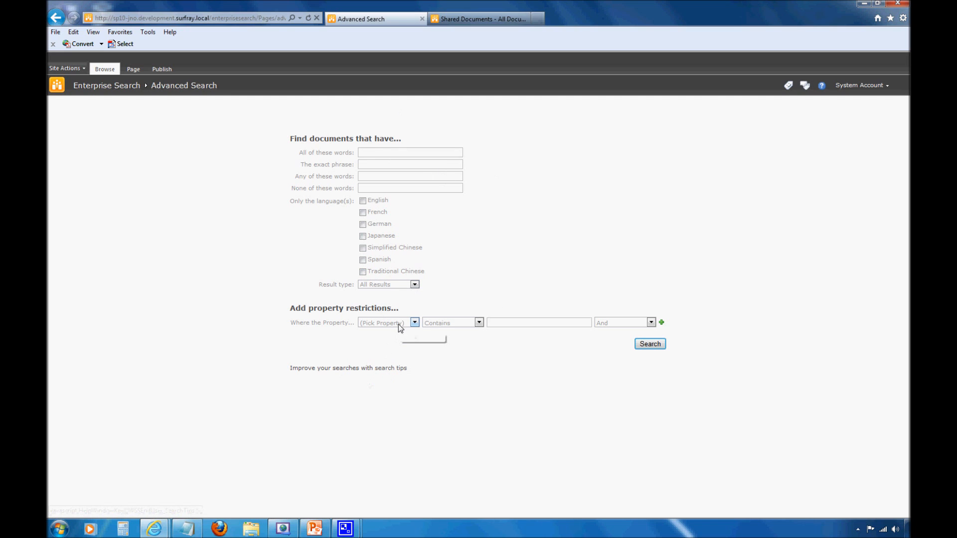
{"action": "mouse_move", "coordinate": [442, 210]}
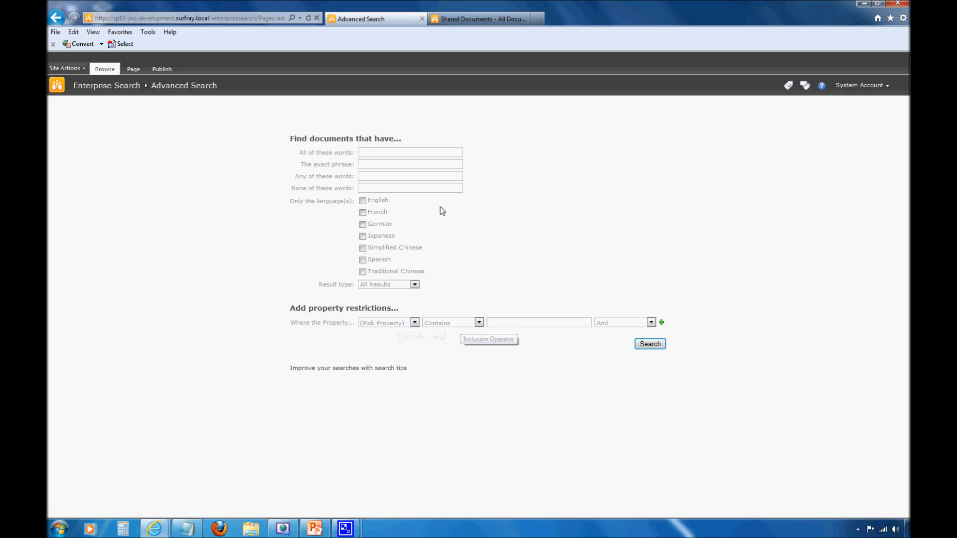
{"action": "mouse_move", "coordinate": [379, 136]}
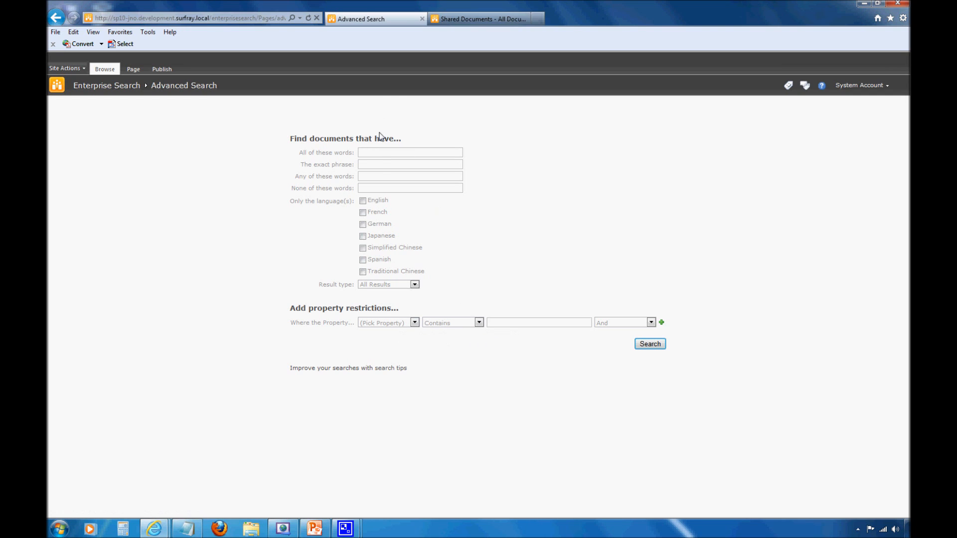
{"action": "left_click", "coordinate": [409, 151]}
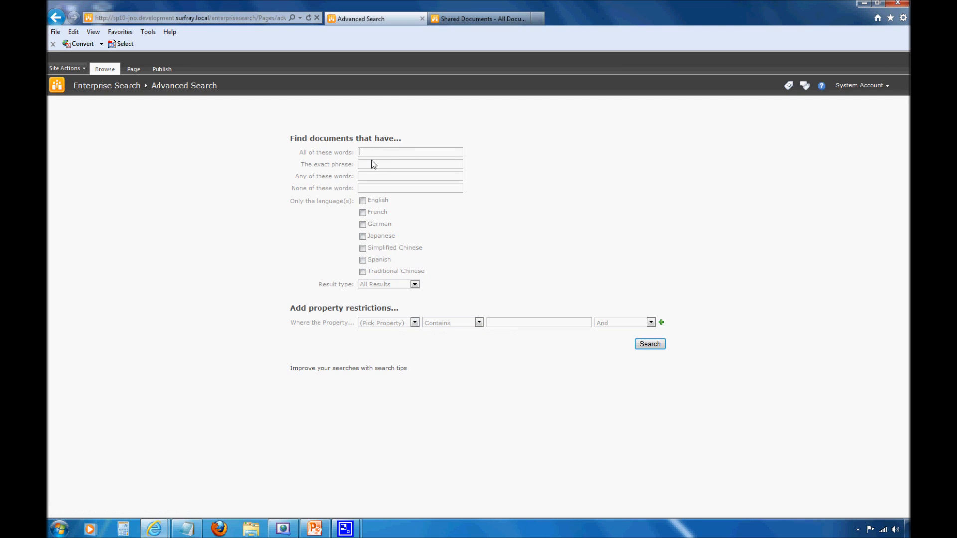
{"action": "mouse_move", "coordinate": [375, 162]}
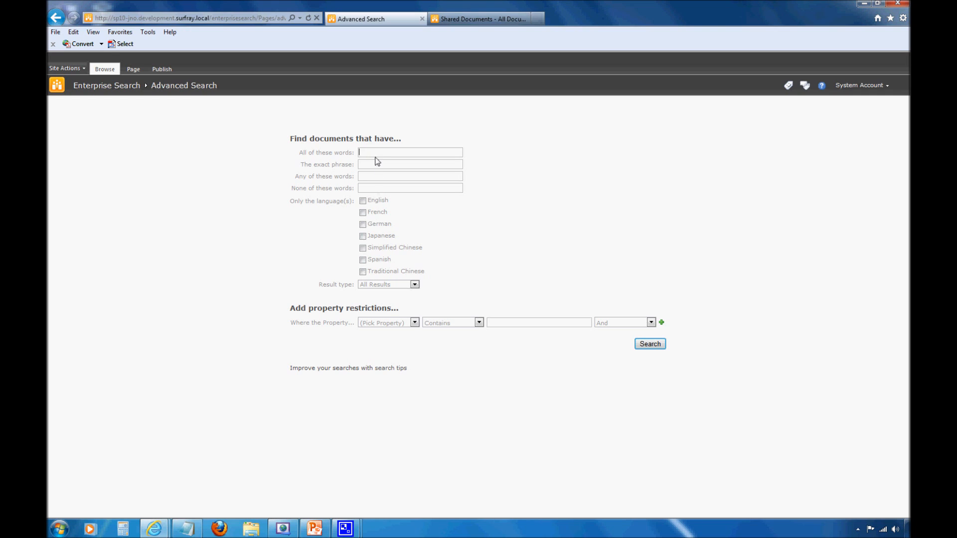
{"action": "mouse_move", "coordinate": [376, 161]}
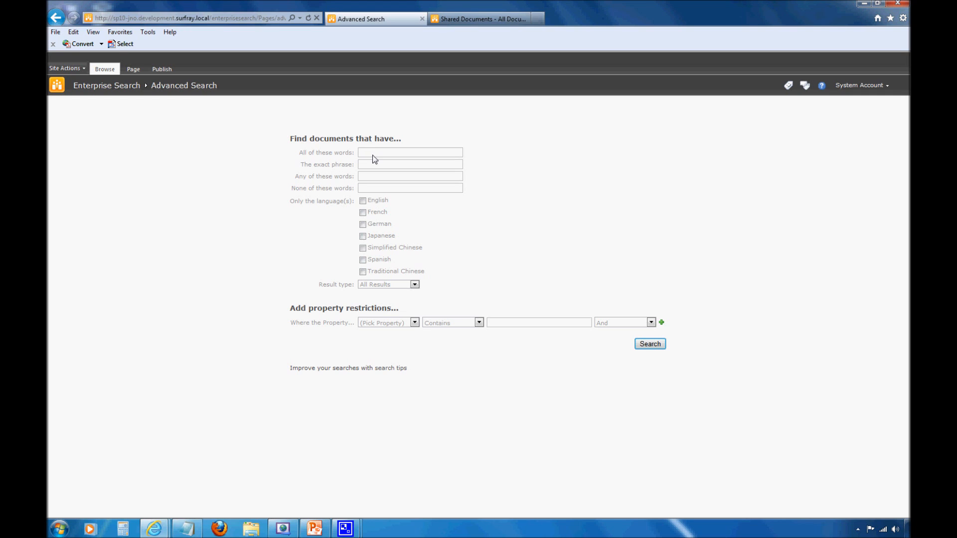
{"action": "left_click", "coordinate": [410, 152]}
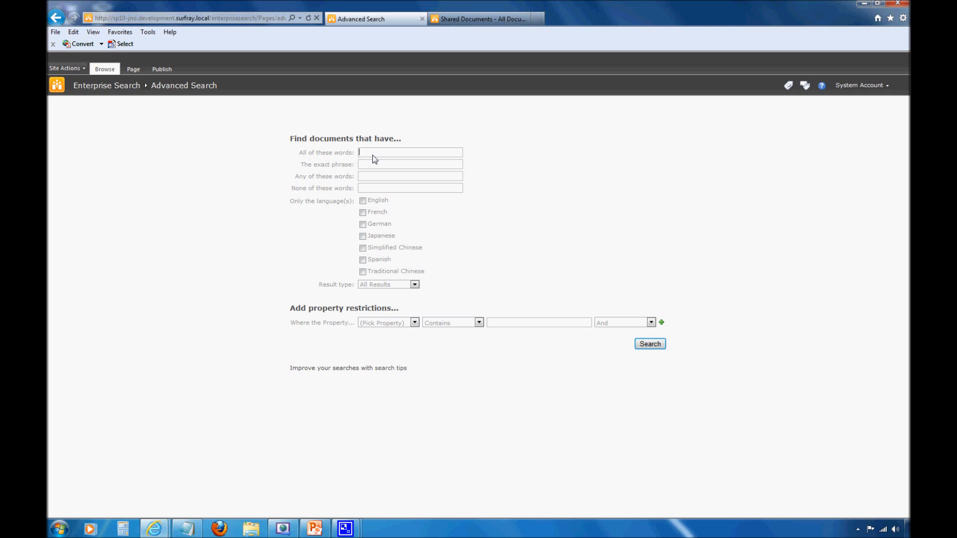
{"action": "mouse_move", "coordinate": [374, 153]}
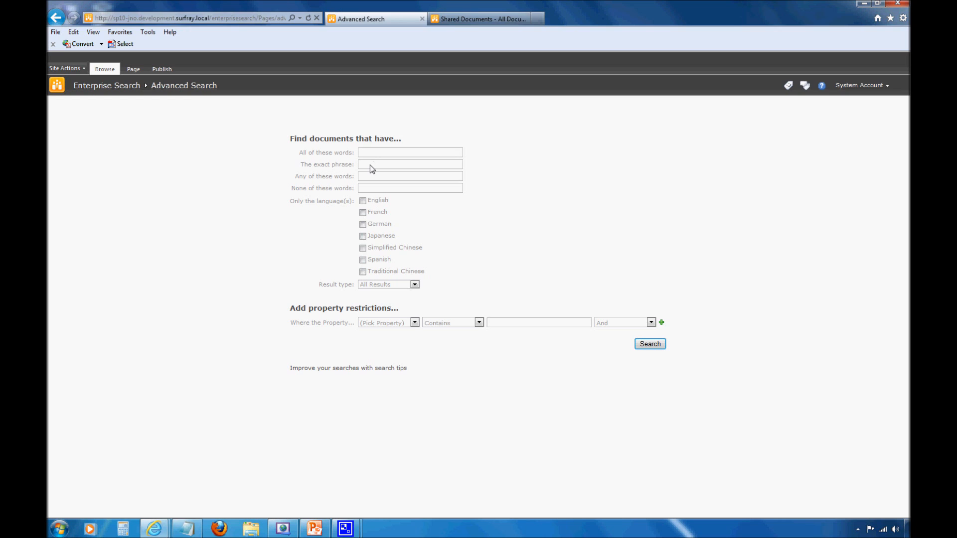
{"action": "mouse_move", "coordinate": [371, 166]}
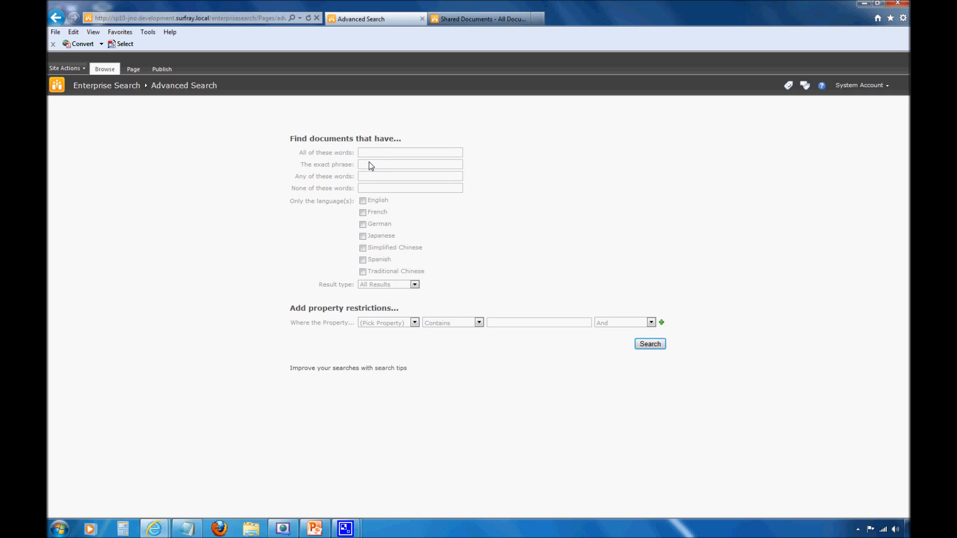
{"action": "mouse_move", "coordinate": [301, 157]}
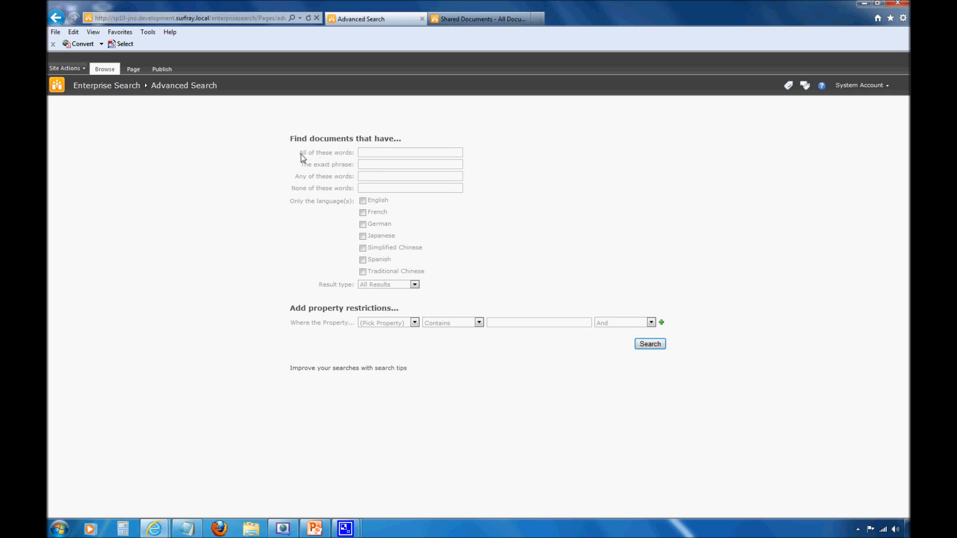
{"action": "mouse_move", "coordinate": [352, 158]}
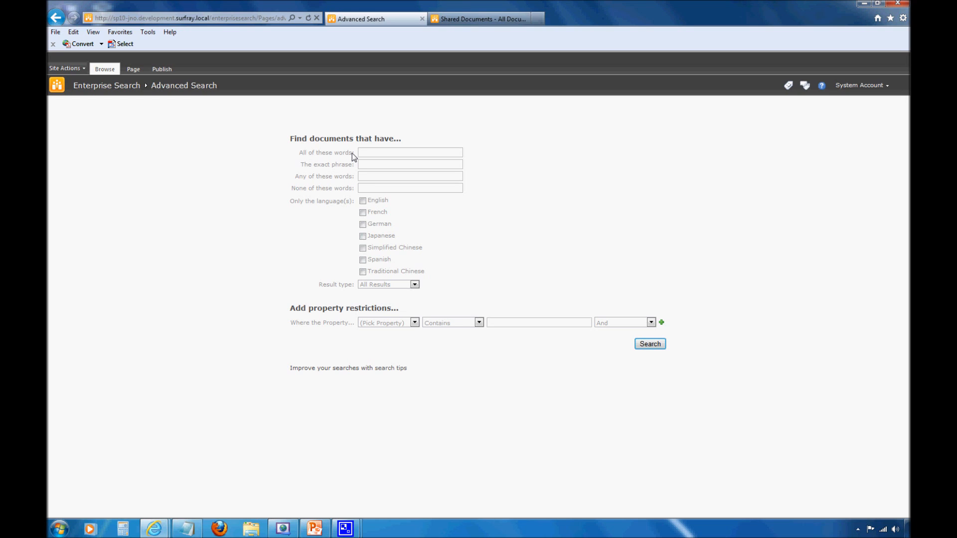
{"action": "left_click", "coordinate": [408, 151]}
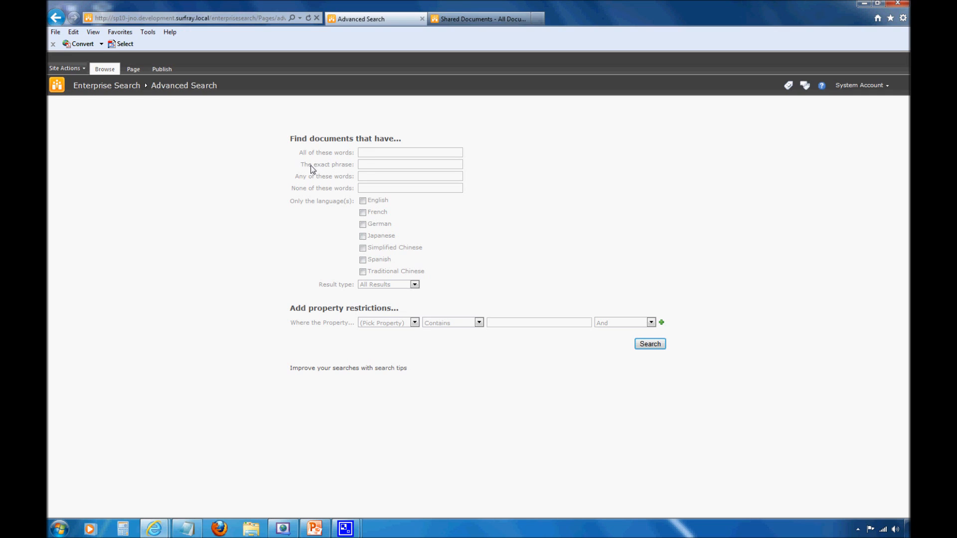
Step: Clear The exact phrase and leave 'dream night' in Any of these words, removing OR
{"action": "left_click", "coordinate": [409, 165]}
{"action": "type", "text": "\"dream\""}
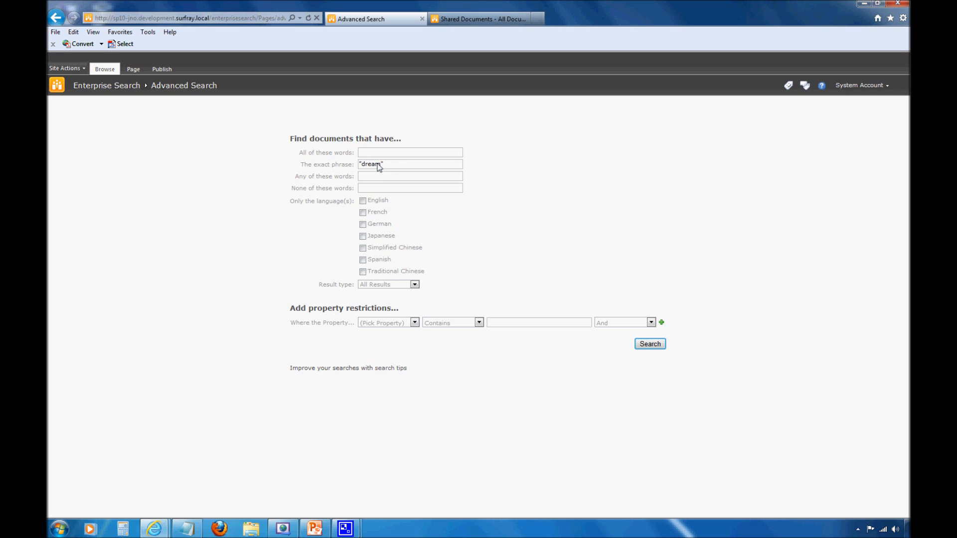
{"action": "double_click", "coordinate": [371, 164]}
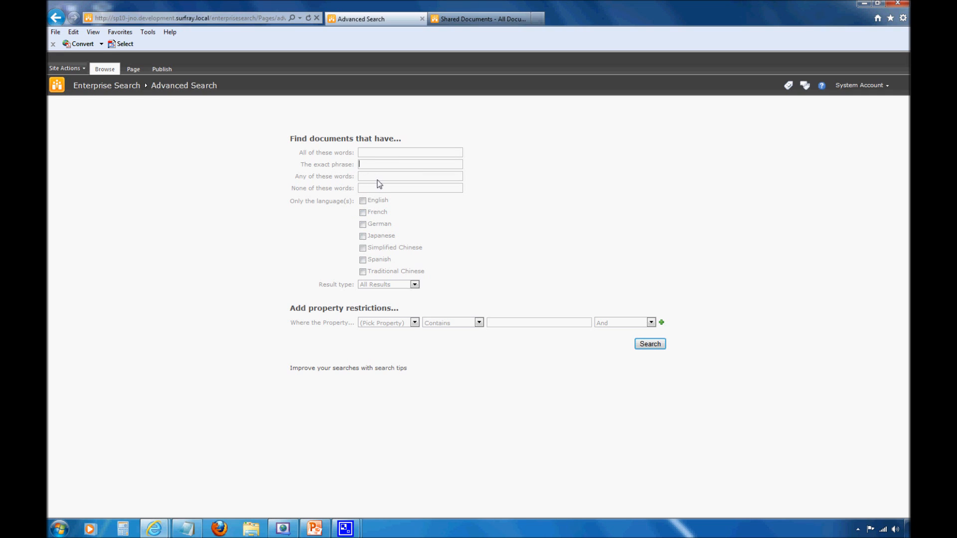
{"action": "type", "text": "dream OR"}
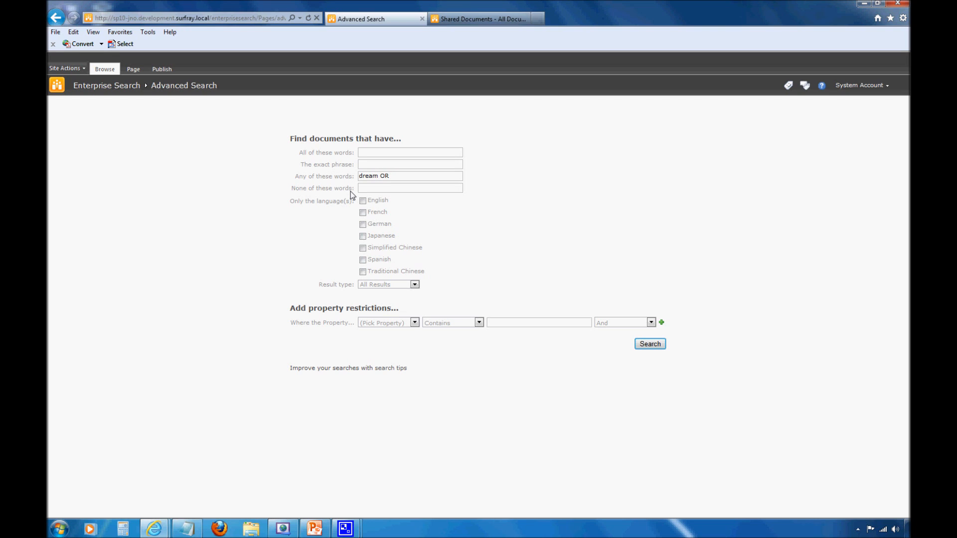
{"action": "type", "text": "night"}
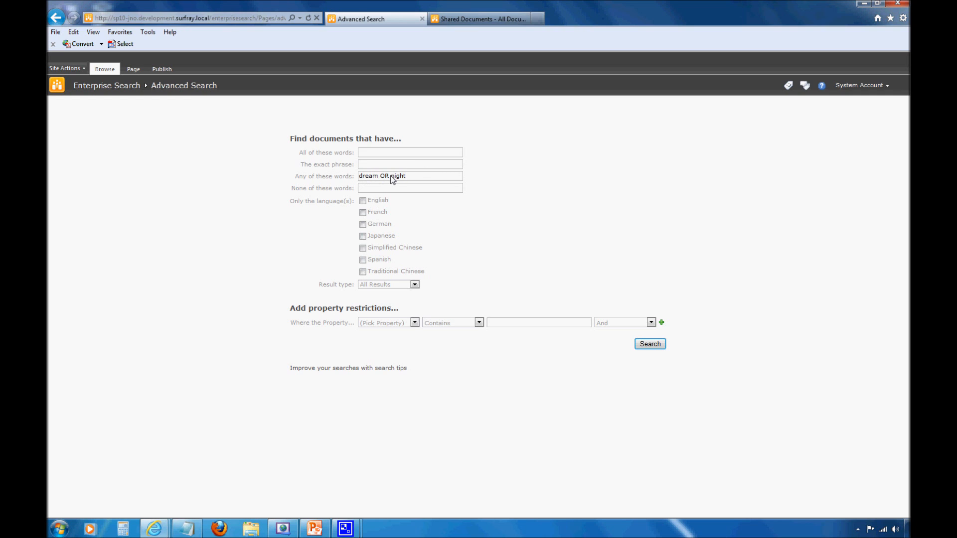
{"action": "double_click", "coordinate": [385, 176]}
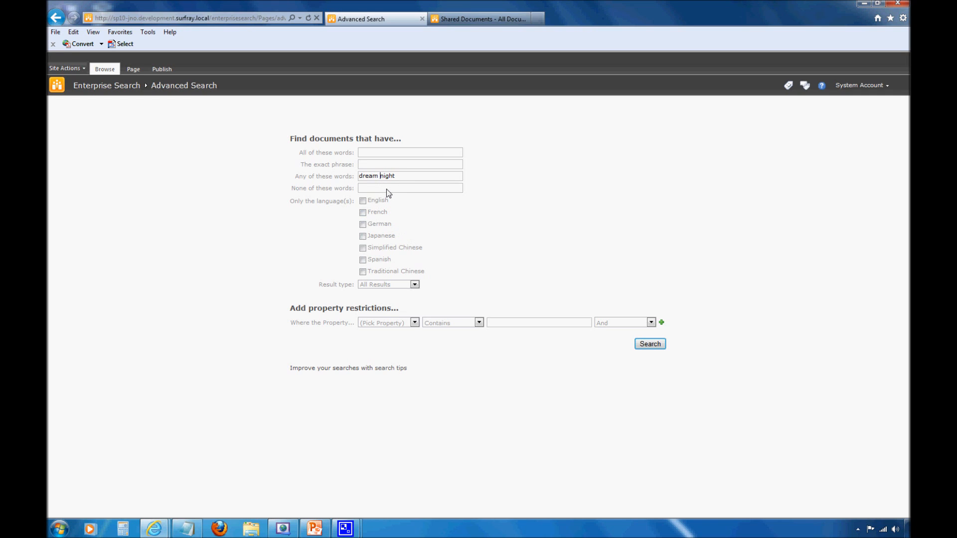
{"action": "mouse_move", "coordinate": [385, 186]}
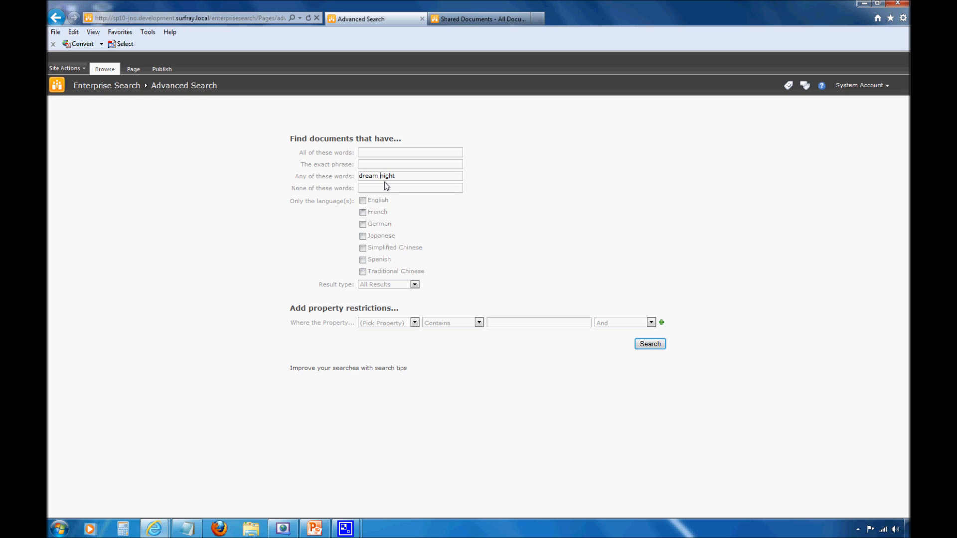
{"action": "mouse_move", "coordinate": [389, 177]}
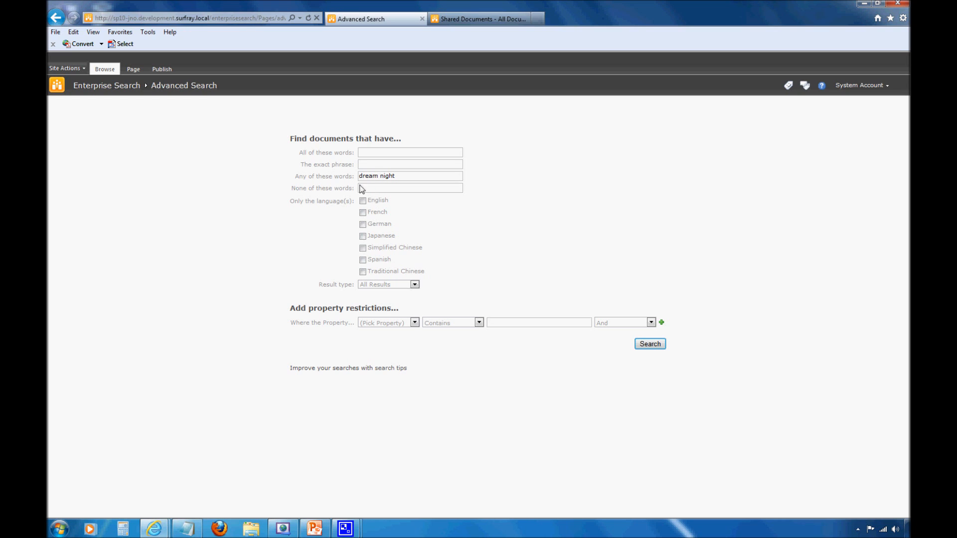
Step: Select 'dream night' in Any of these words to clear it
{"action": "double_click", "coordinate": [377, 175]}
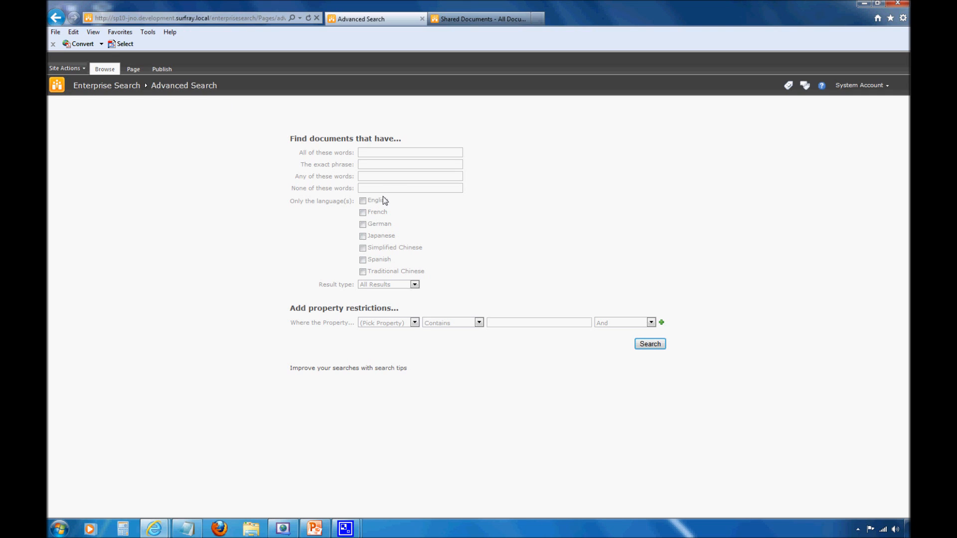
{"action": "mouse_move", "coordinate": [402, 198]}
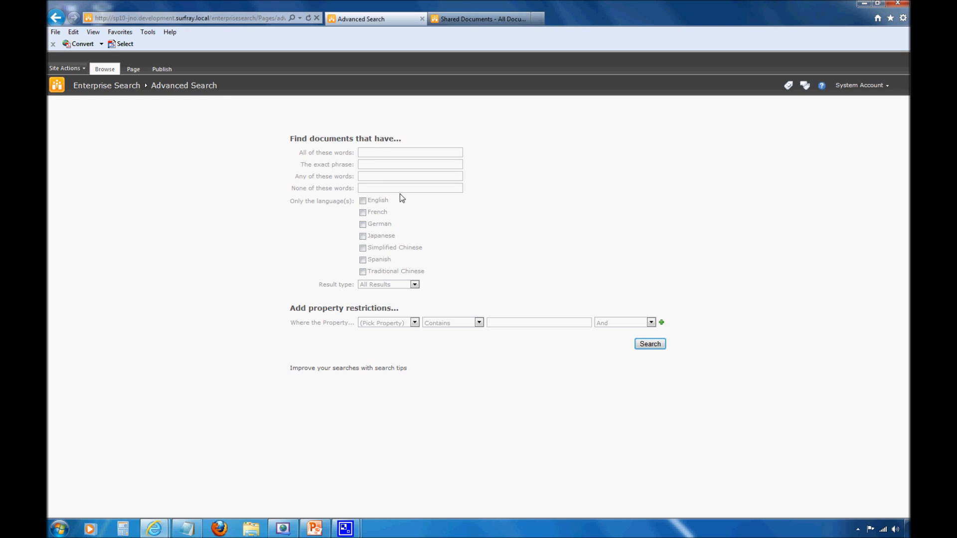
{"action": "mouse_move", "coordinate": [344, 202]}
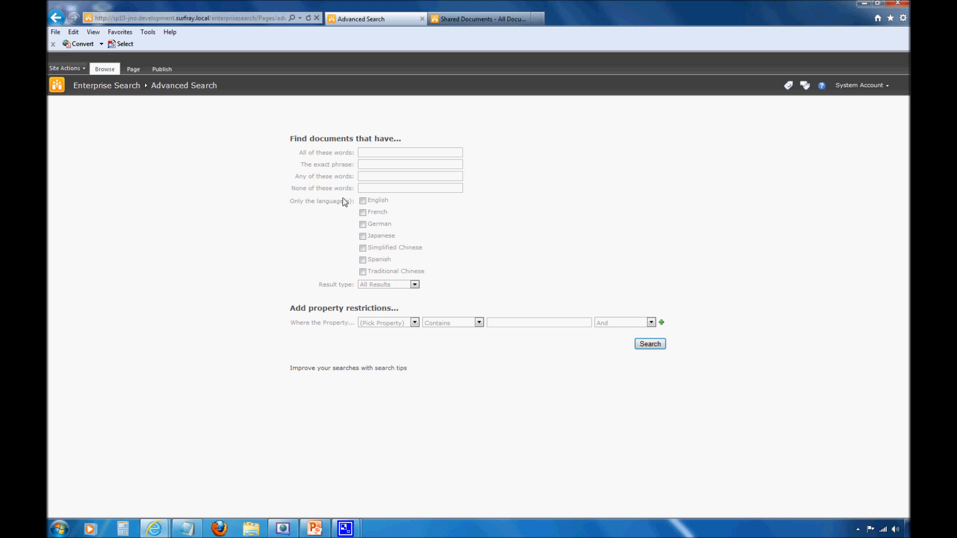
{"action": "mouse_move", "coordinate": [355, 273]}
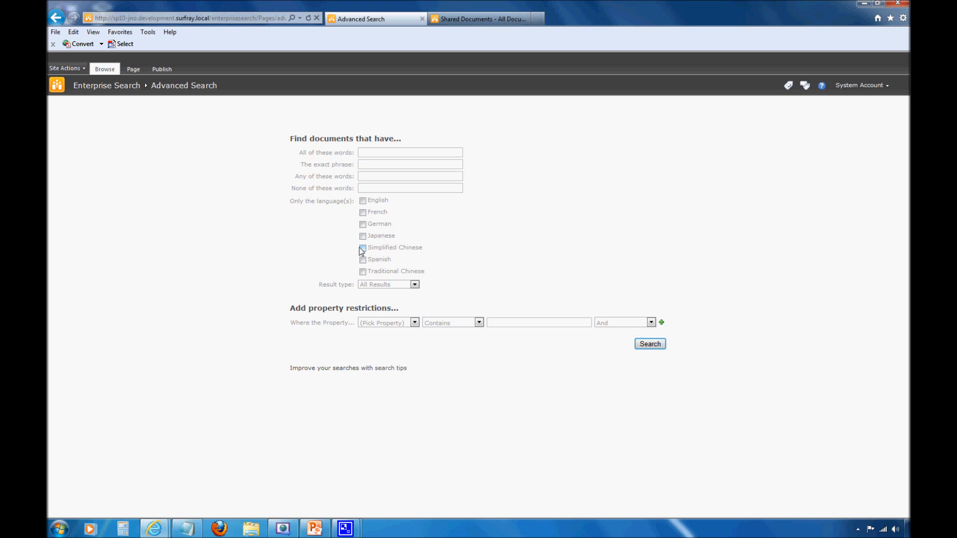
{"action": "mouse_move", "coordinate": [381, 287]}
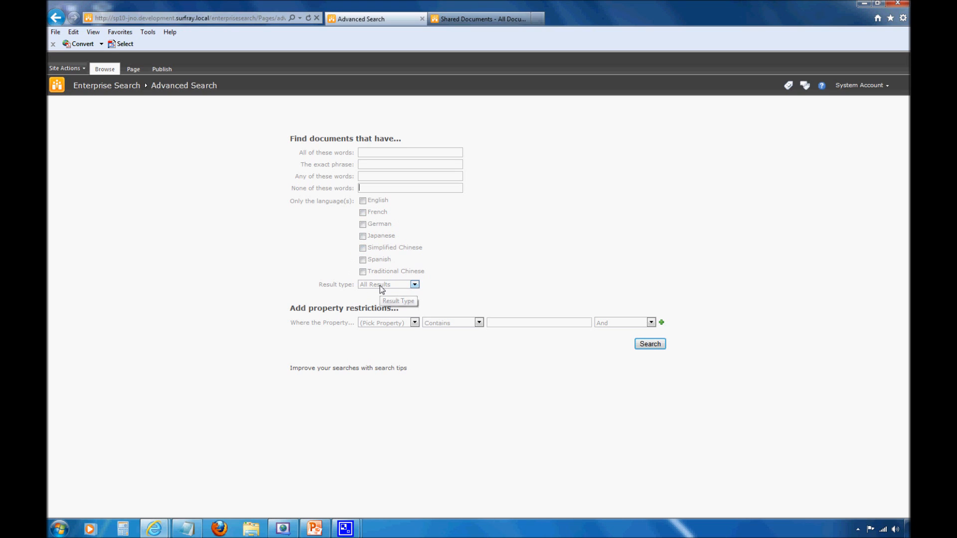
{"action": "mouse_move", "coordinate": [378, 288]}
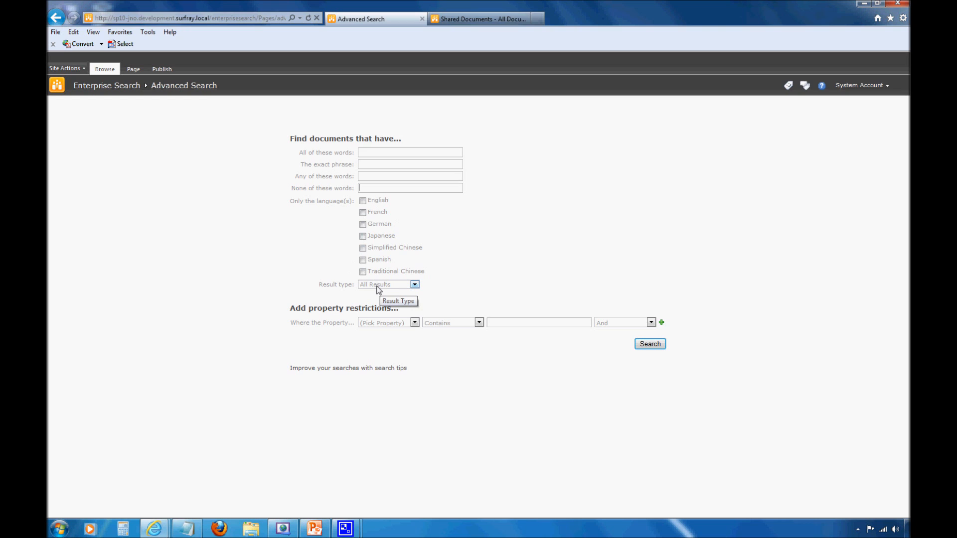
{"action": "left_click", "coordinate": [414, 284]}
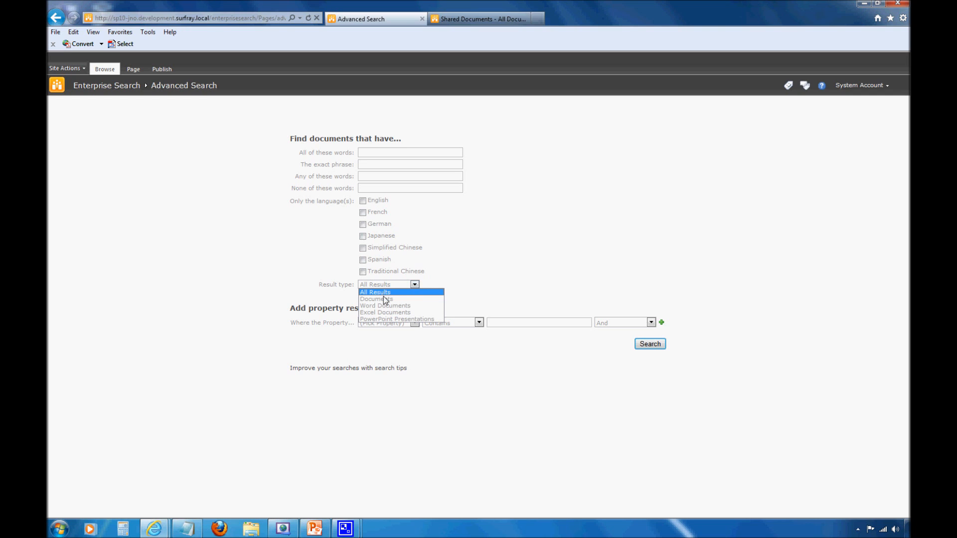
{"action": "mouse_move", "coordinate": [377, 299]}
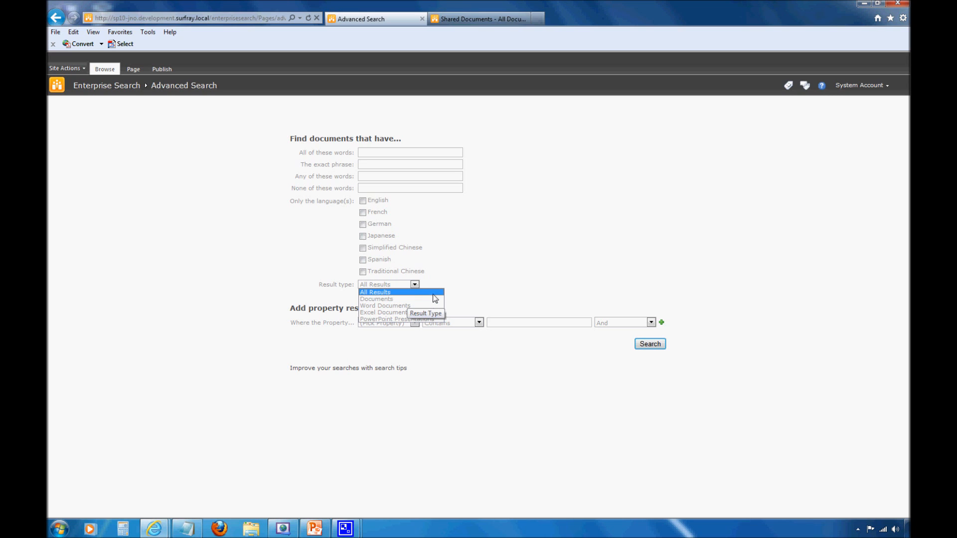
{"action": "mouse_move", "coordinate": [395, 299]}
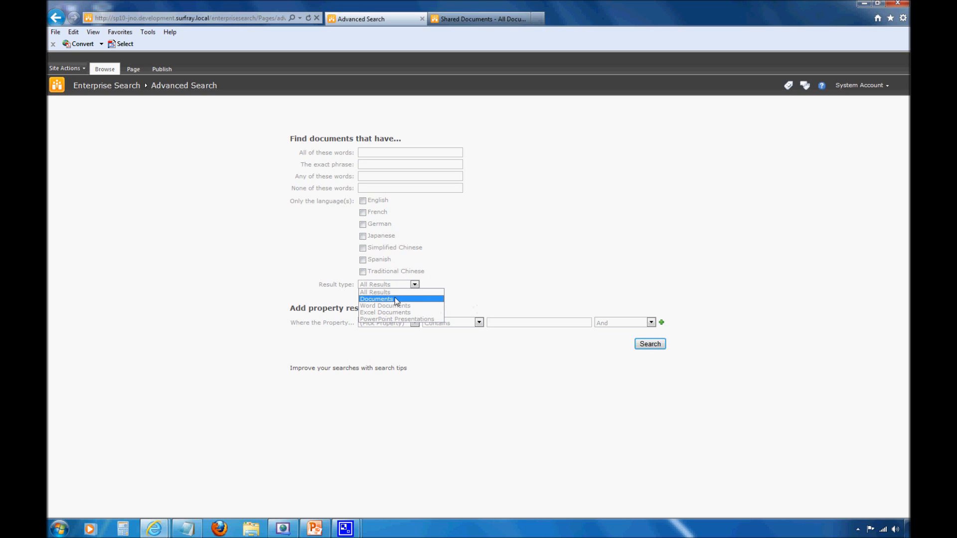
{"action": "mouse_move", "coordinate": [430, 305]}
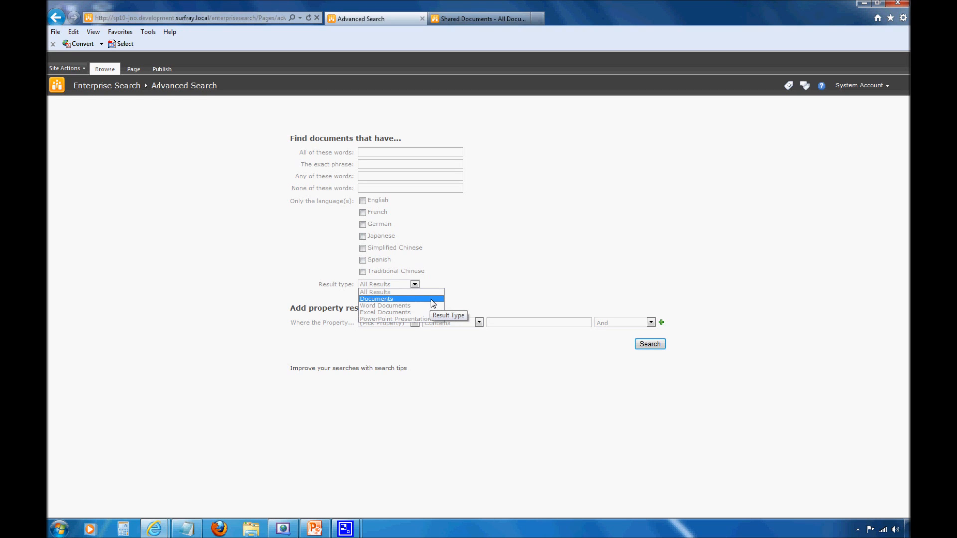
{"action": "mouse_move", "coordinate": [380, 305]}
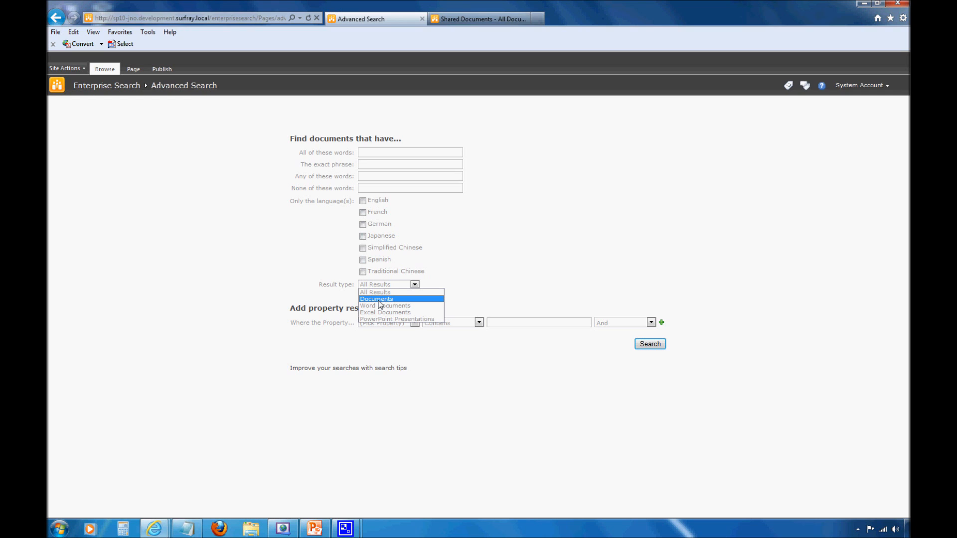
{"action": "mouse_move", "coordinate": [385, 306]}
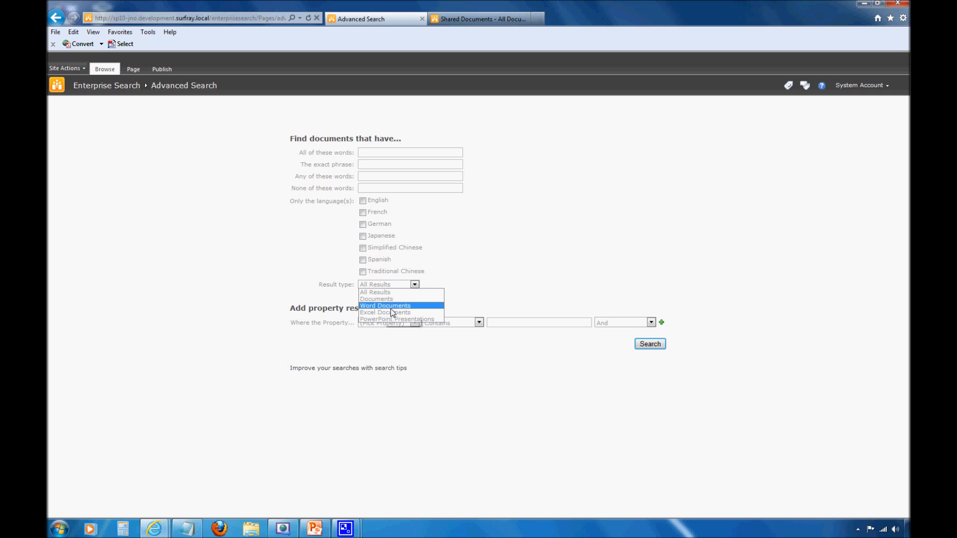
{"action": "mouse_move", "coordinate": [379, 310]}
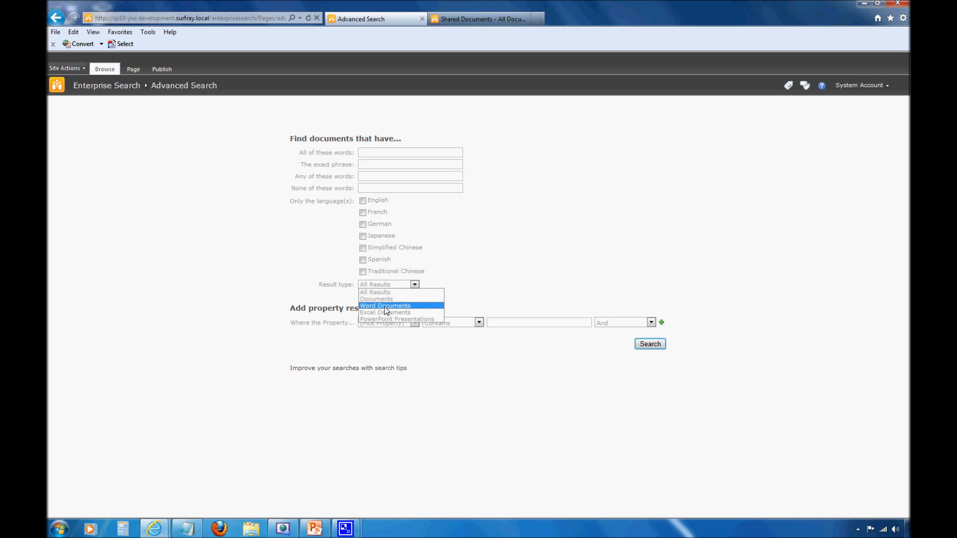
{"action": "mouse_move", "coordinate": [385, 312]}
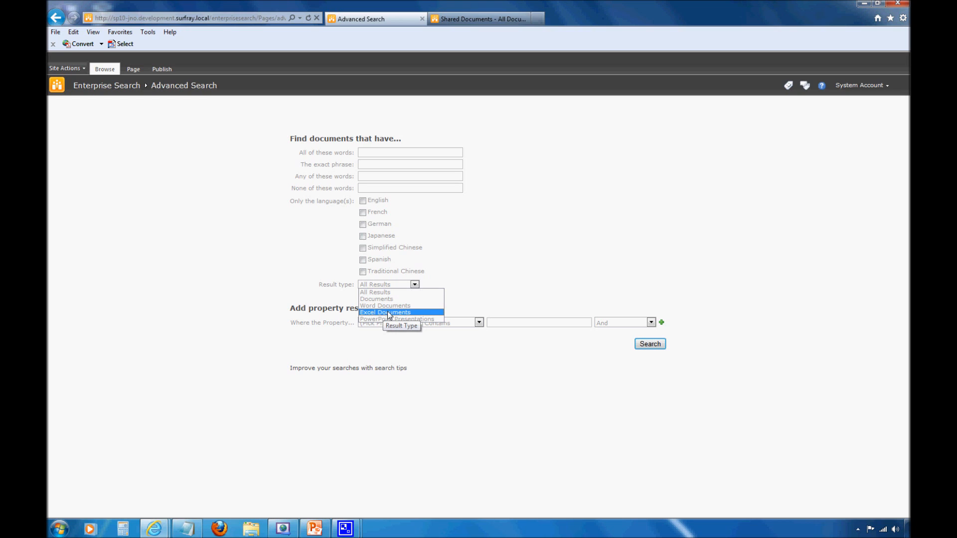
{"action": "mouse_move", "coordinate": [396, 319]}
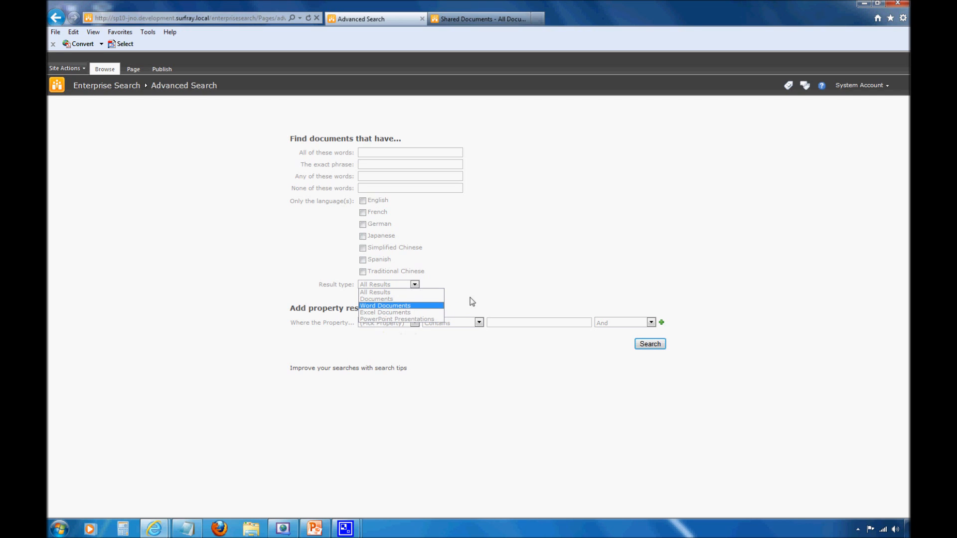
{"action": "mouse_move", "coordinate": [384, 299]}
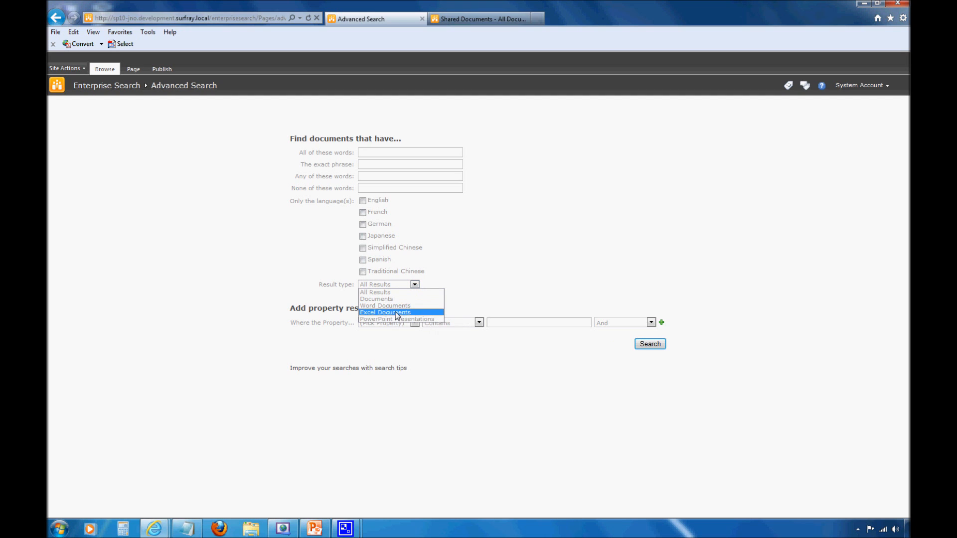
{"action": "mouse_move", "coordinate": [397, 319]}
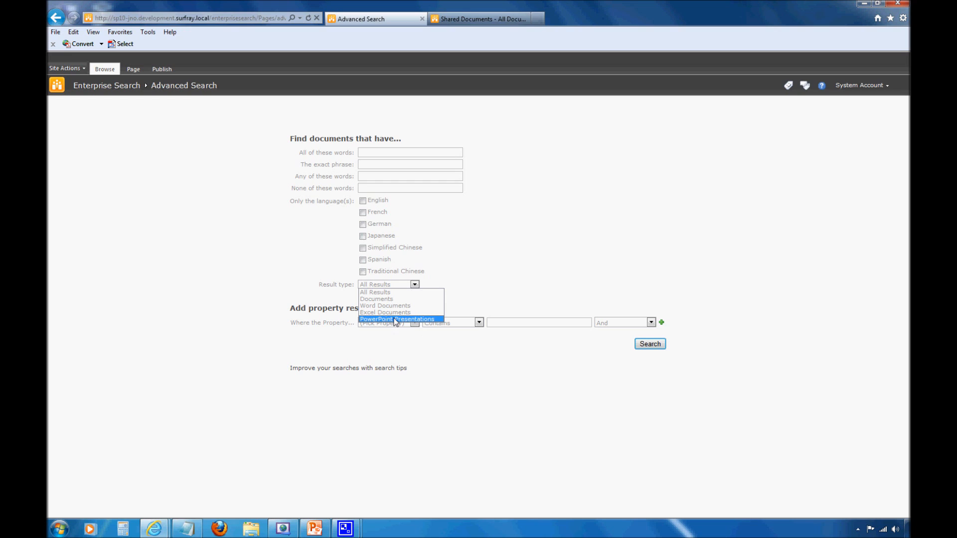
{"action": "mouse_move", "coordinate": [390, 319]}
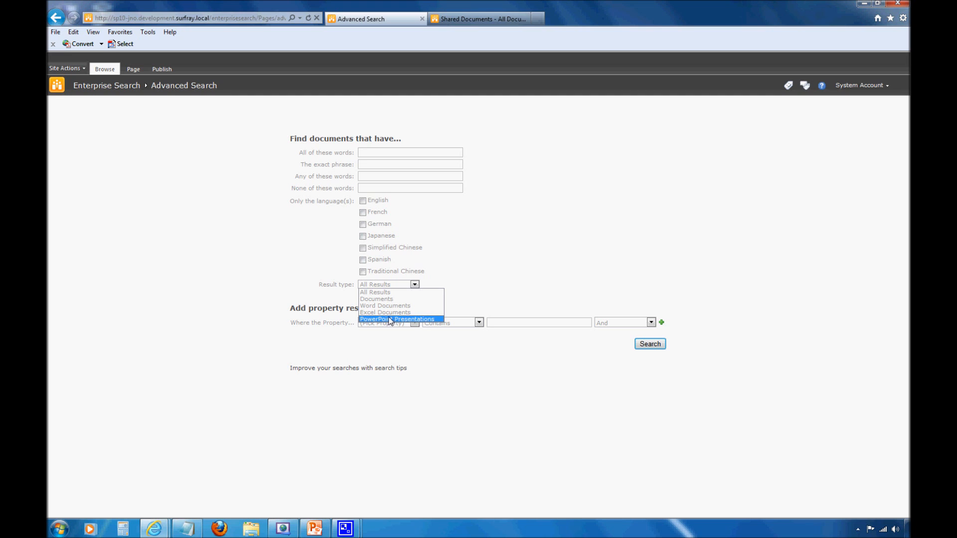
{"action": "mouse_move", "coordinate": [401, 322]}
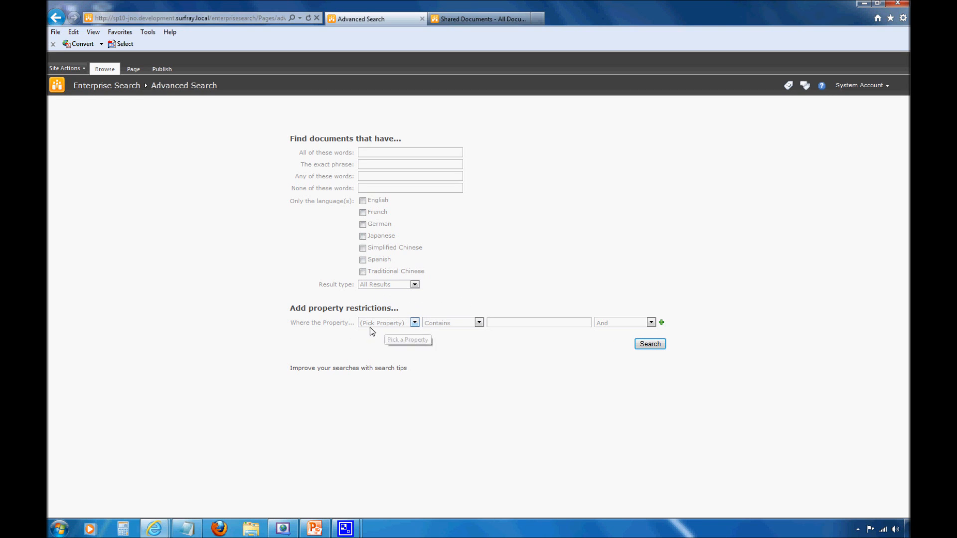
{"action": "mouse_move", "coordinate": [385, 325]}
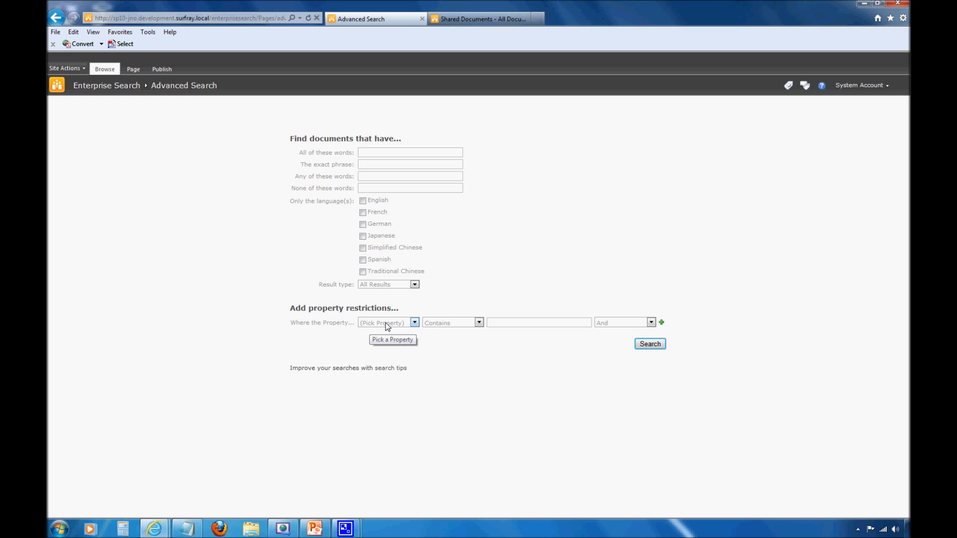
{"action": "mouse_move", "coordinate": [402, 331]}
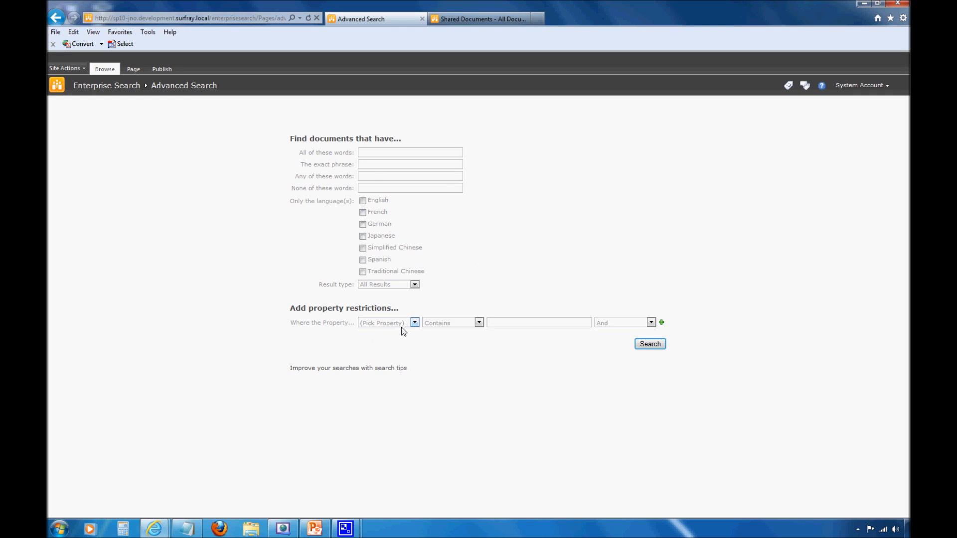
Step: Add the property restriction Author Contains 'Josh'
{"action": "left_click", "coordinate": [415, 322]}
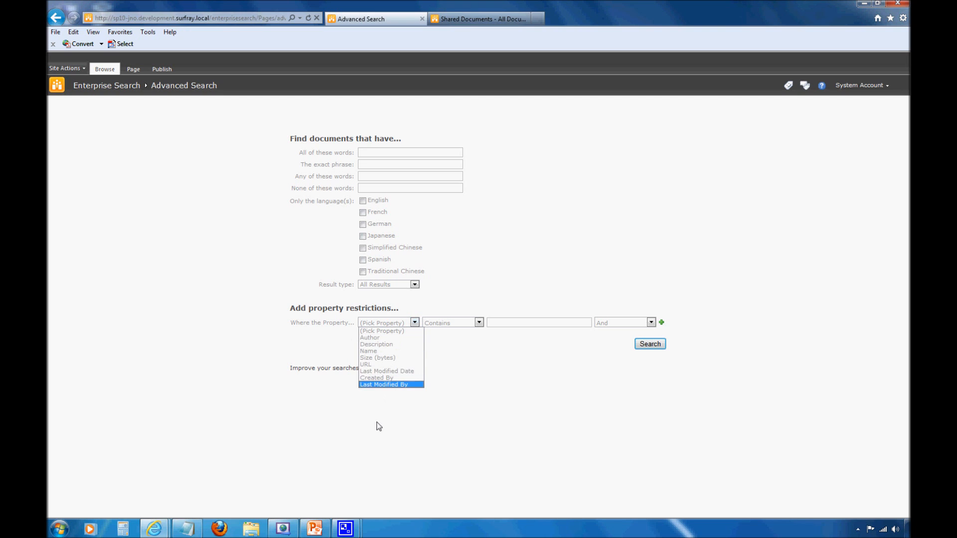
{"action": "mouse_move", "coordinate": [386, 338]}
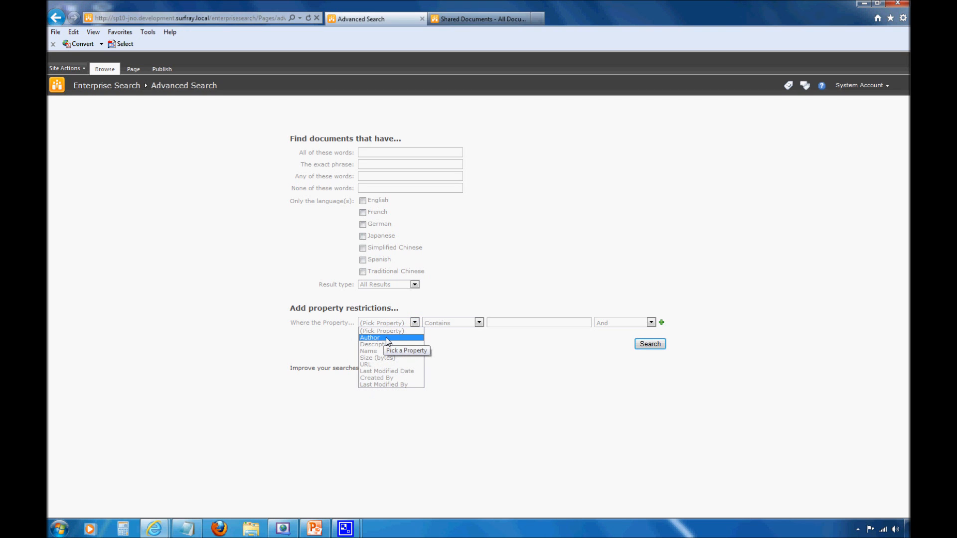
{"action": "mouse_move", "coordinate": [387, 371]}
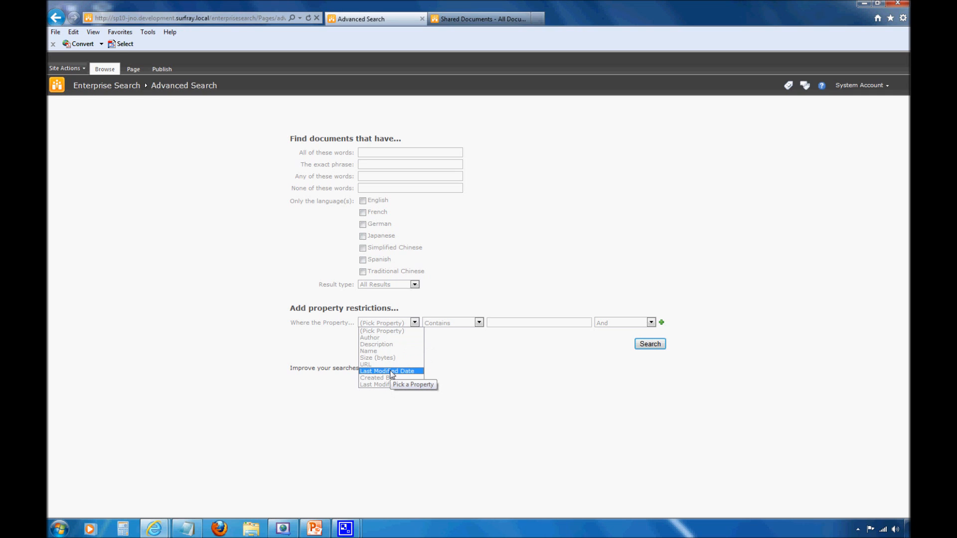
{"action": "mouse_move", "coordinate": [387, 338]}
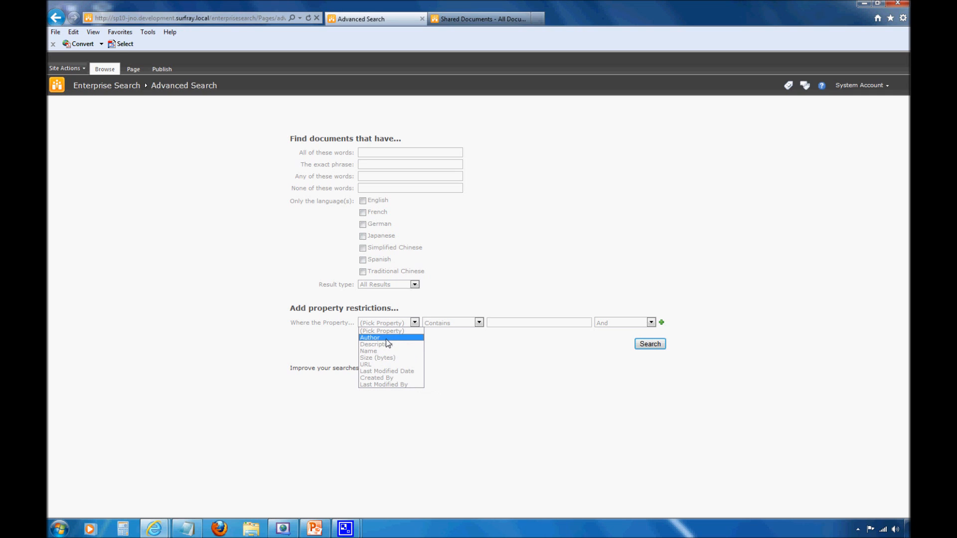
{"action": "left_click", "coordinate": [370, 337]}
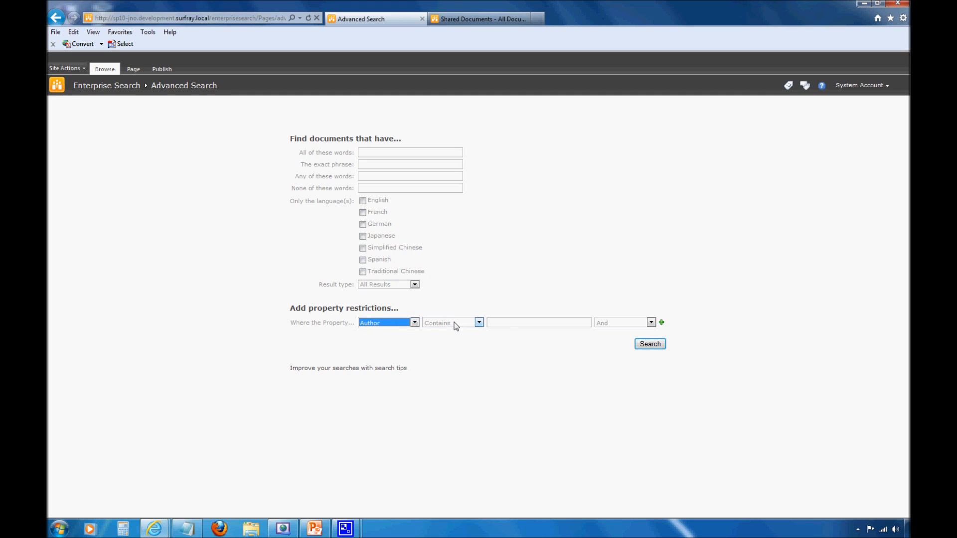
{"action": "left_click", "coordinate": [478, 322]}
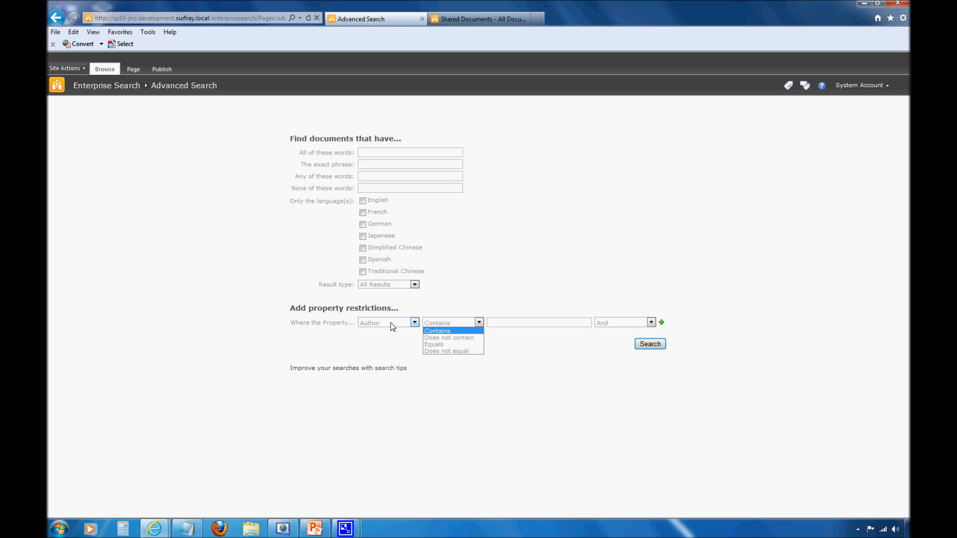
{"action": "mouse_move", "coordinate": [449, 338]}
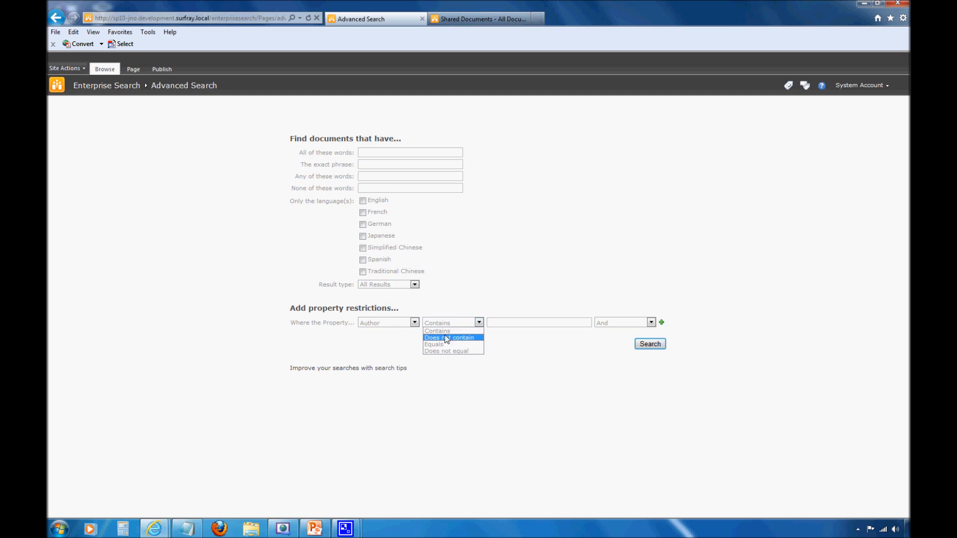
{"action": "mouse_move", "coordinate": [436, 331]}
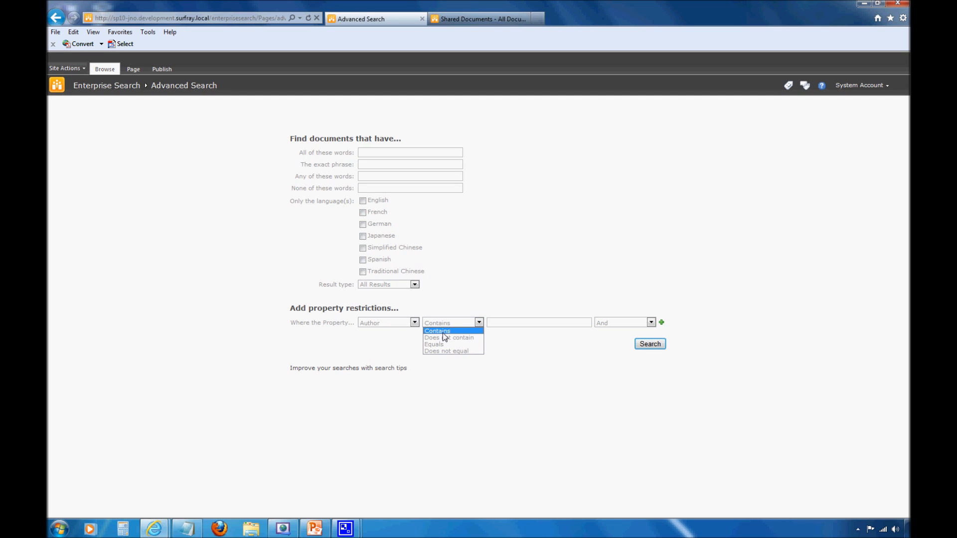
{"action": "left_click", "coordinate": [436, 329]}
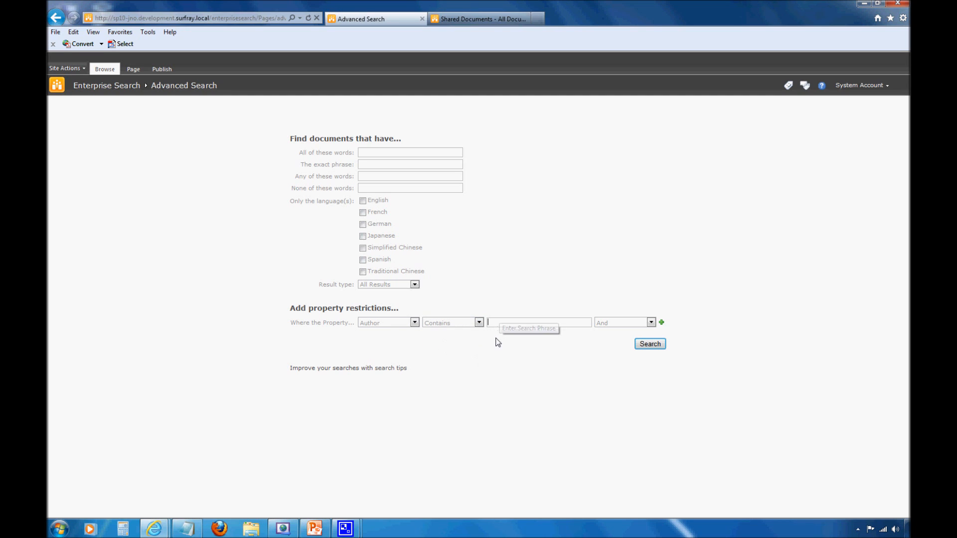
{"action": "type", "text": "Josh"}
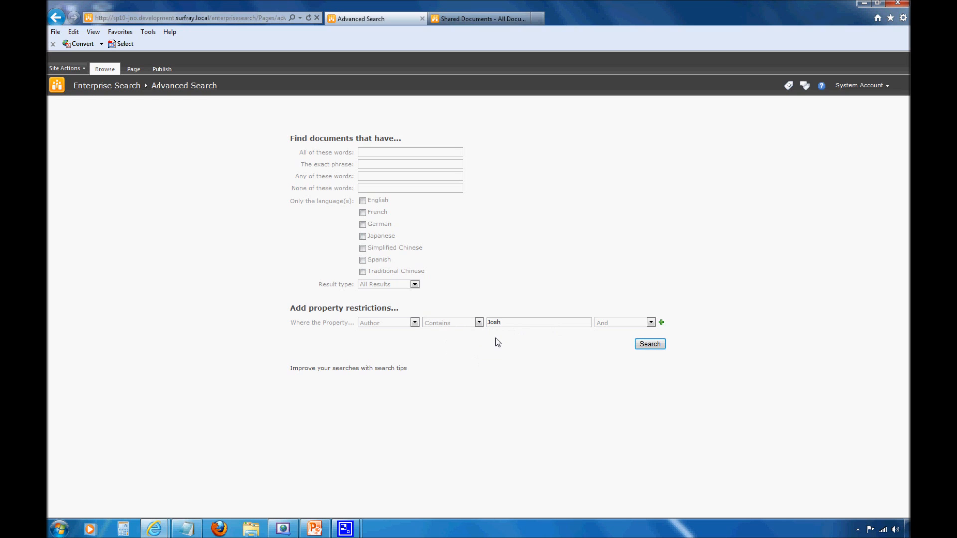
{"action": "mouse_move", "coordinate": [639, 325]}
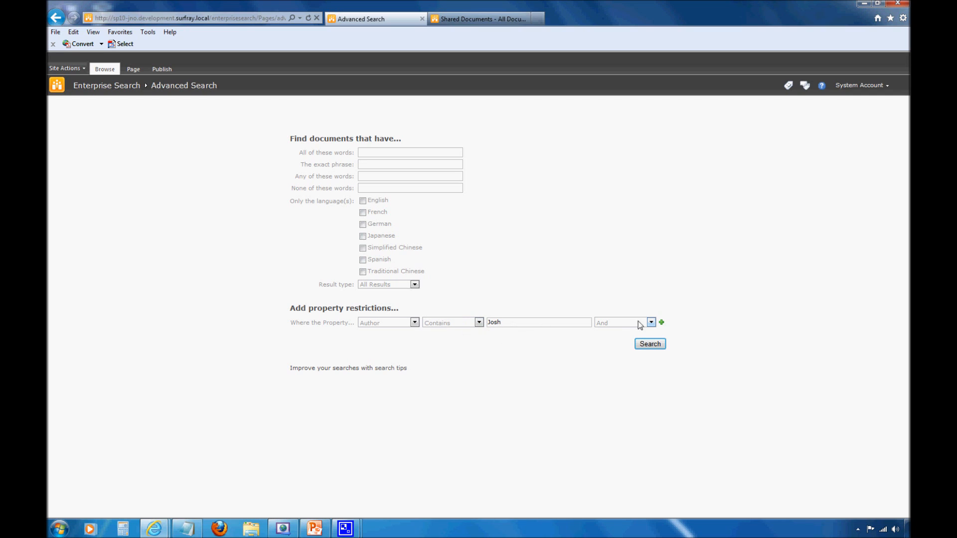
{"action": "mouse_move", "coordinate": [616, 322]}
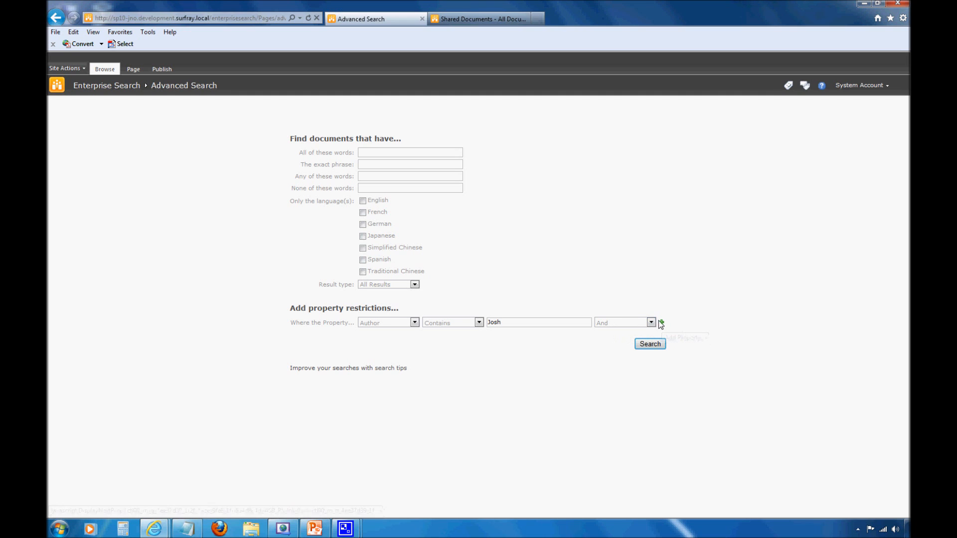
Step: Add a second restriction Last Modified Date Earlier than 6/1/11
{"action": "left_click", "coordinate": [658, 321]}
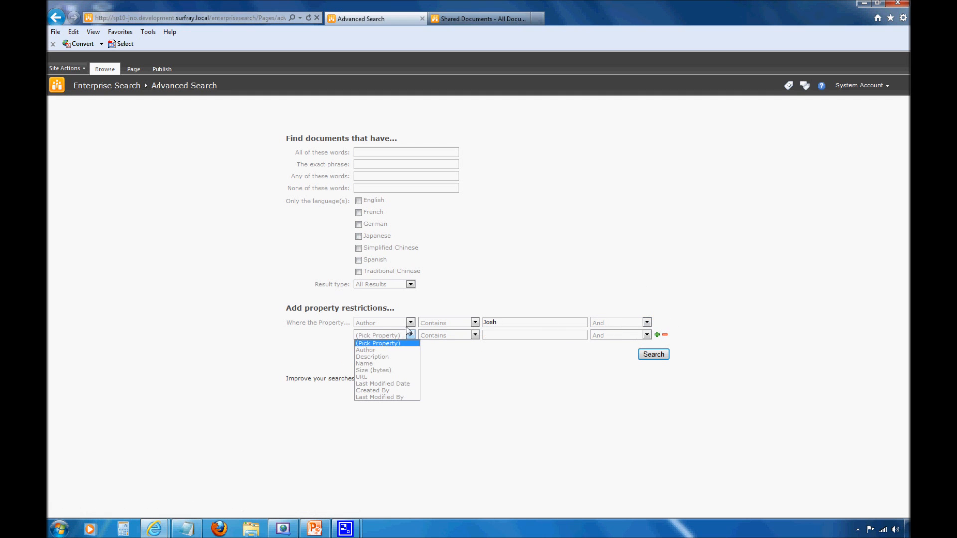
{"action": "mouse_move", "coordinate": [383, 383]}
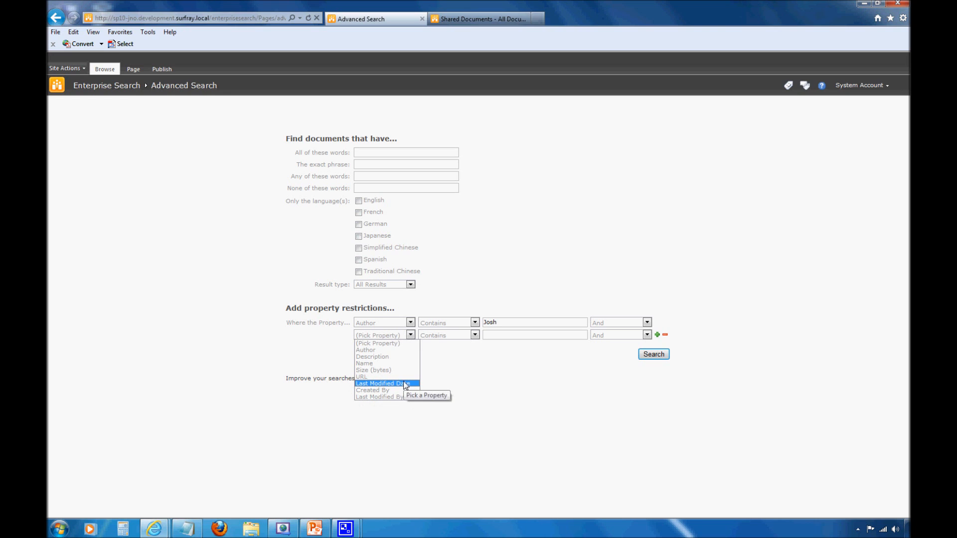
{"action": "left_click", "coordinate": [383, 383]}
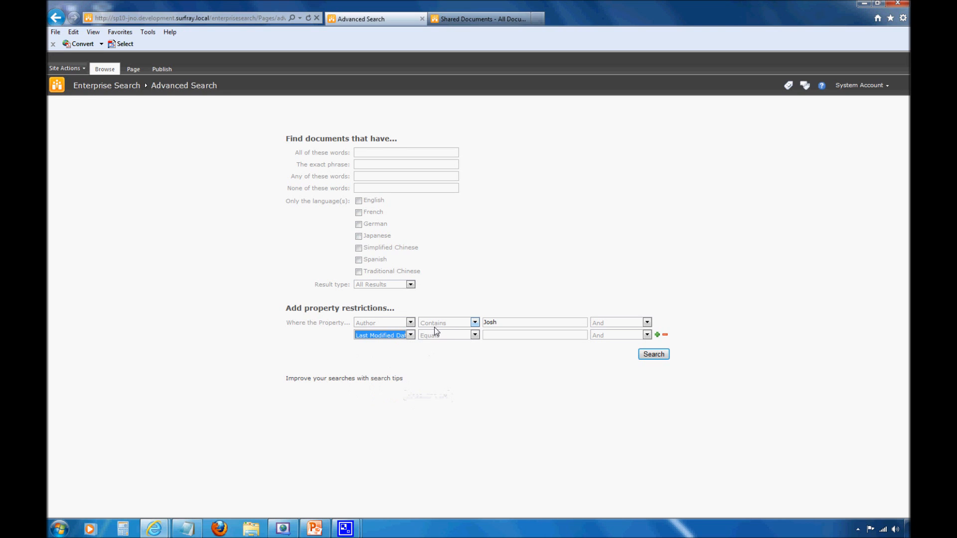
{"action": "left_click", "coordinate": [475, 335]}
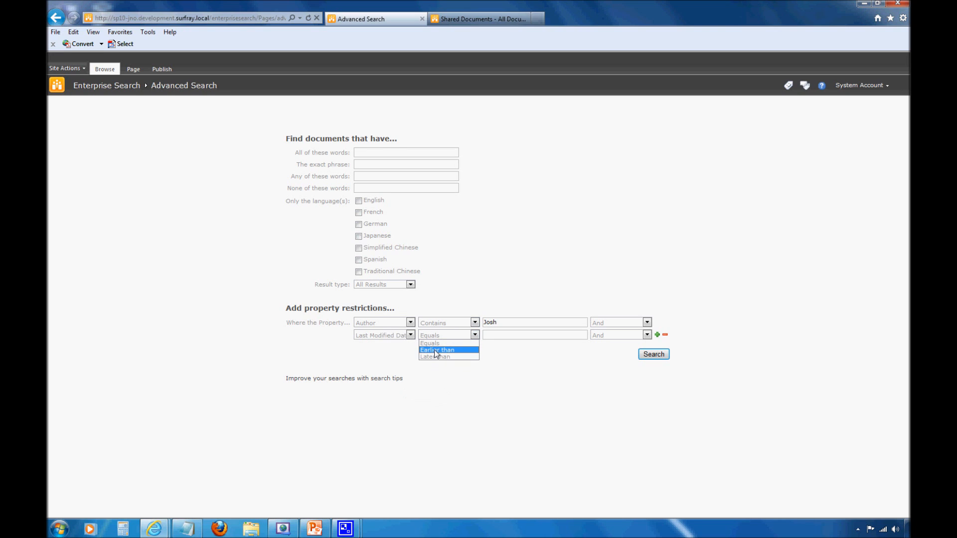
{"action": "left_click", "coordinate": [437, 350]}
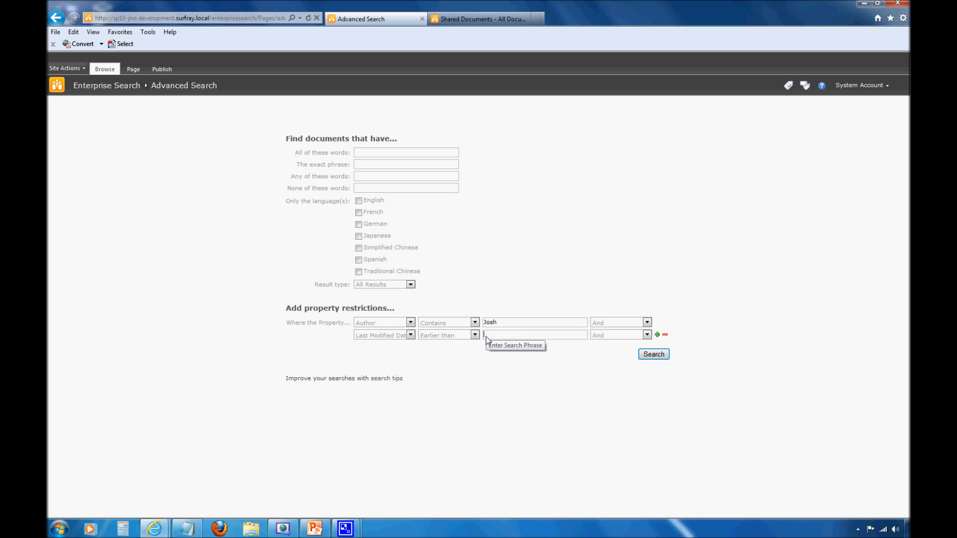
{"action": "type", "text": "6/1/"}
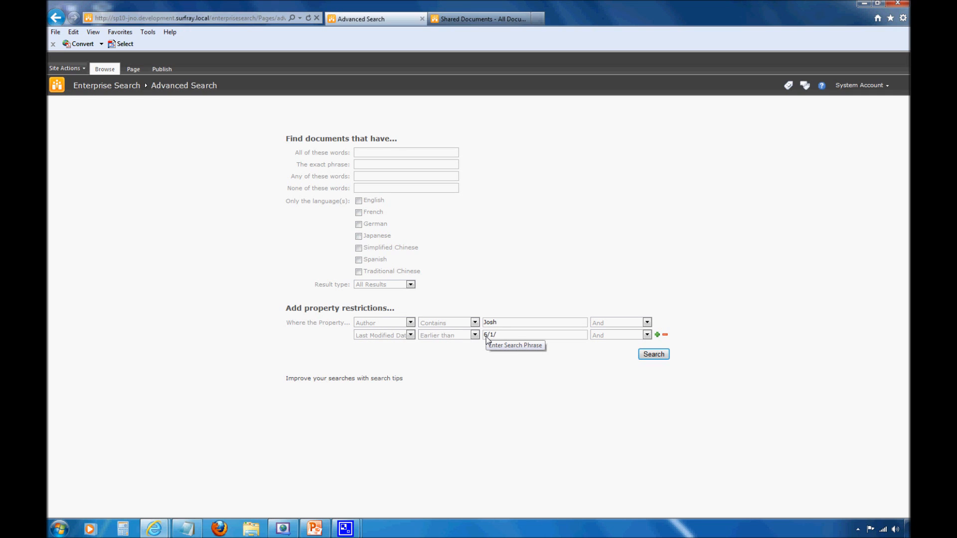
{"action": "type", "text": "11"}
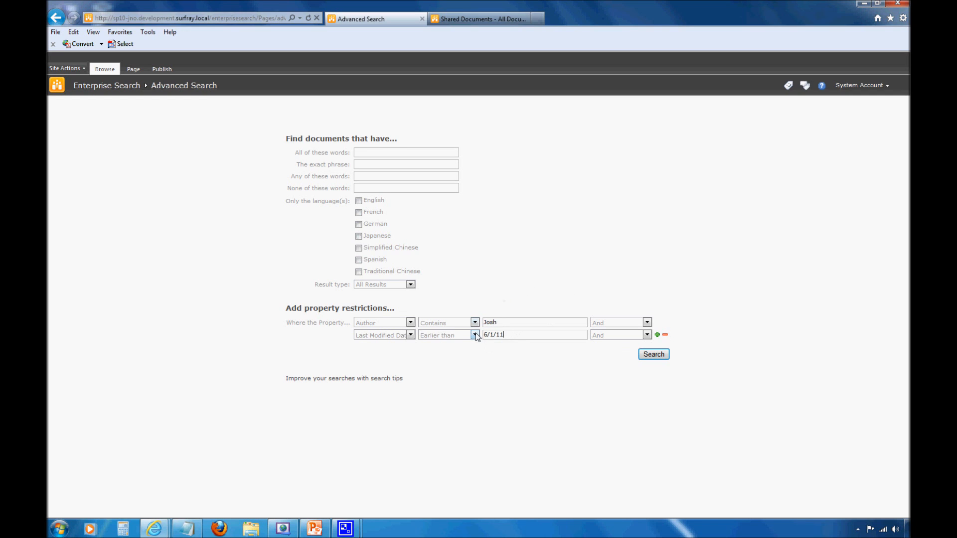
{"action": "mouse_move", "coordinate": [408, 335]}
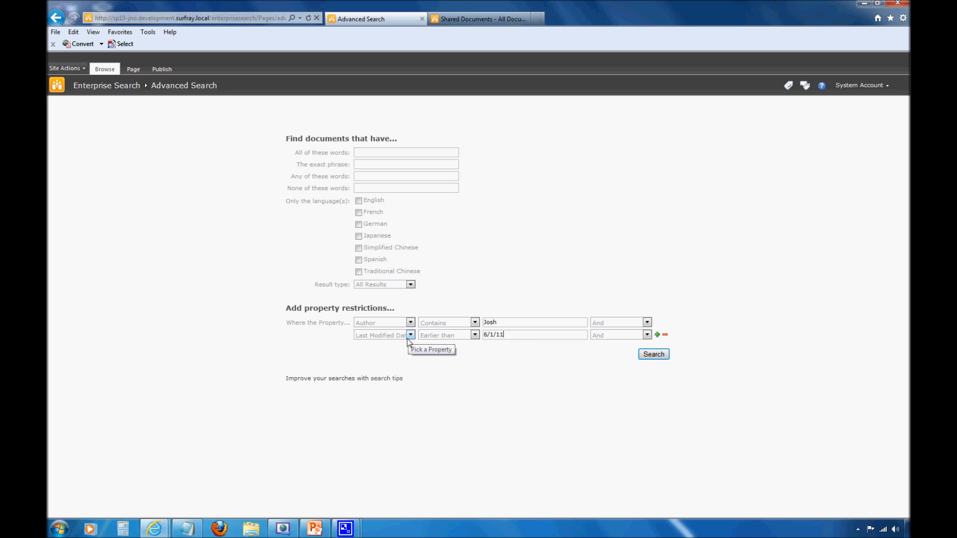
Step: Reset the second restriction's property to (Pick Property), keeping 6/1/11
{"action": "left_click", "coordinate": [410, 335]}
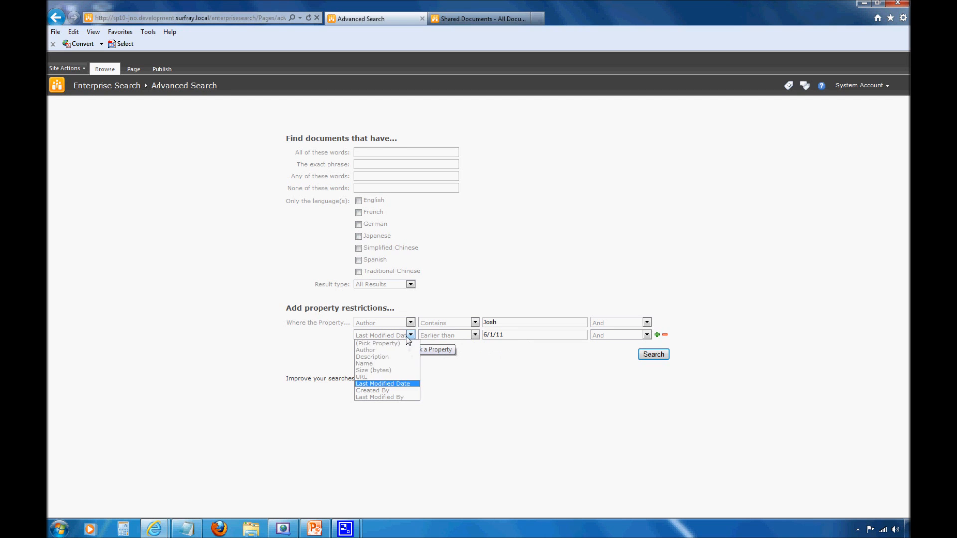
{"action": "left_click", "coordinate": [377, 342]}
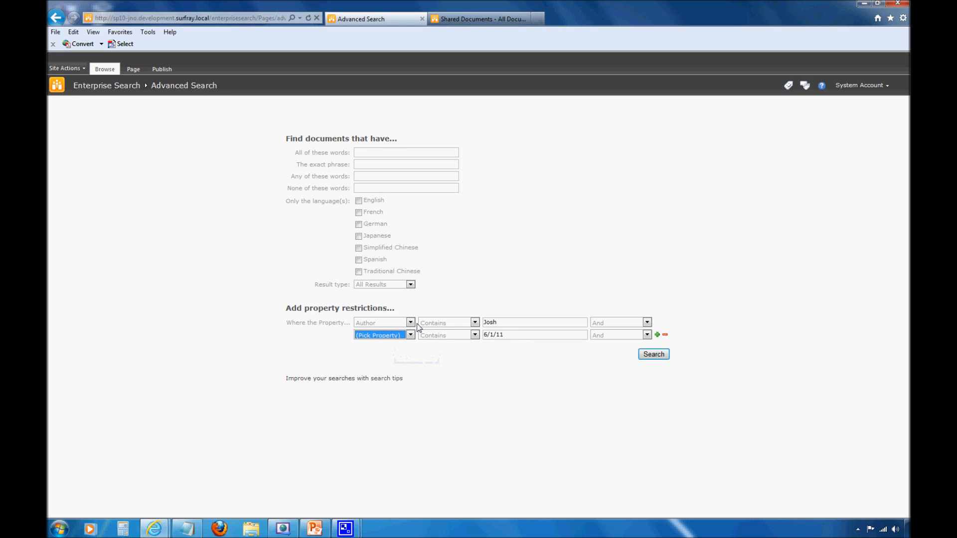
Step: Reset the first property to (Pick Property), toggle English off again, then go to Shared Documents
{"action": "left_click", "coordinate": [383, 322]}
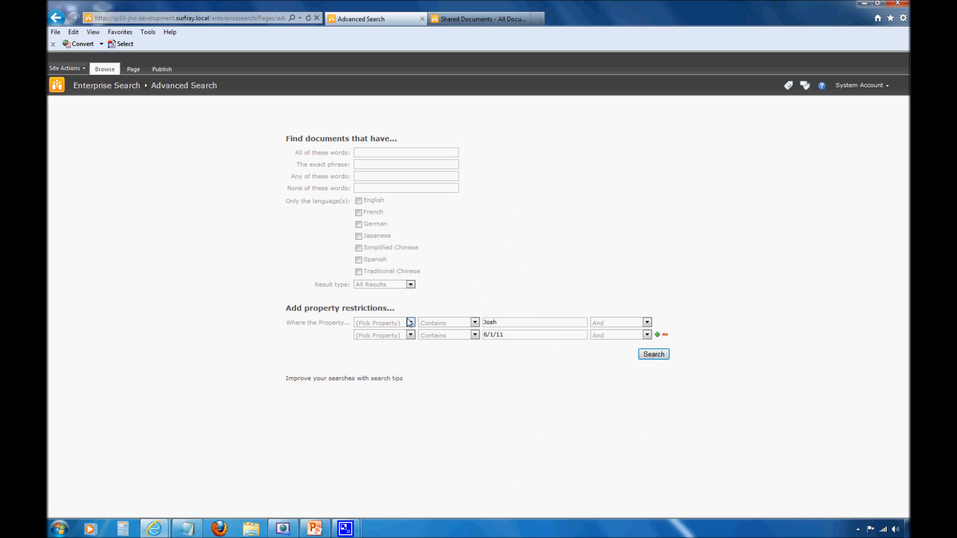
{"action": "left_click", "coordinate": [409, 322]}
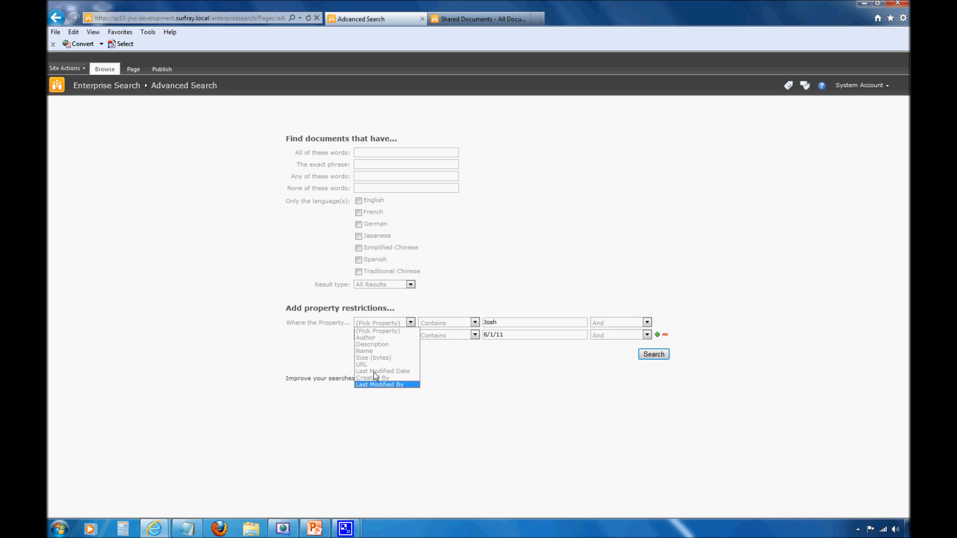
{"action": "mouse_move", "coordinate": [382, 370]}
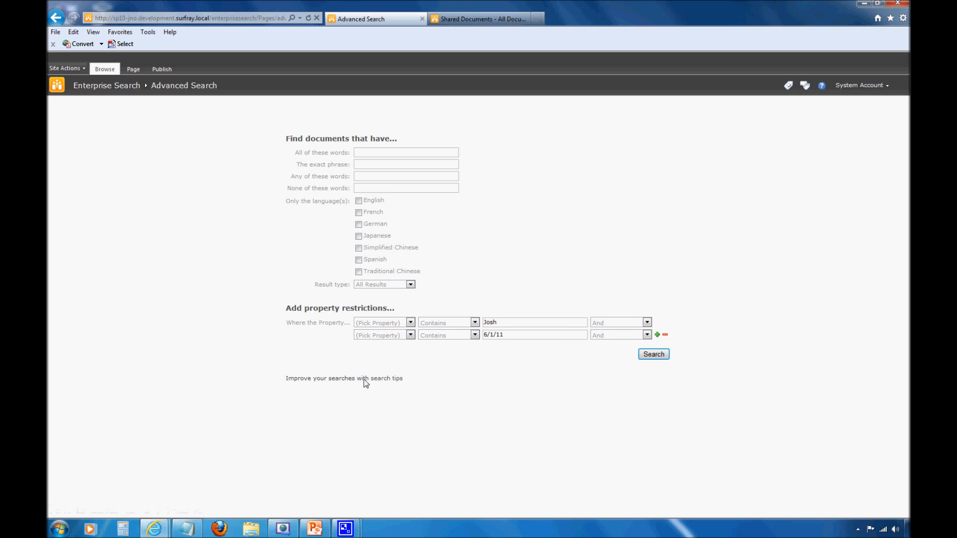
{"action": "mouse_move", "coordinate": [360, 334]}
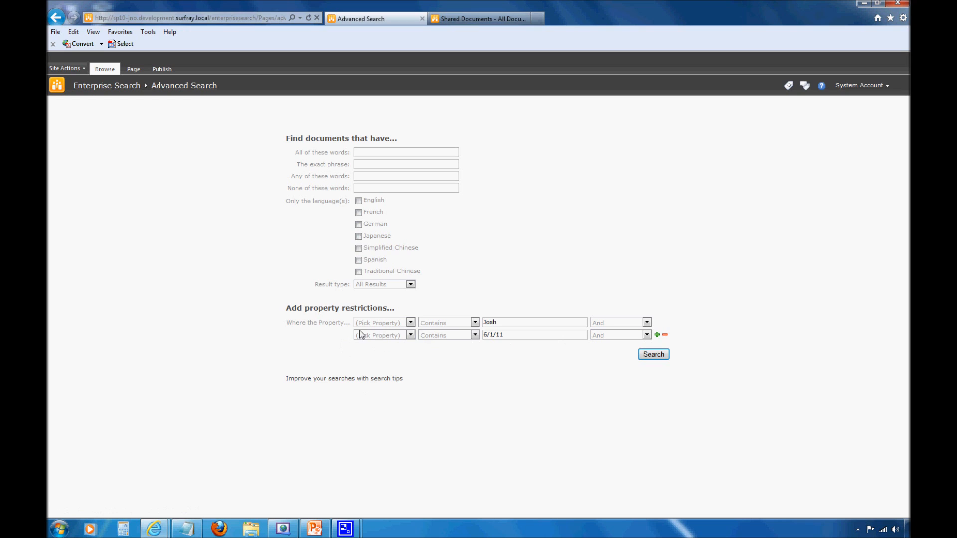
{"action": "left_click", "coordinate": [358, 200]}
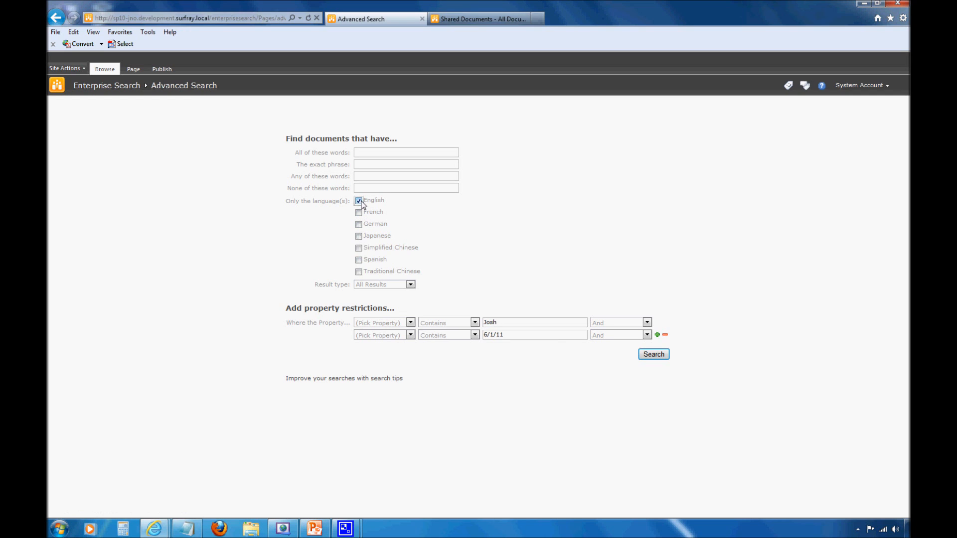
{"action": "left_click", "coordinate": [358, 200]}
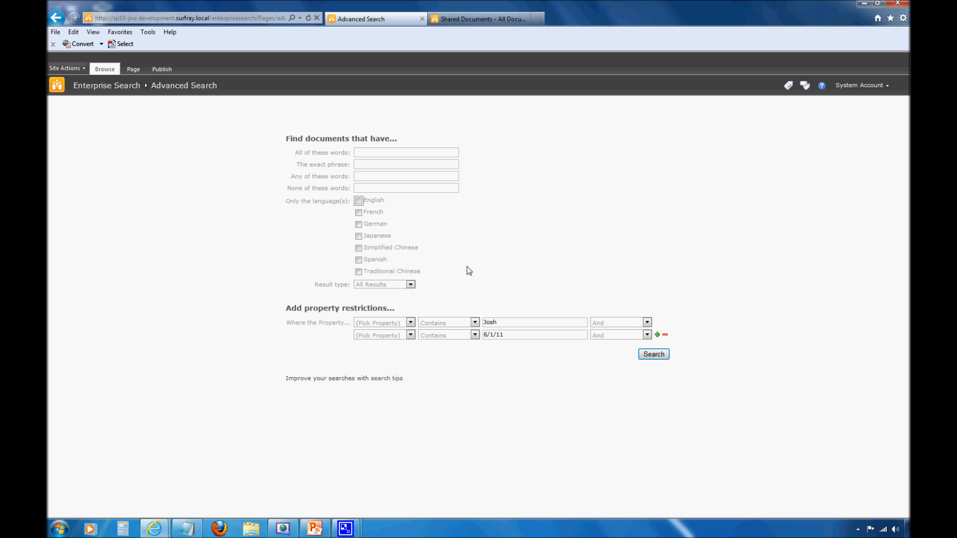
{"action": "left_click", "coordinate": [479, 18]}
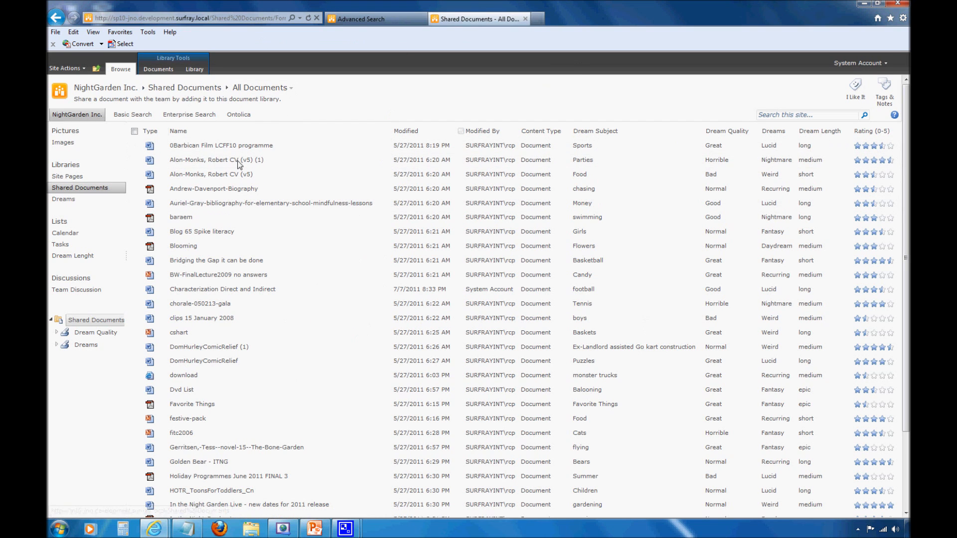
{"action": "mouse_move", "coordinate": [81, 321]}
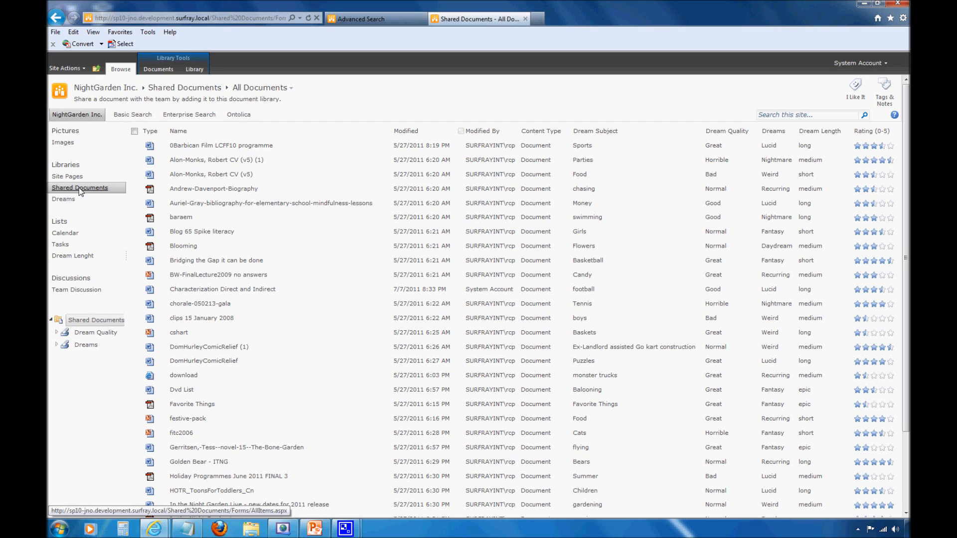
{"action": "mouse_move", "coordinate": [64, 199]}
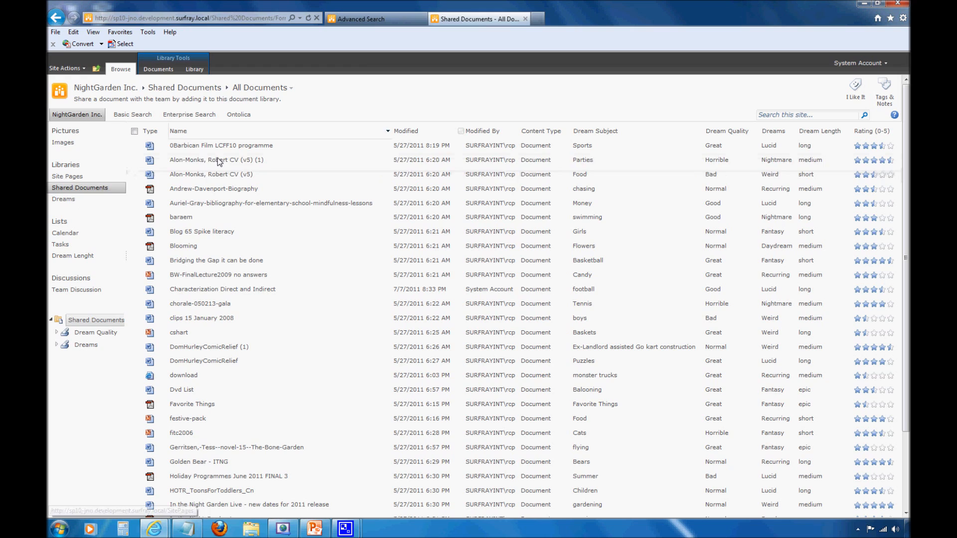
Step: Return to the Advanced Search browser tab
{"action": "left_click", "coordinate": [376, 18]}
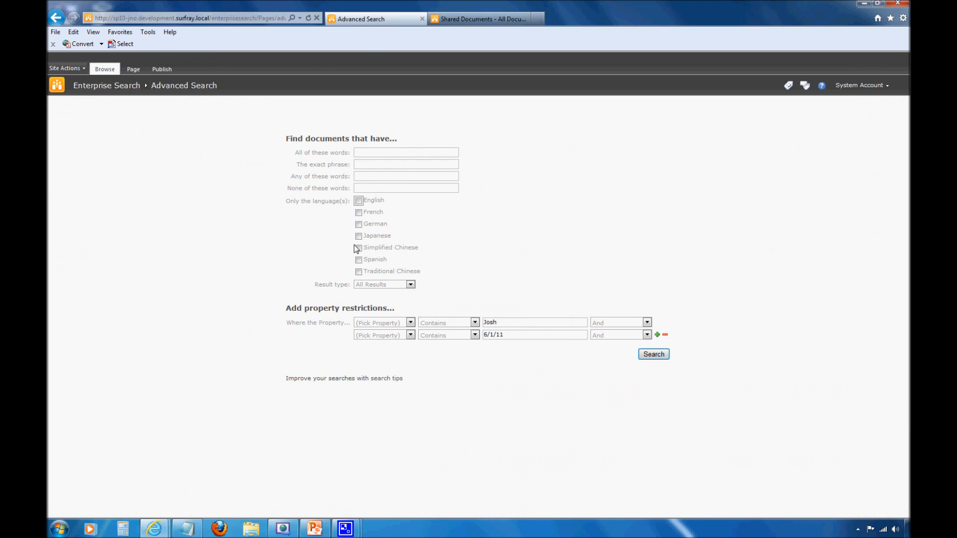
{"action": "mouse_move", "coordinate": [450, 221]}
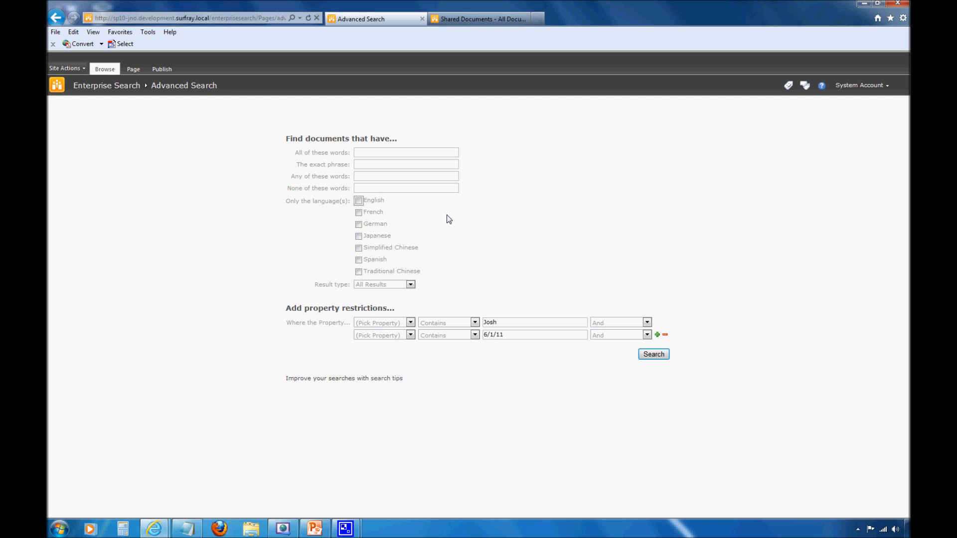
{"action": "mouse_move", "coordinate": [65, 68]}
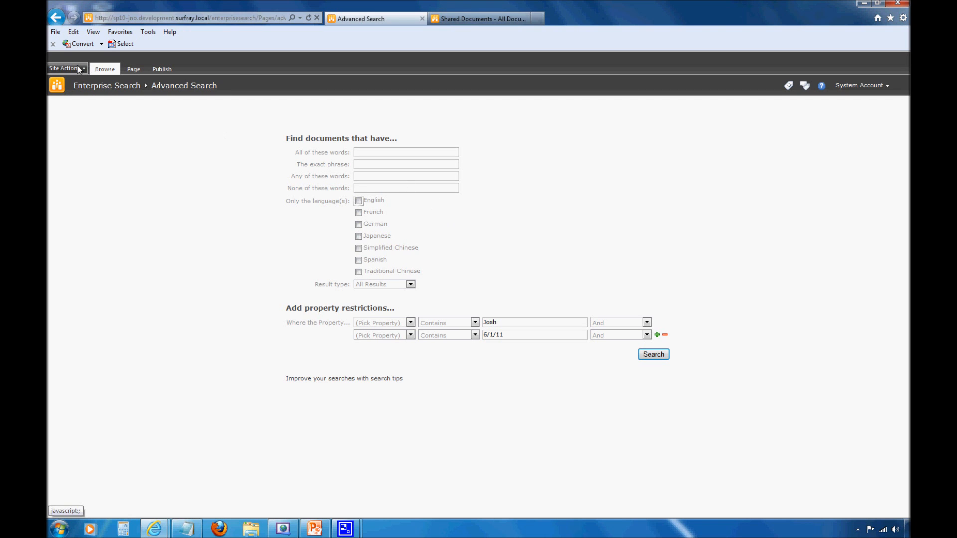
Step: Go via Site Actions to the top-level NightGarden site's Site Settings
{"action": "left_click", "coordinate": [65, 68]}
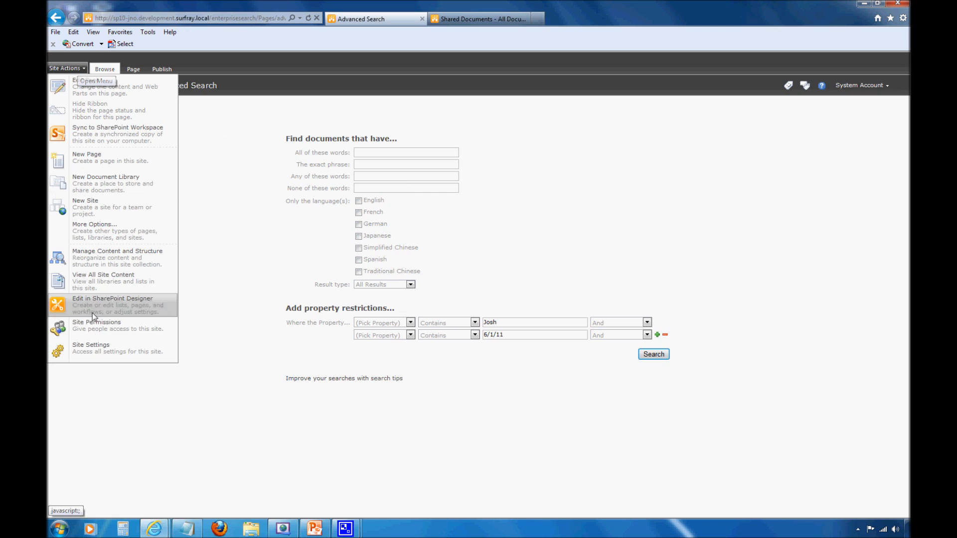
{"action": "mouse_move", "coordinate": [101, 350]}
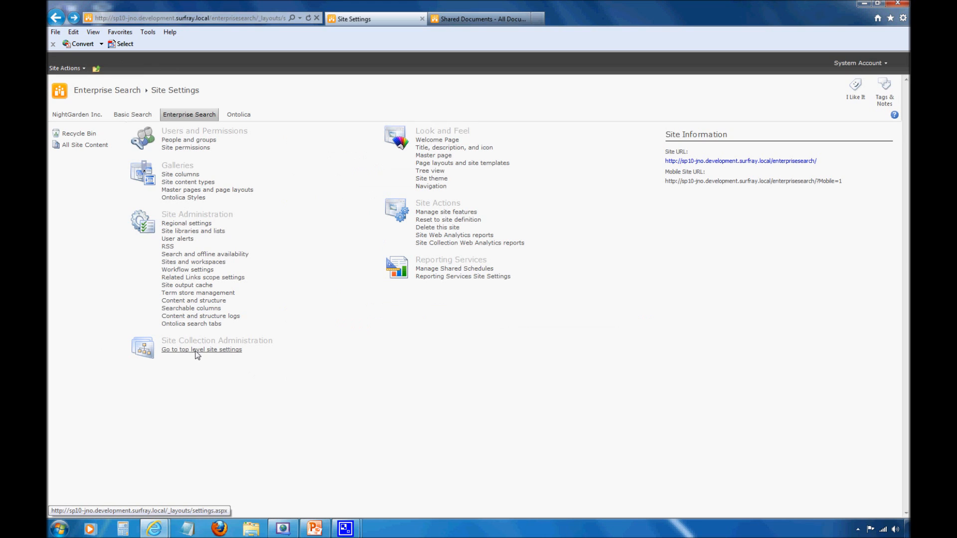
{"action": "left_click", "coordinate": [202, 349]}
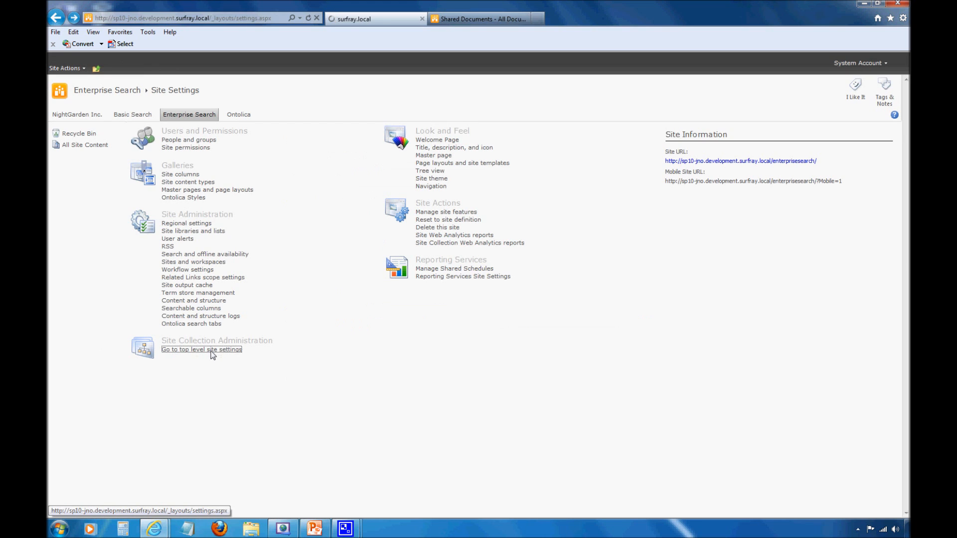
{"action": "left_click", "coordinate": [201, 348]}
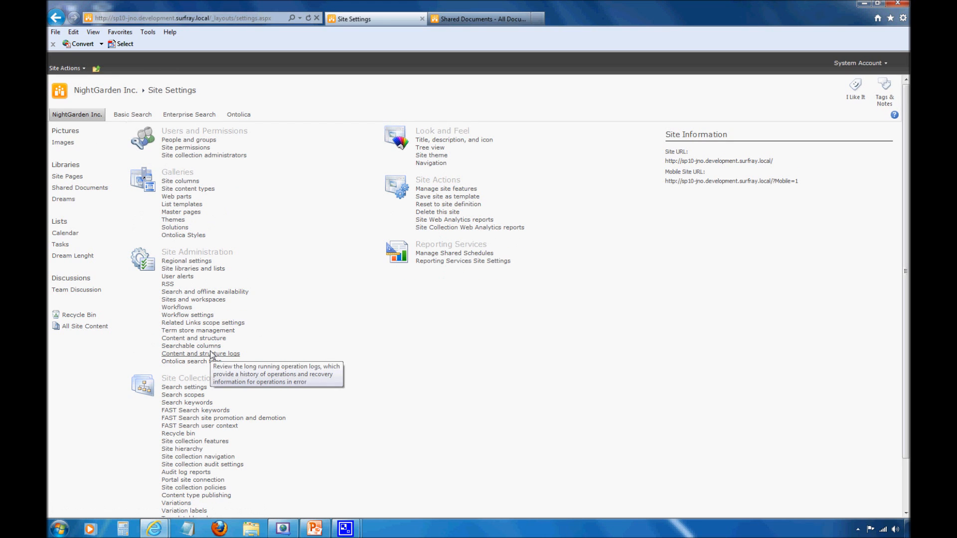
{"action": "mouse_move", "coordinate": [285, 443]}
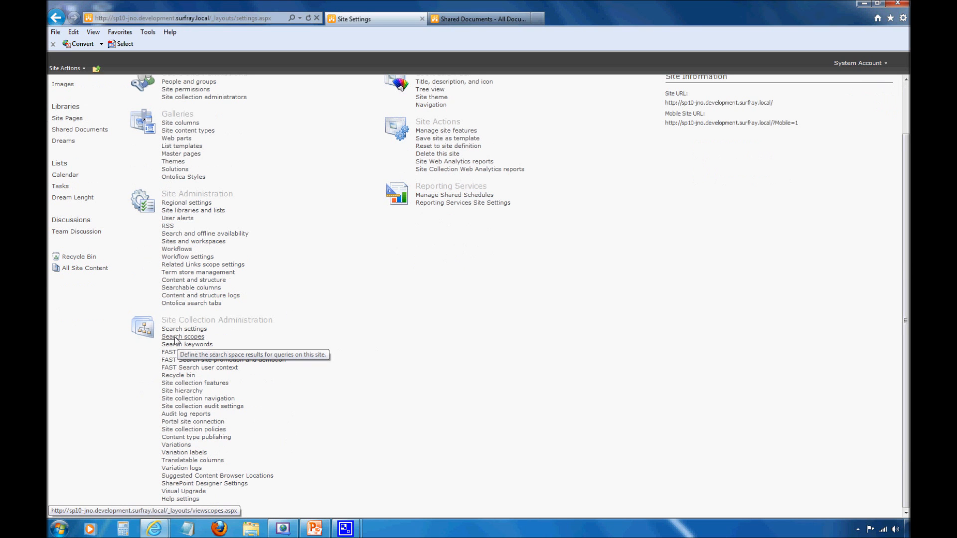
{"action": "mouse_move", "coordinate": [189, 340]}
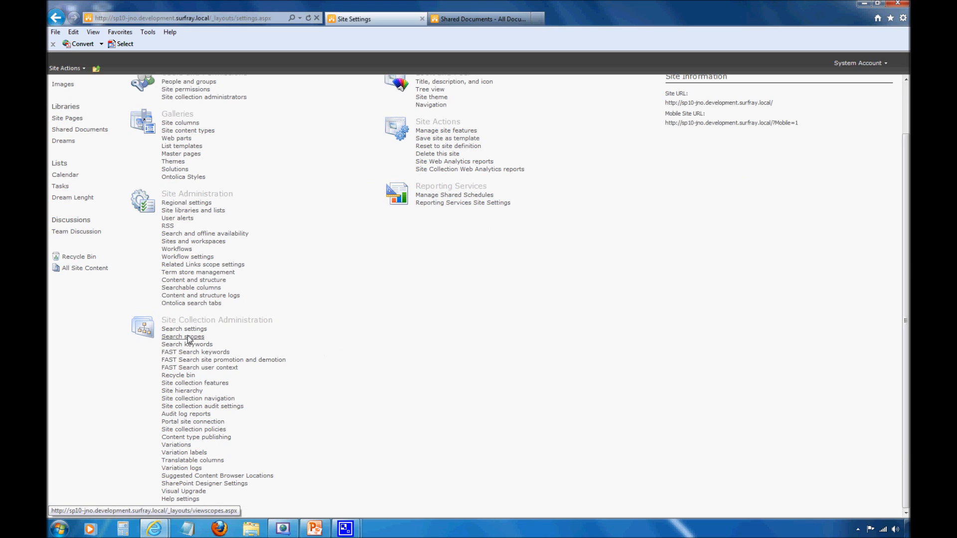
{"action": "left_click", "coordinate": [182, 336]}
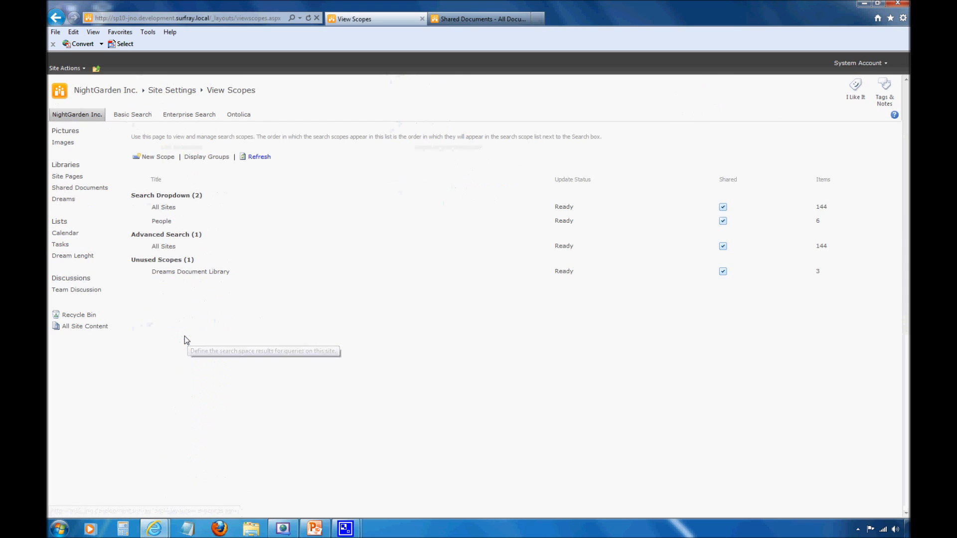
{"action": "mouse_move", "coordinate": [252, 292]}
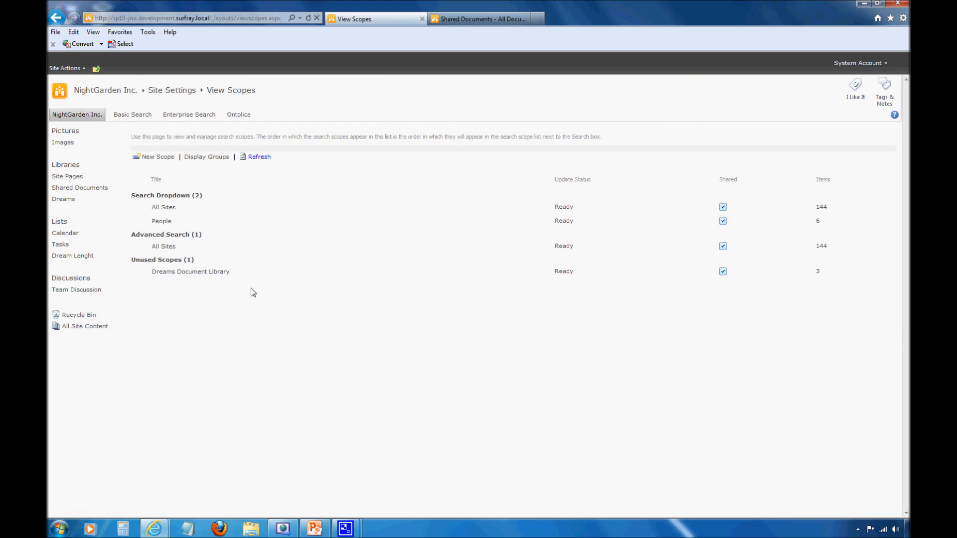
{"action": "left_click", "coordinate": [163, 208]}
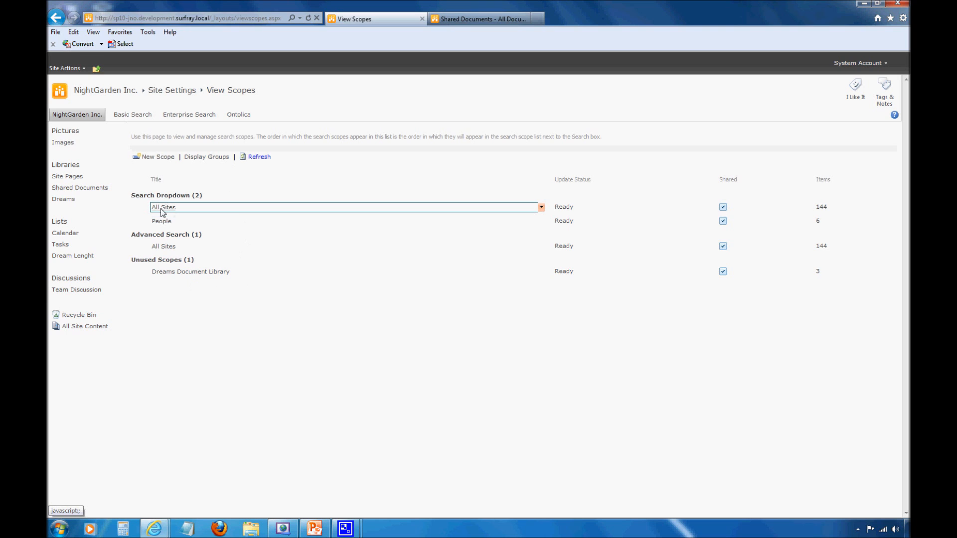
{"action": "mouse_move", "coordinate": [167, 212]}
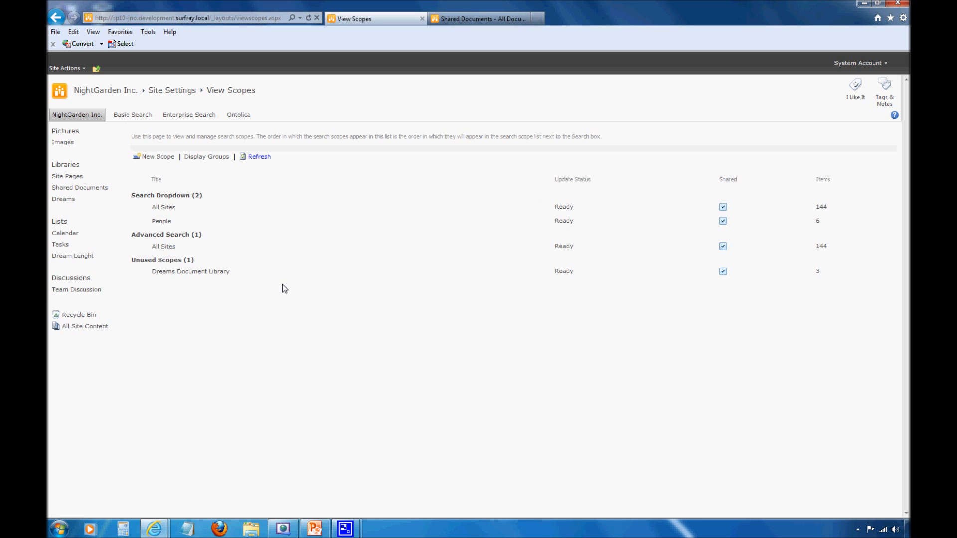
{"action": "left_click", "coordinate": [161, 221]}
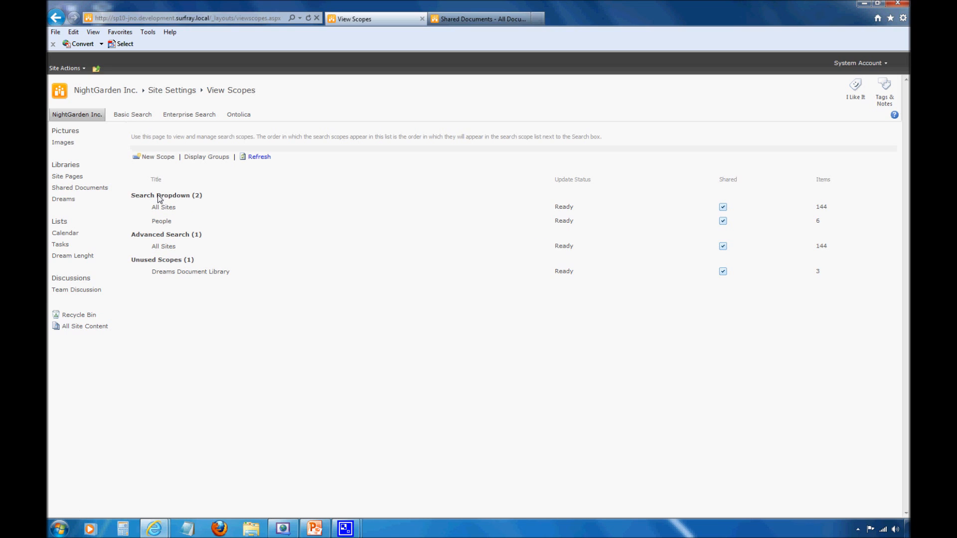
{"action": "mouse_move", "coordinate": [146, 196]}
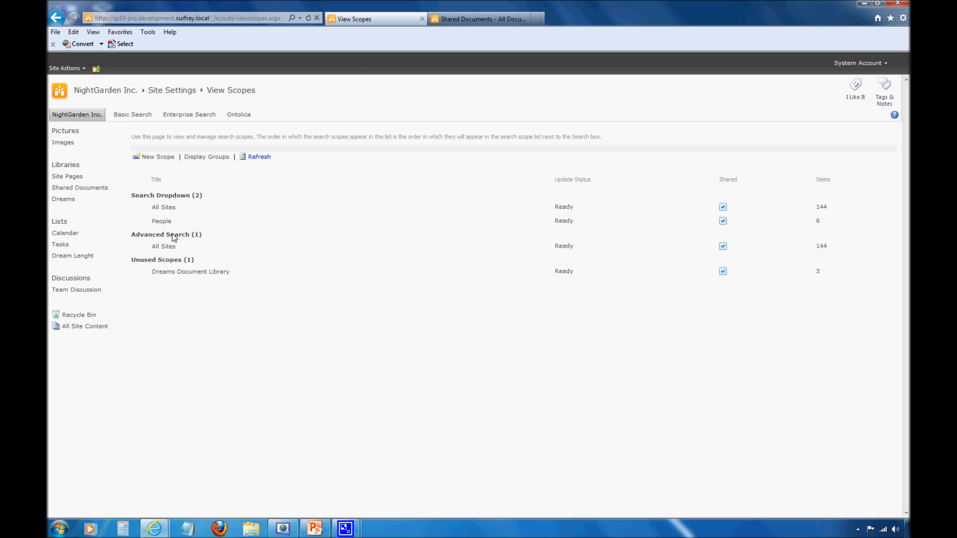
{"action": "left_click", "coordinate": [162, 246]}
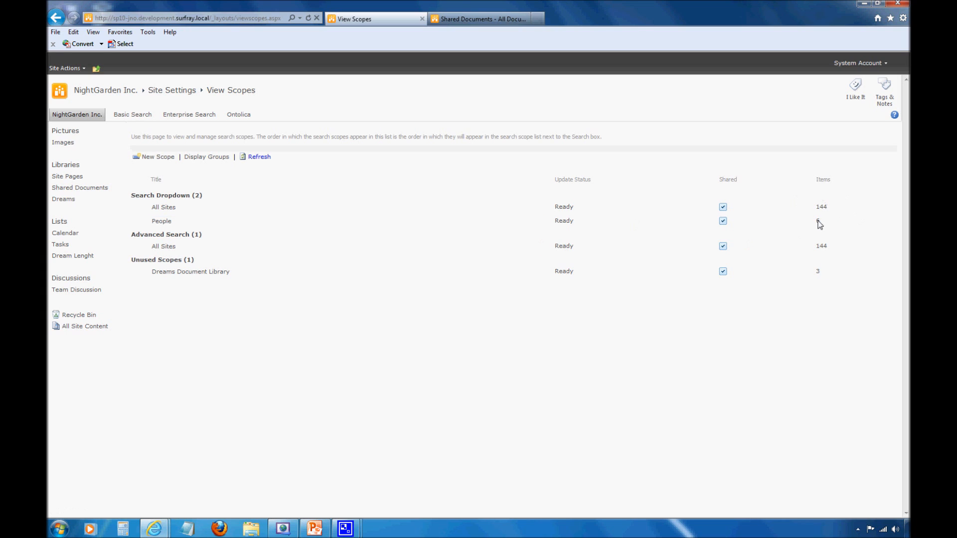
{"action": "mouse_move", "coordinate": [817, 214]}
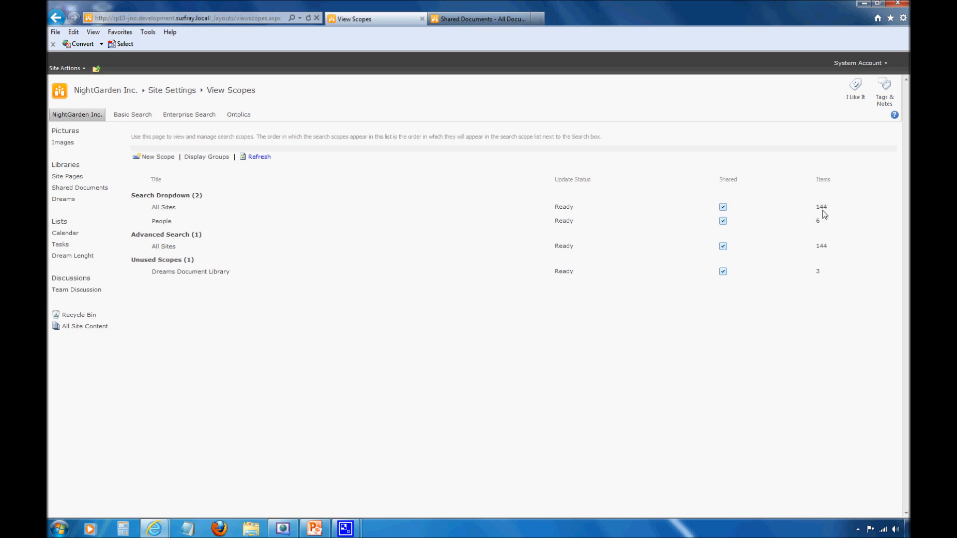
{"action": "left_click", "coordinate": [190, 271]}
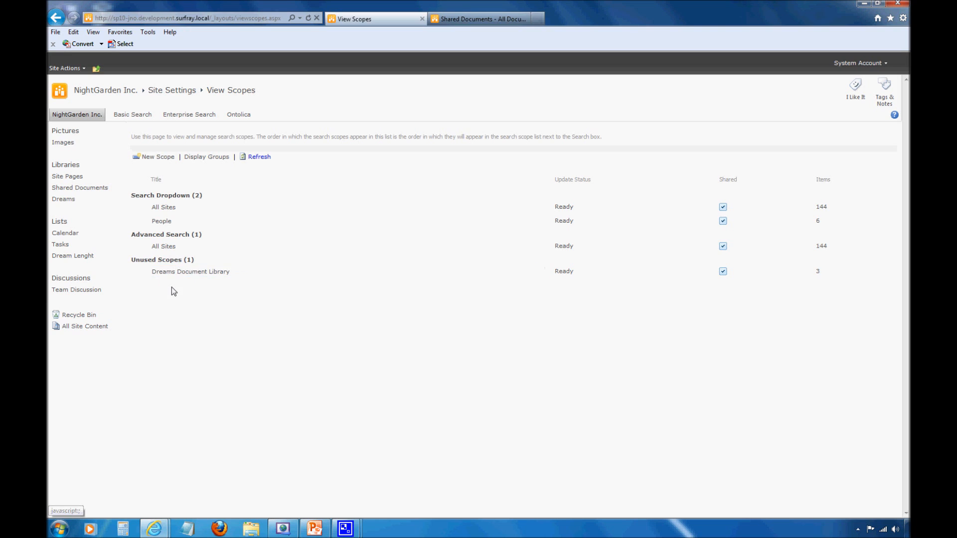
{"action": "mouse_move", "coordinate": [385, 293]}
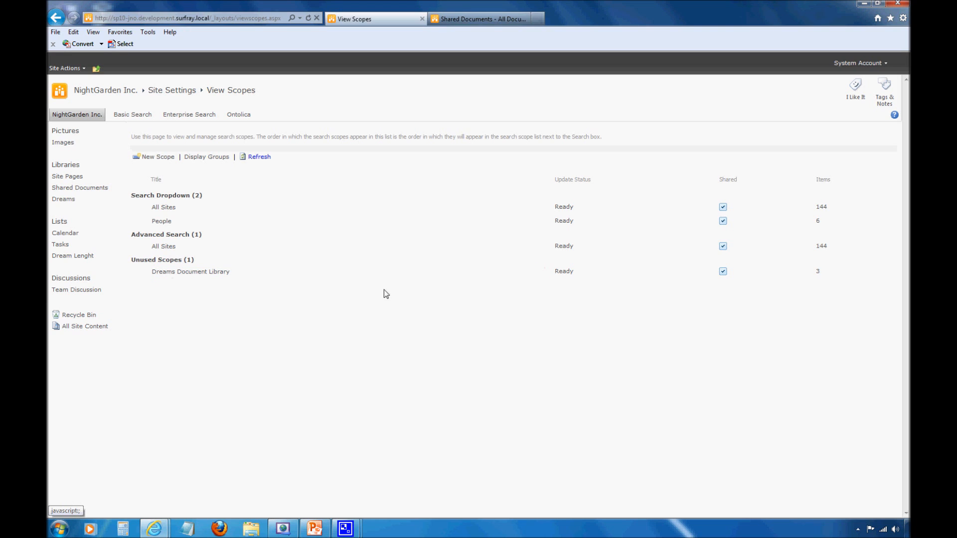
{"action": "mouse_move", "coordinate": [783, 279]}
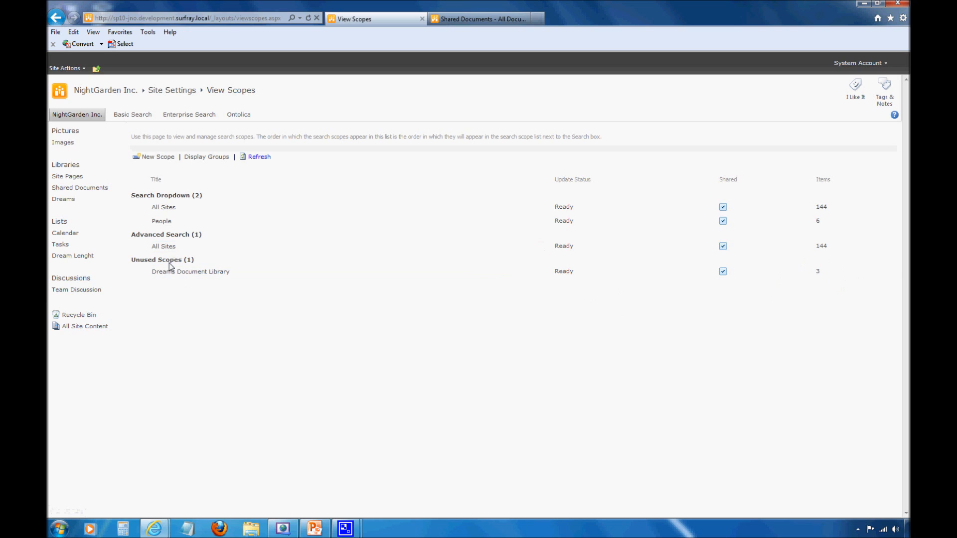
{"action": "mouse_move", "coordinate": [151, 267]}
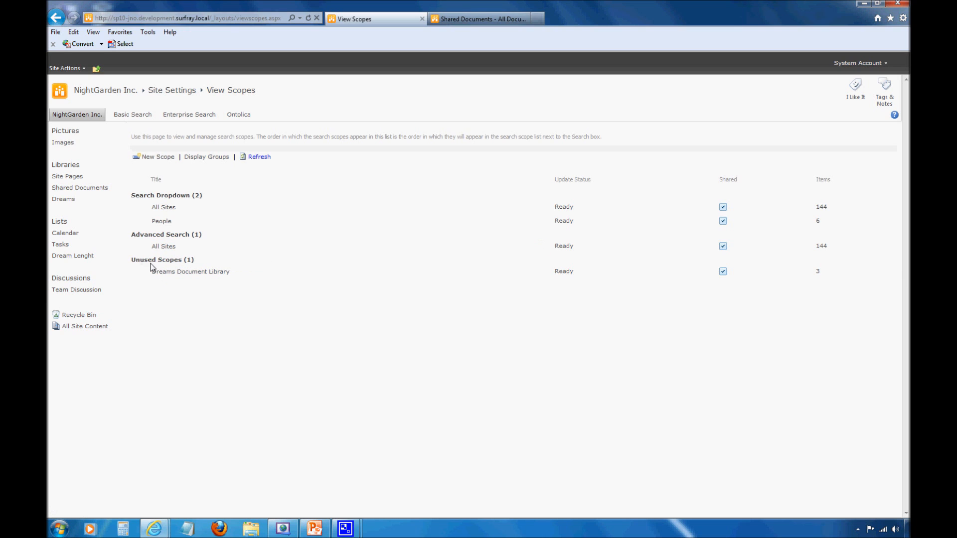
{"action": "mouse_move", "coordinate": [160, 265]}
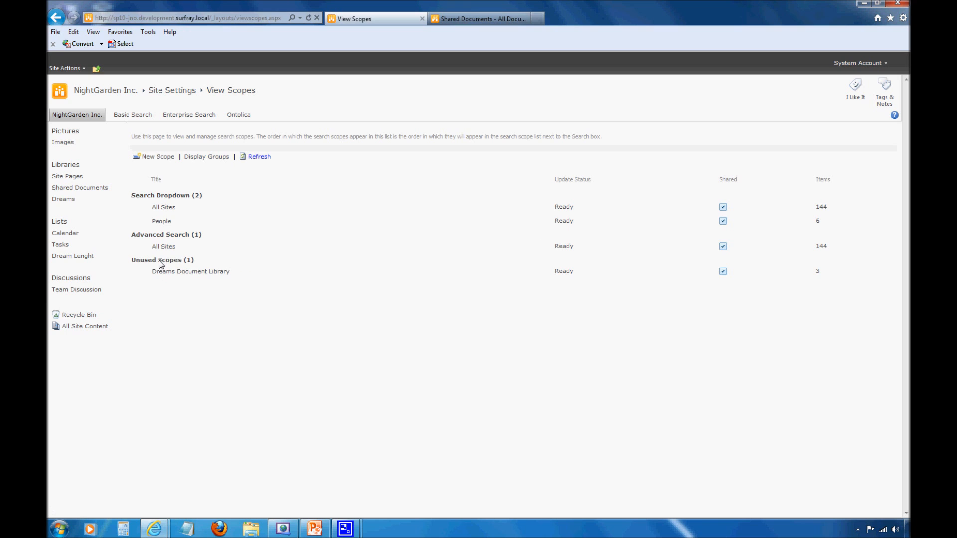
{"action": "mouse_move", "coordinate": [135, 241]}
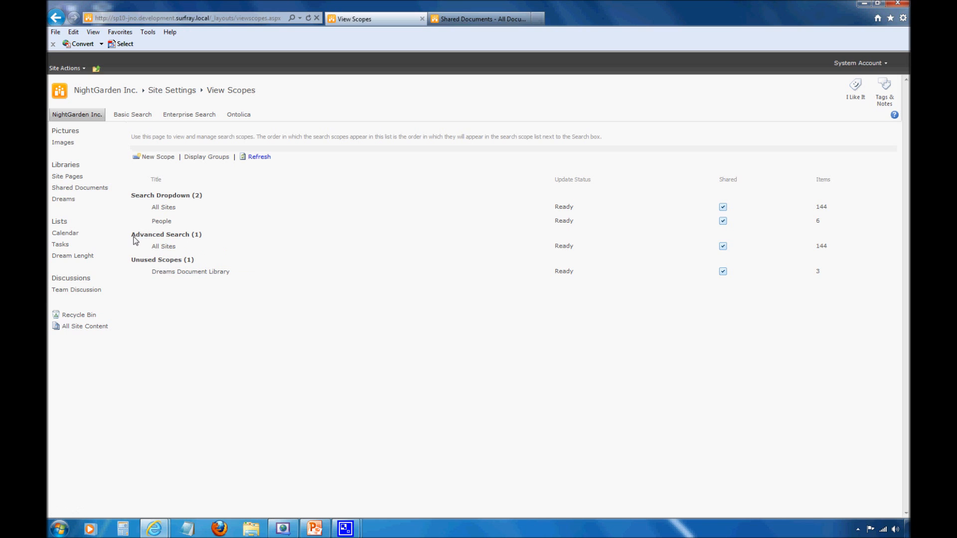
{"action": "mouse_move", "coordinate": [171, 263]}
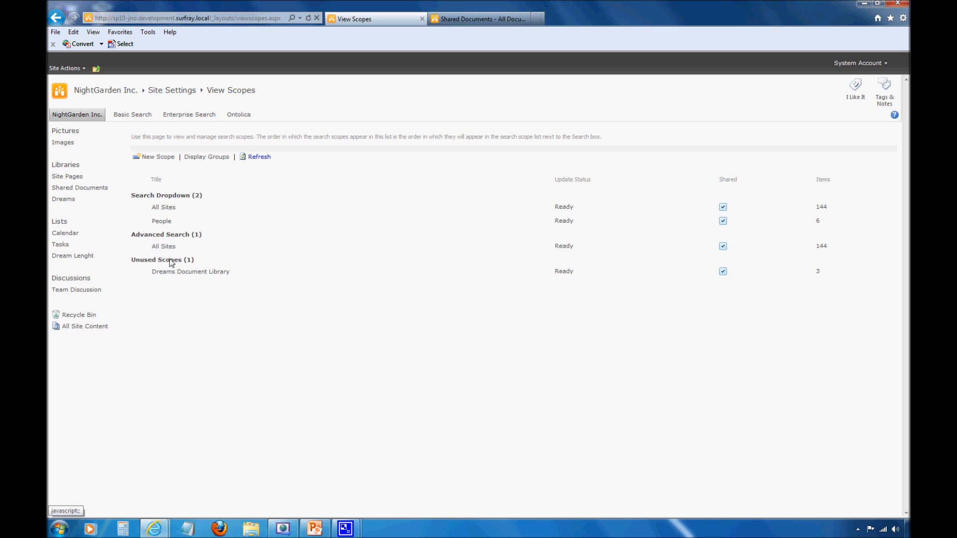
{"action": "mouse_move", "coordinate": [206, 156]}
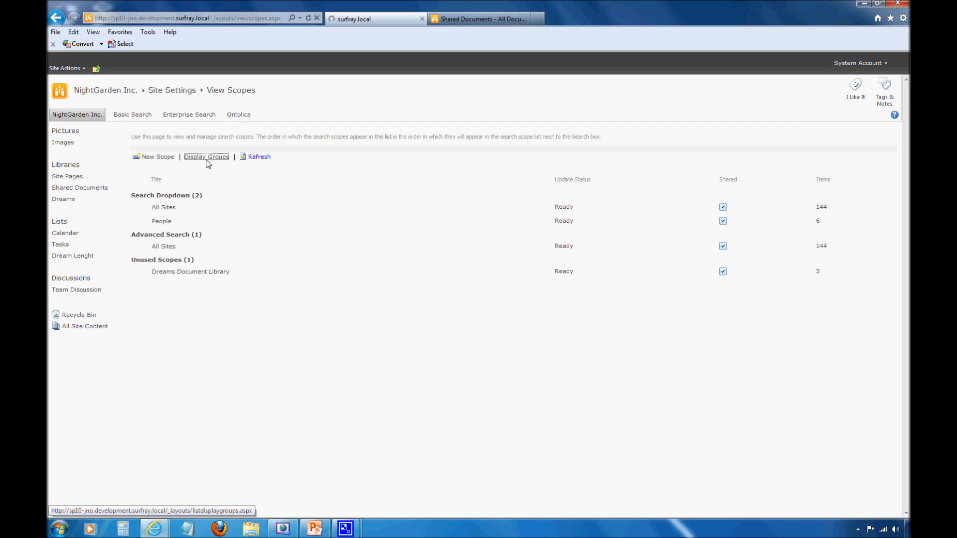
Step: Edit the Advanced Search display group to include Dreams Document Library and People, default All Sites, and save
{"action": "left_click", "coordinate": [206, 157]}
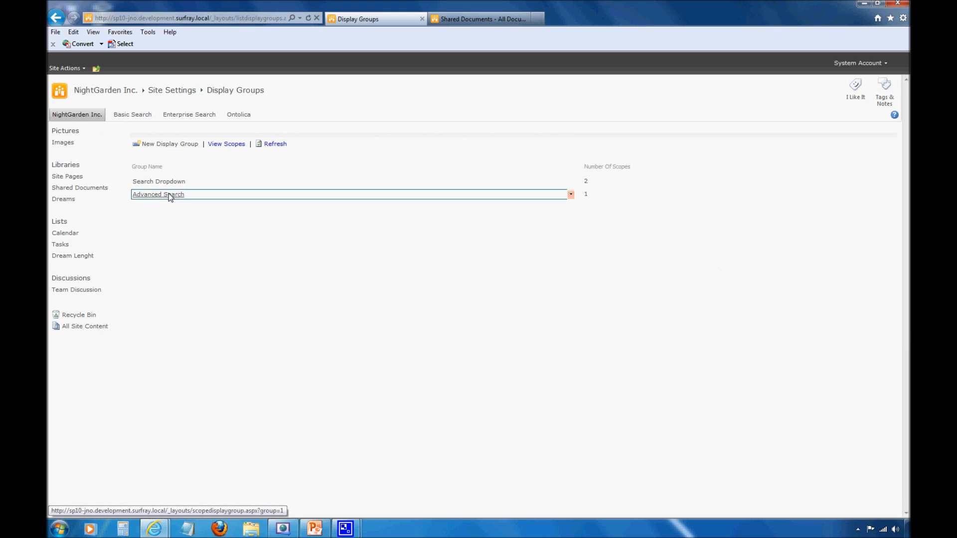
{"action": "left_click", "coordinate": [158, 194]}
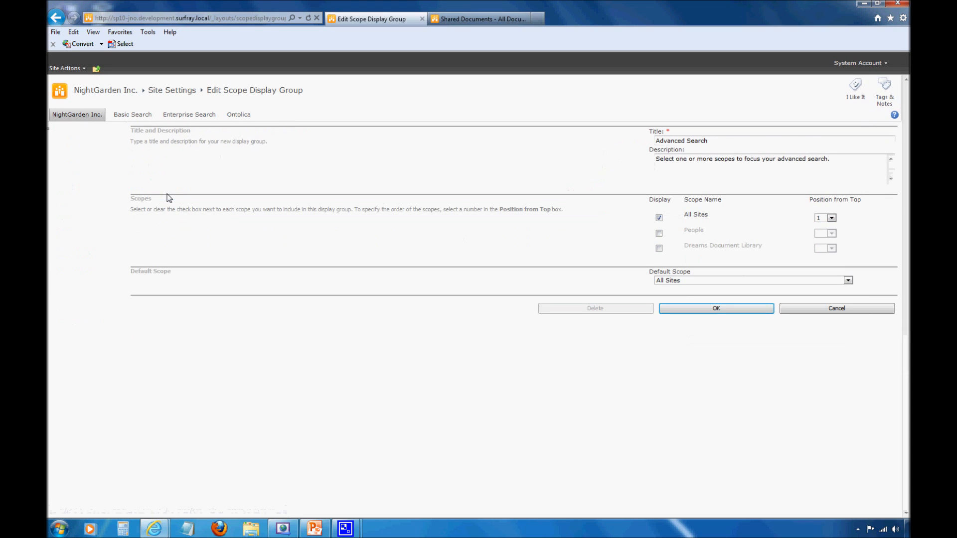
{"action": "mouse_move", "coordinate": [744, 233]}
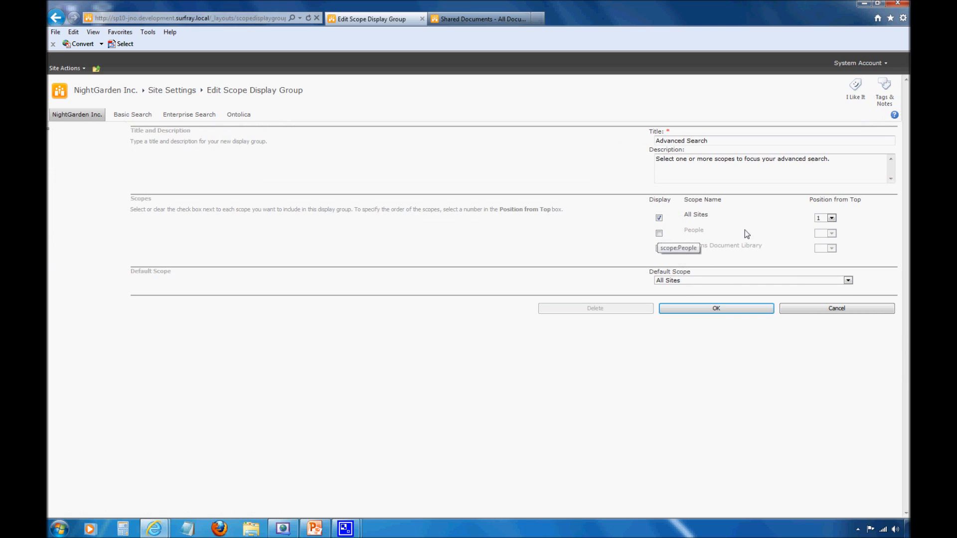
{"action": "left_click", "coordinate": [659, 233]}
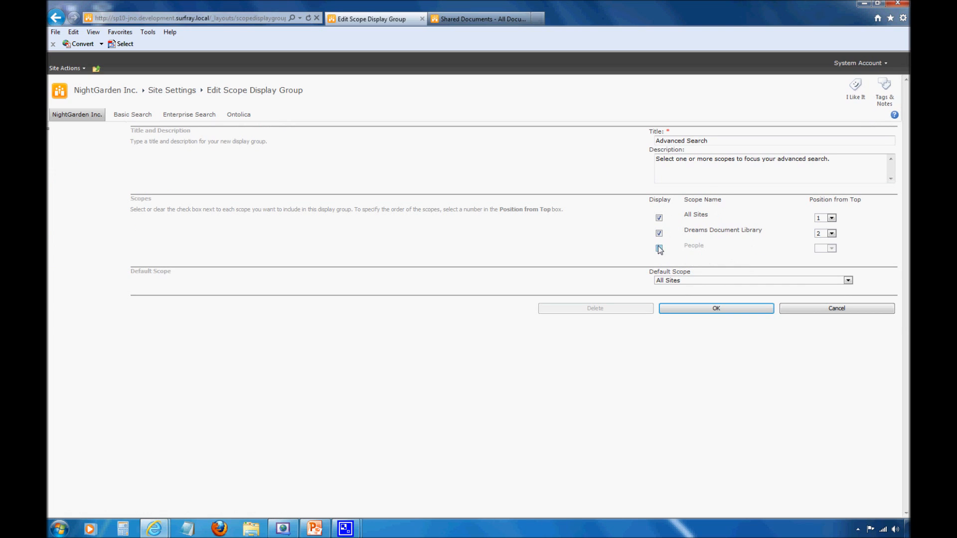
{"action": "left_click", "coordinate": [659, 248]}
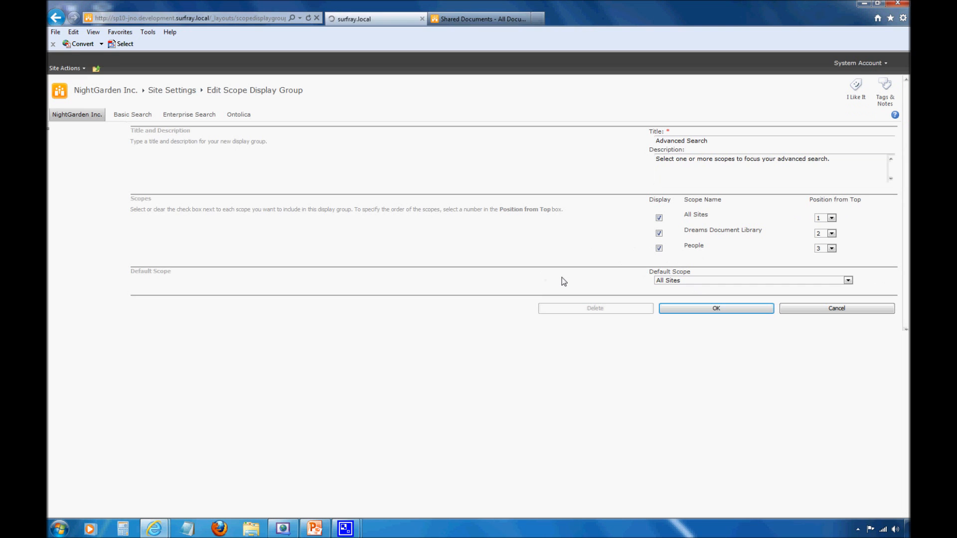
{"action": "left_click", "coordinate": [847, 280]}
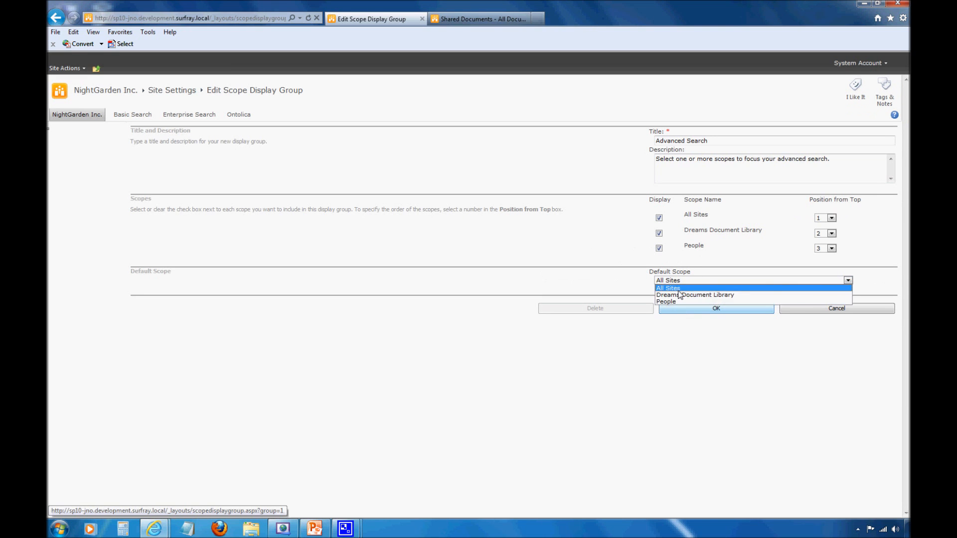
{"action": "left_click", "coordinate": [668, 287]}
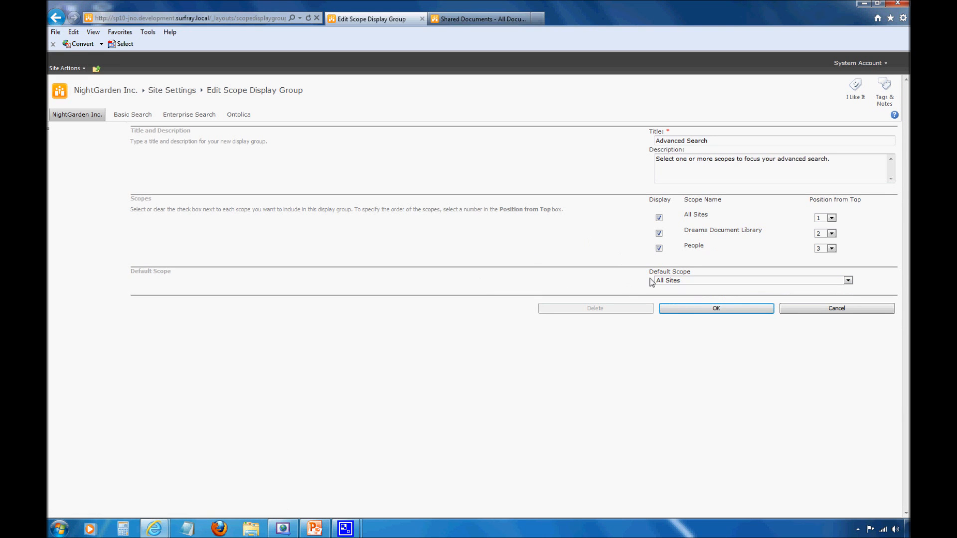
{"action": "mouse_move", "coordinate": [826, 227]}
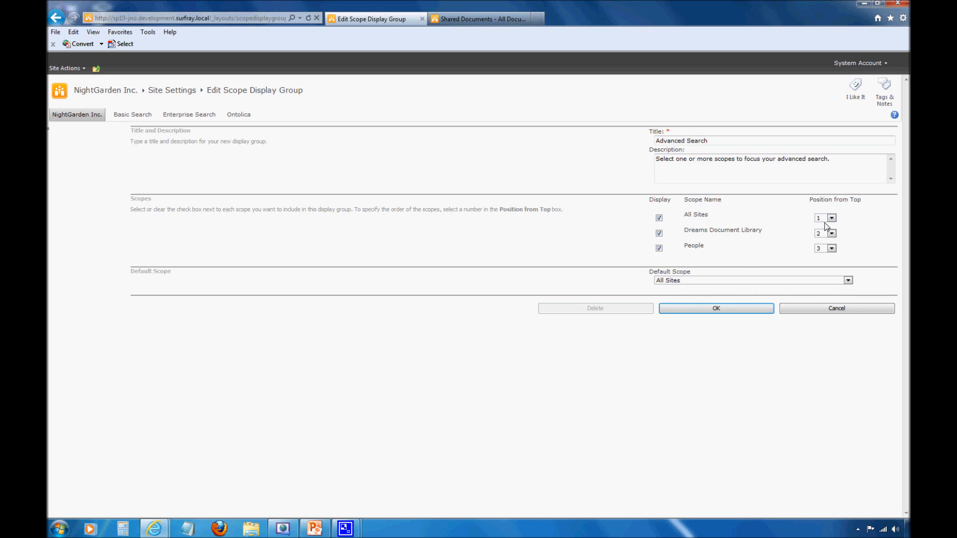
{"action": "mouse_move", "coordinate": [828, 252]}
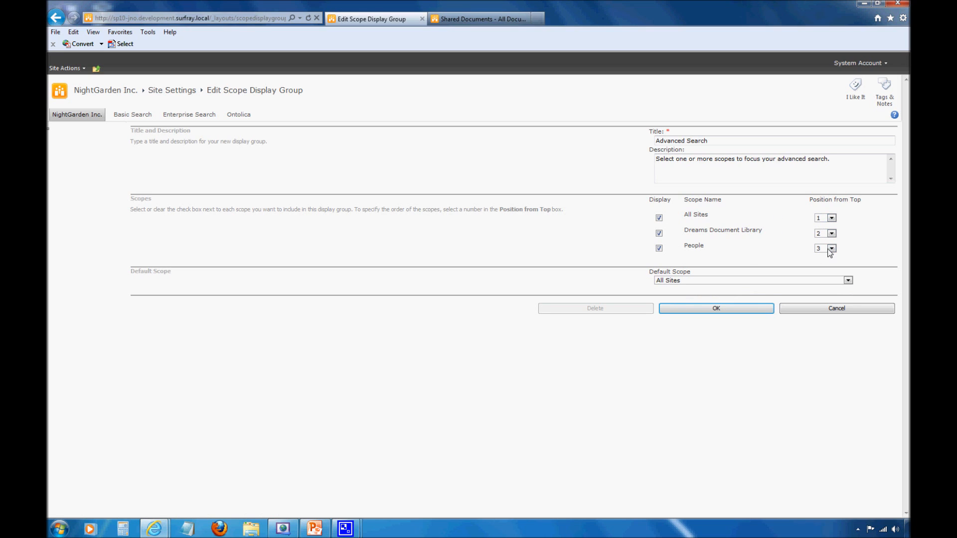
{"action": "mouse_move", "coordinate": [691, 230]}
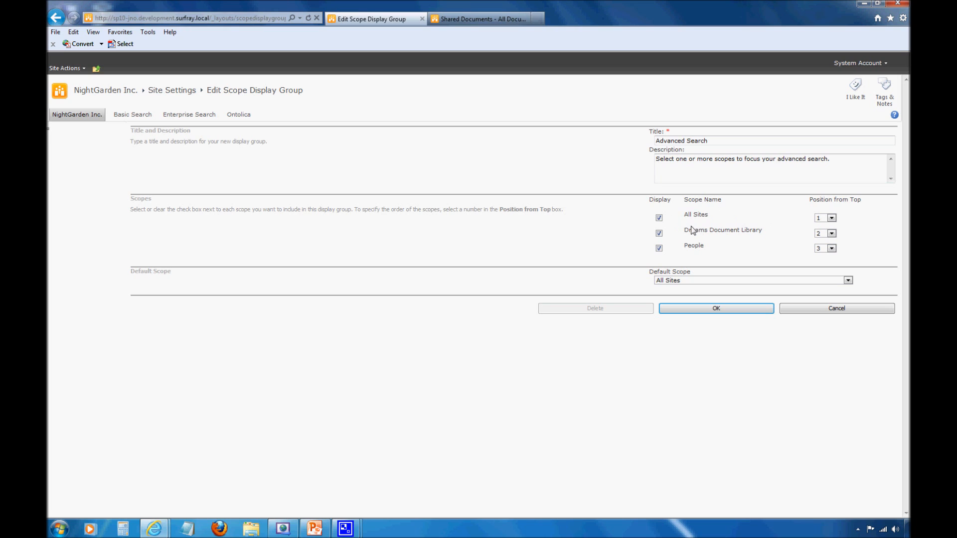
{"action": "mouse_move", "coordinate": [687, 303]}
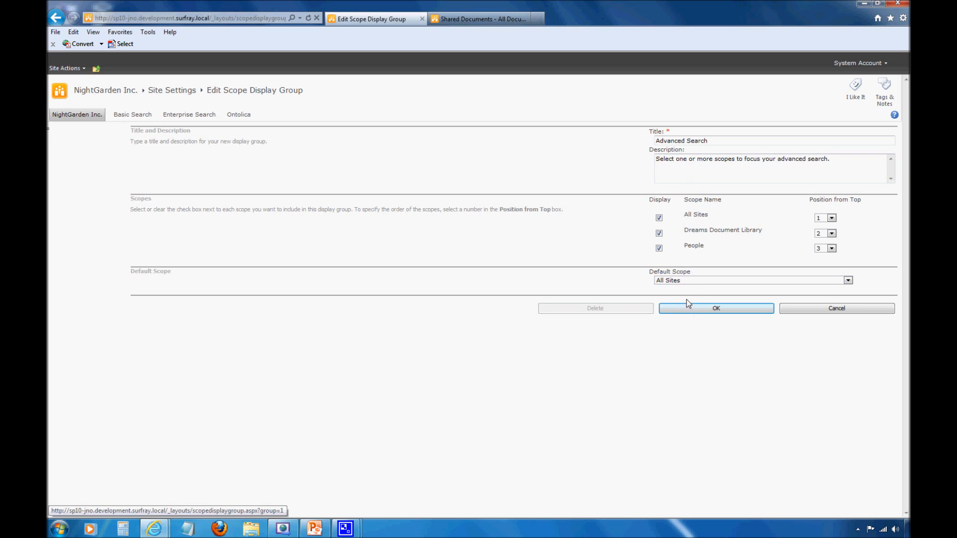
{"action": "left_click", "coordinate": [715, 308]}
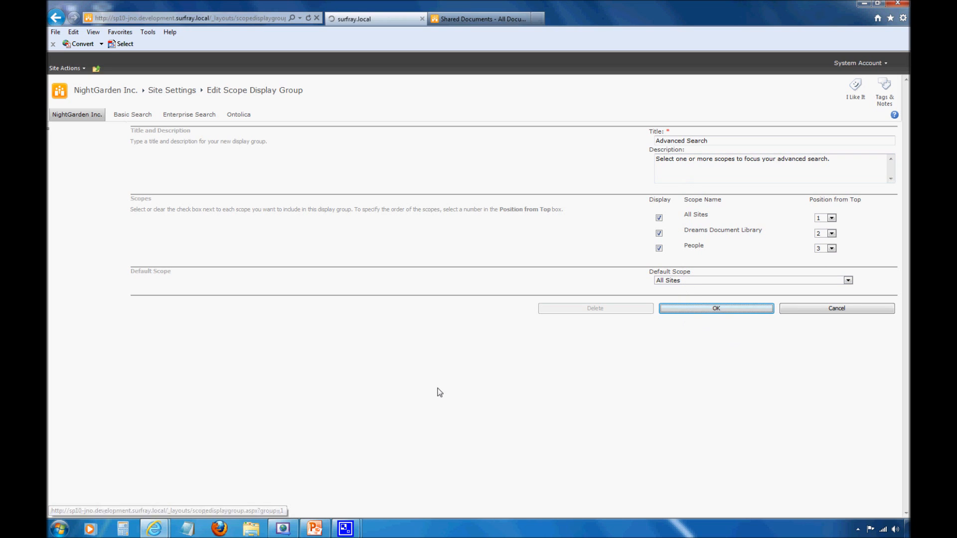
Step: Go to Display Groups, where Advanced Search now lists 3 scopes
{"action": "left_click", "coordinate": [716, 308]}
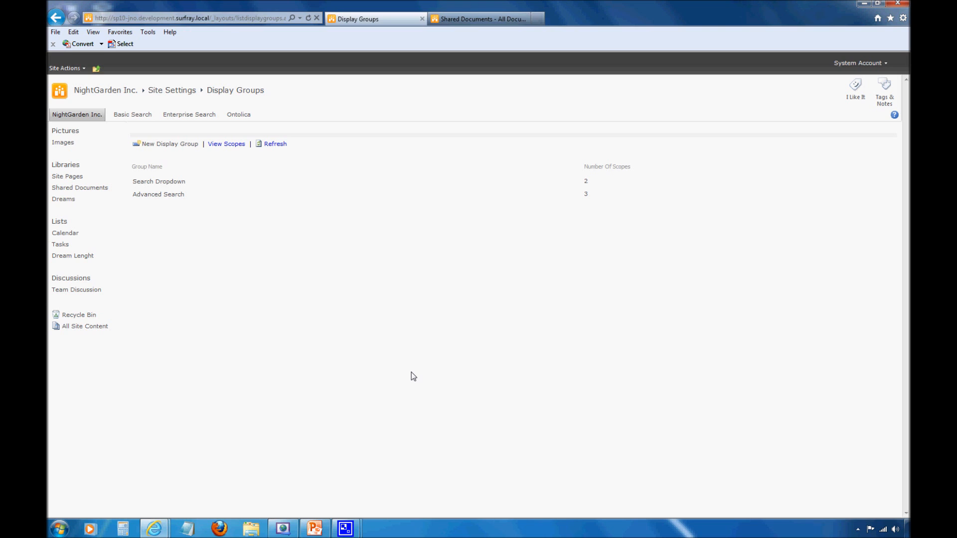
{"action": "mouse_move", "coordinate": [170, 197]}
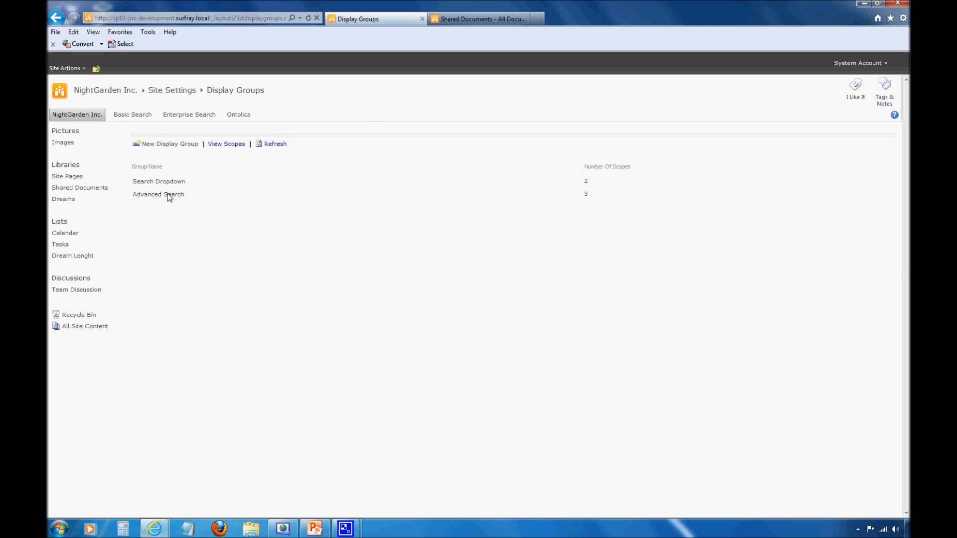
{"action": "mouse_move", "coordinate": [216, 340]}
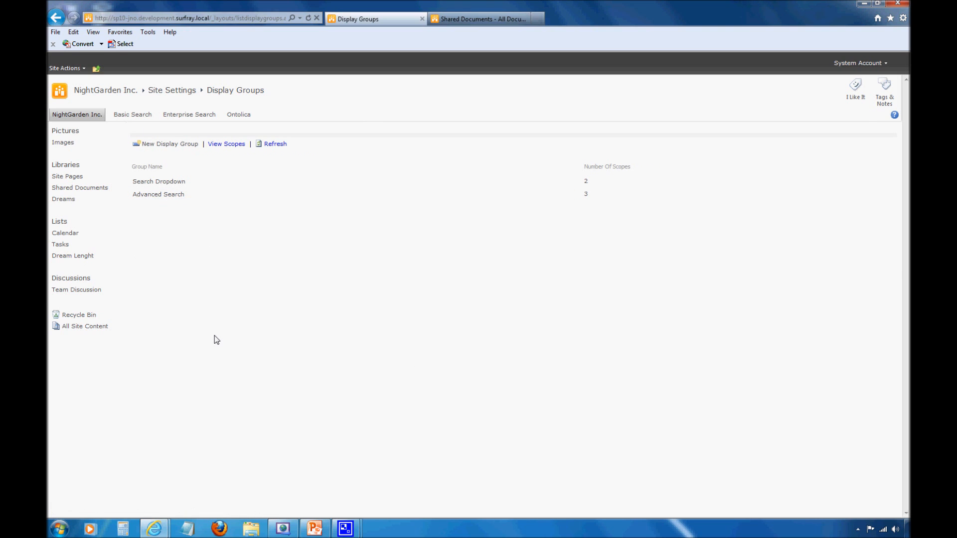
{"action": "mouse_move", "coordinate": [175, 379]}
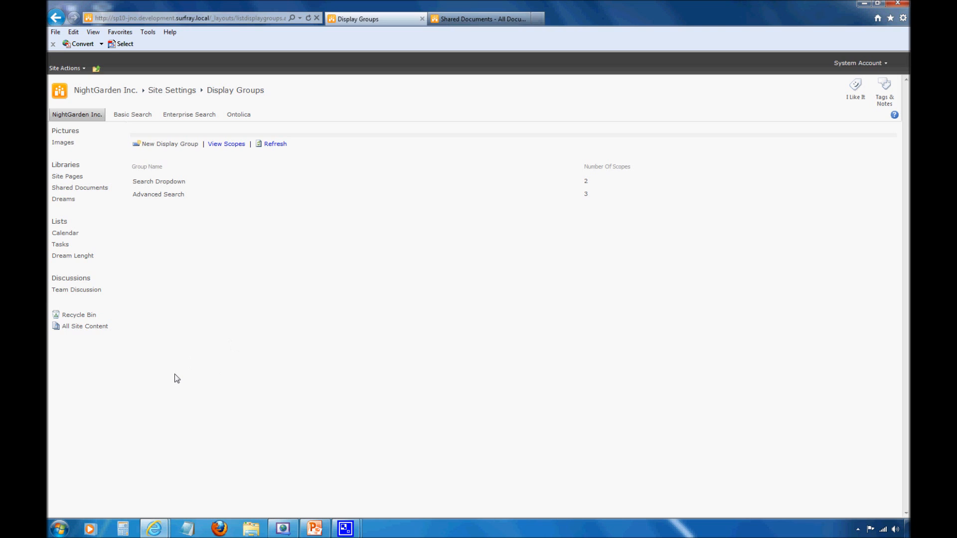
{"action": "mouse_move", "coordinate": [213, 68]}
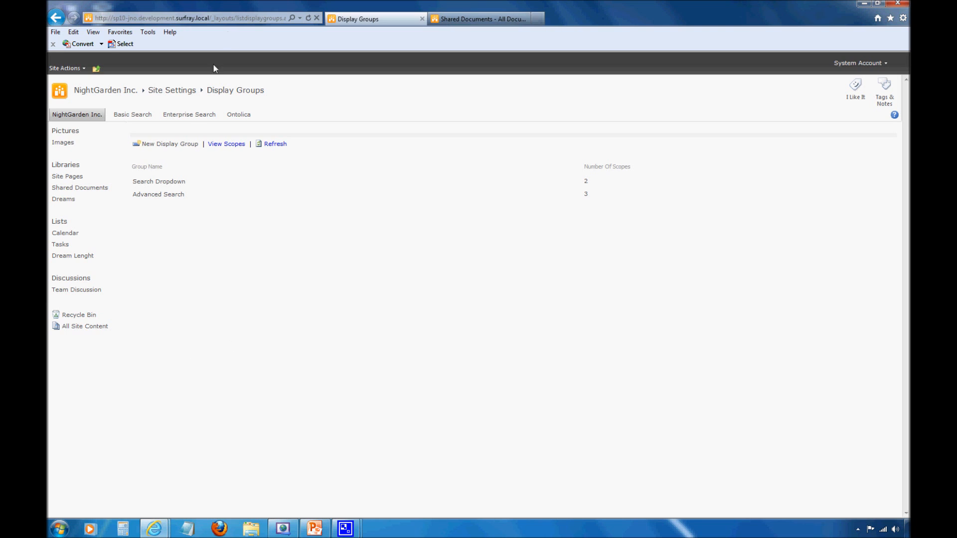
{"action": "mouse_move", "coordinate": [189, 114]}
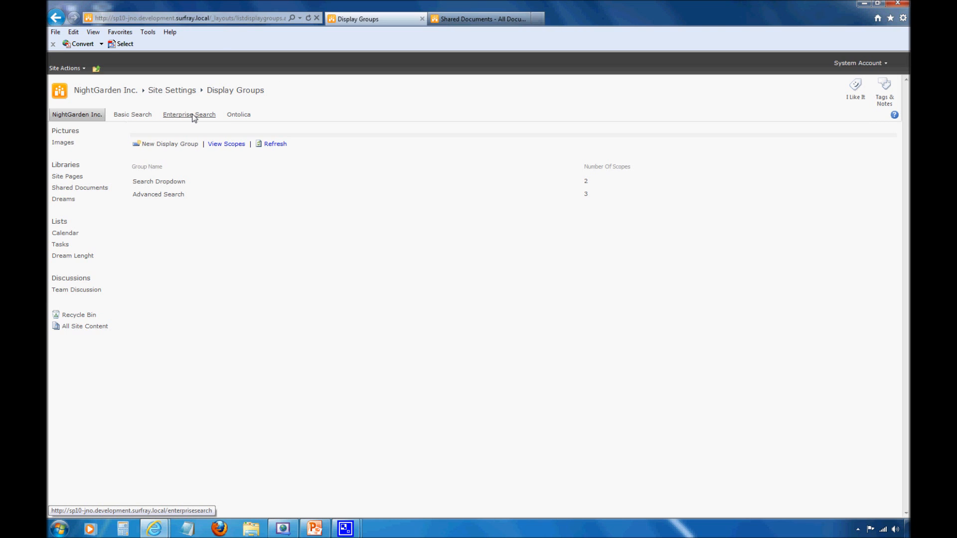
Step: Go to the Enterprise Search center's Advanced Search page
{"action": "left_click", "coordinate": [190, 115]}
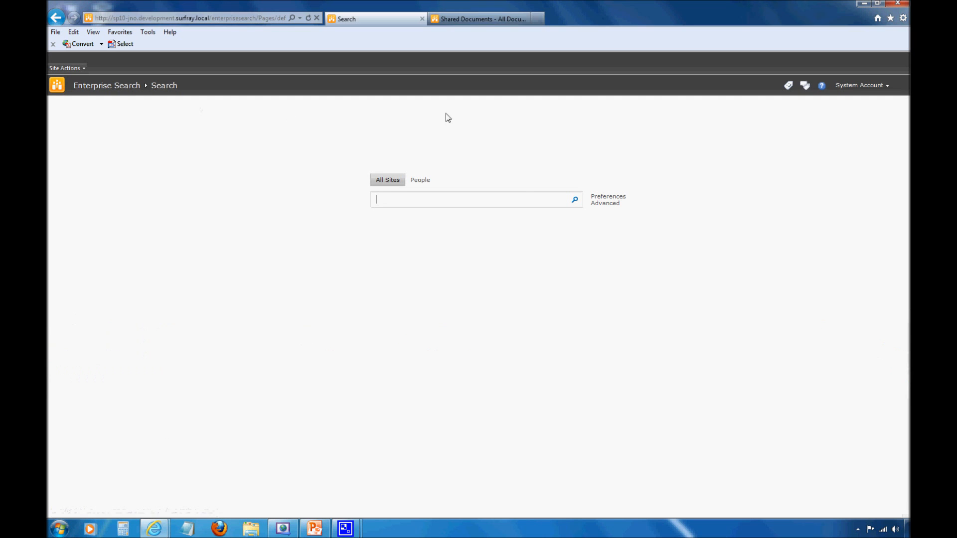
{"action": "mouse_move", "coordinate": [605, 203]}
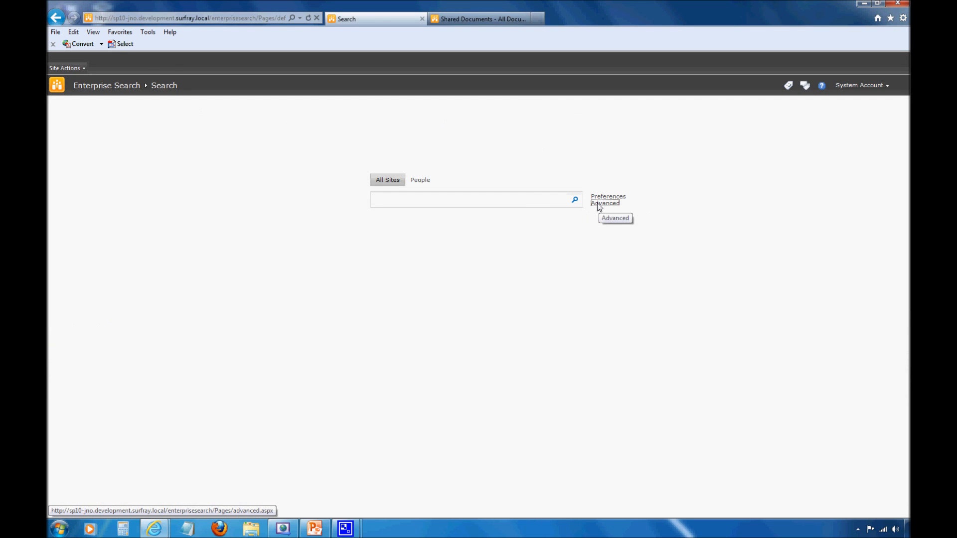
{"action": "left_click", "coordinate": [604, 203]}
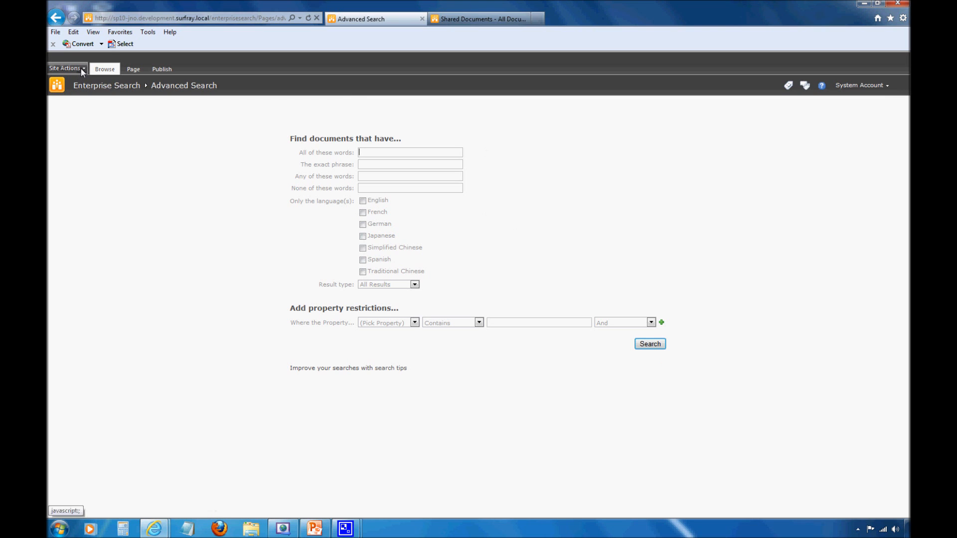
Step: Put the Advanced Search page into edit mode via Site Actions > Edit Page
{"action": "left_click", "coordinate": [65, 68]}
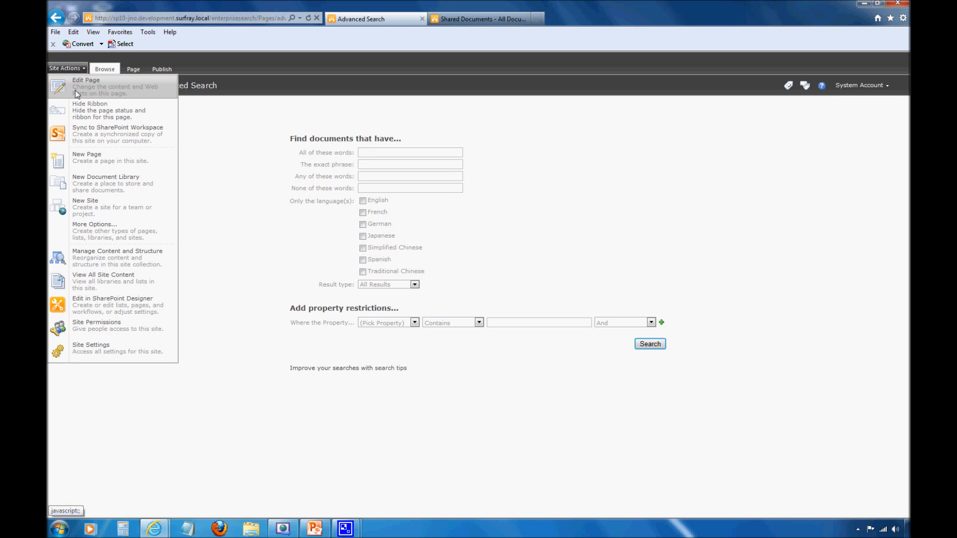
{"action": "left_click", "coordinate": [85, 80]}
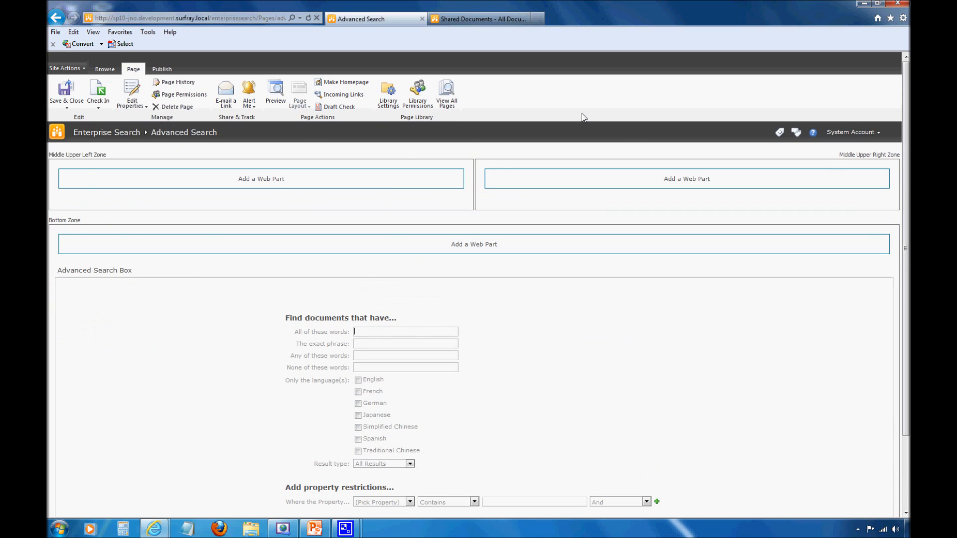
{"action": "left_click", "coordinate": [65, 69]}
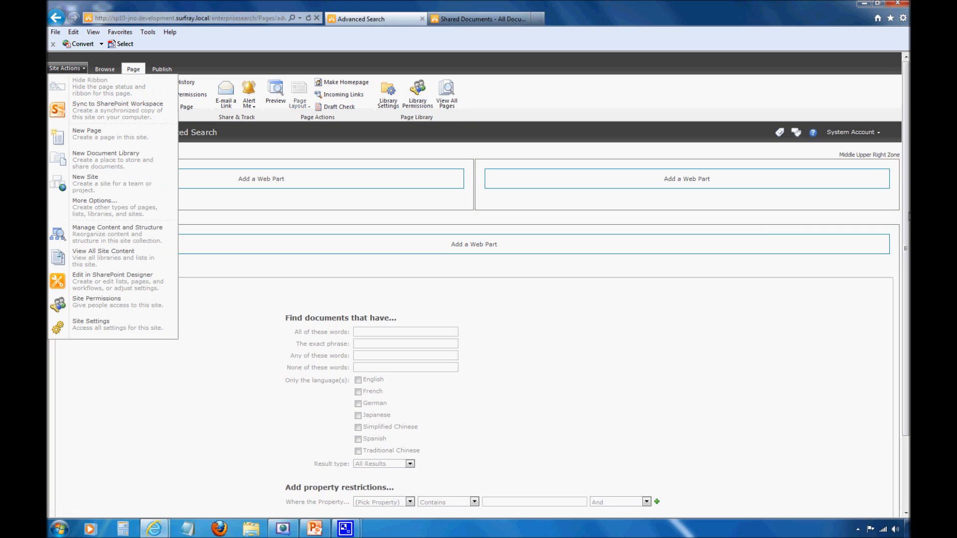
{"action": "scroll", "scroll_direction": "down", "scroll_amount": 3}
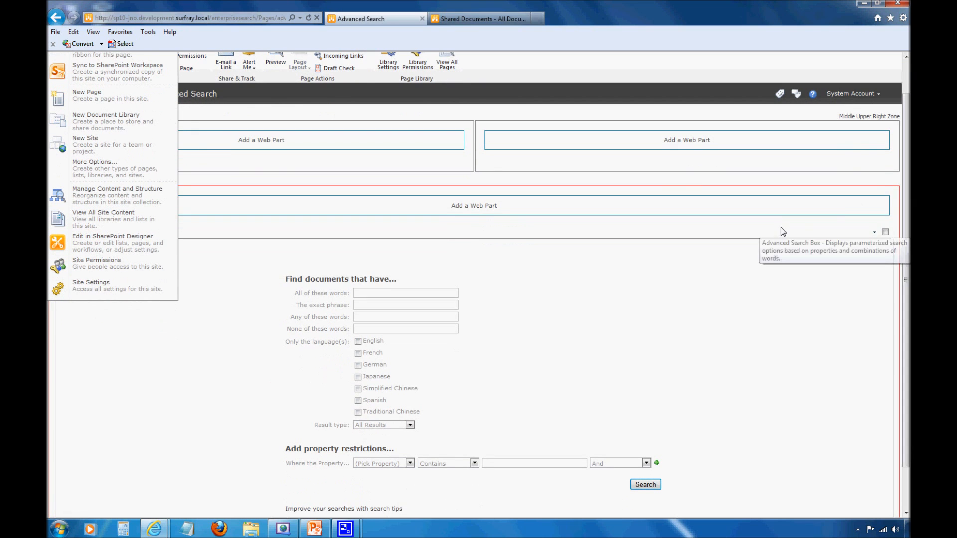
{"action": "mouse_move", "coordinate": [901, 276]}
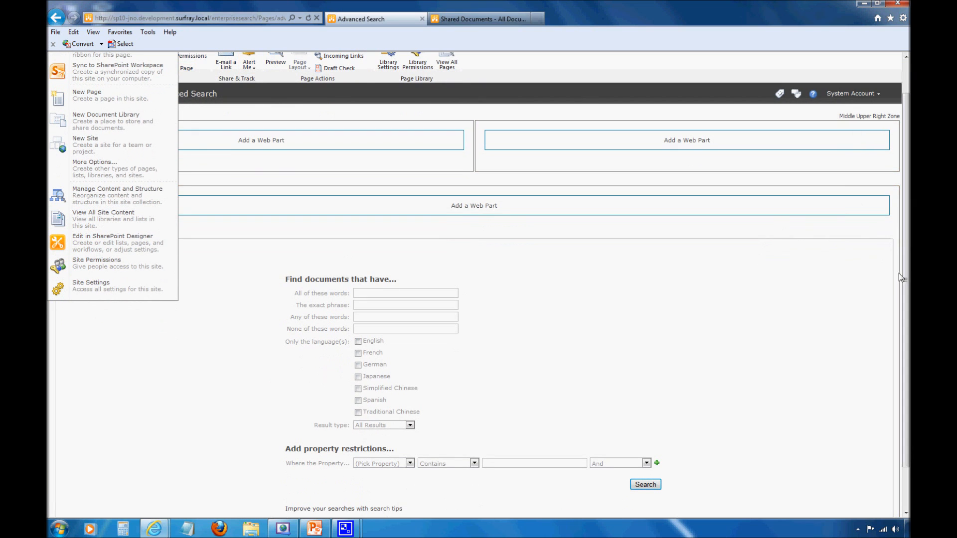
{"action": "left_click", "coordinate": [874, 232]}
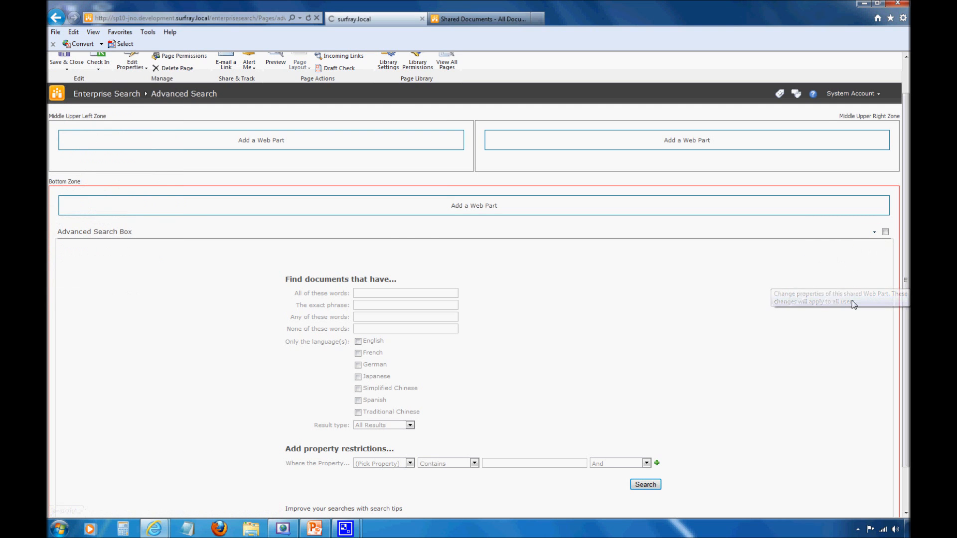
Step: Edit the Advanced Search Box web part and reach its Scopes settings
{"action": "left_click", "coordinate": [884, 232]}
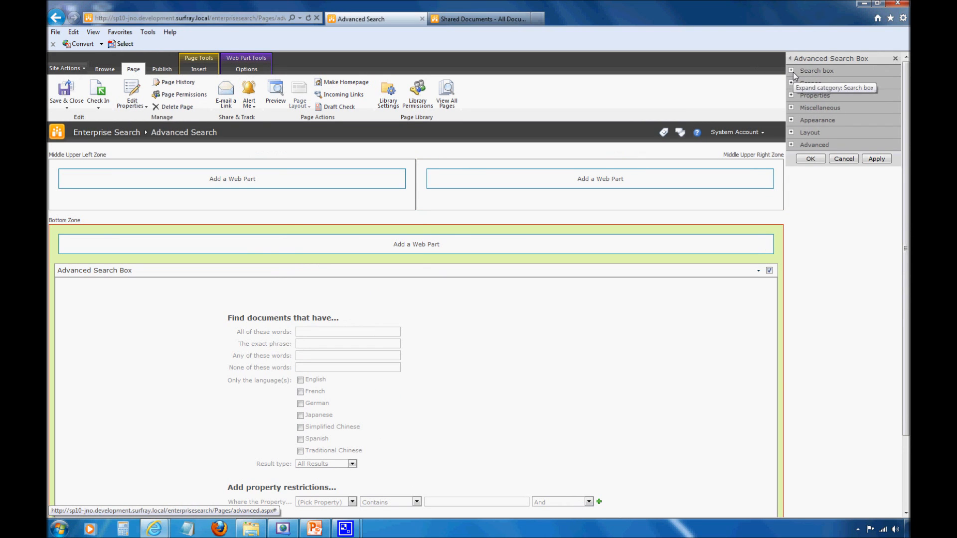
{"action": "left_click", "coordinate": [791, 69]}
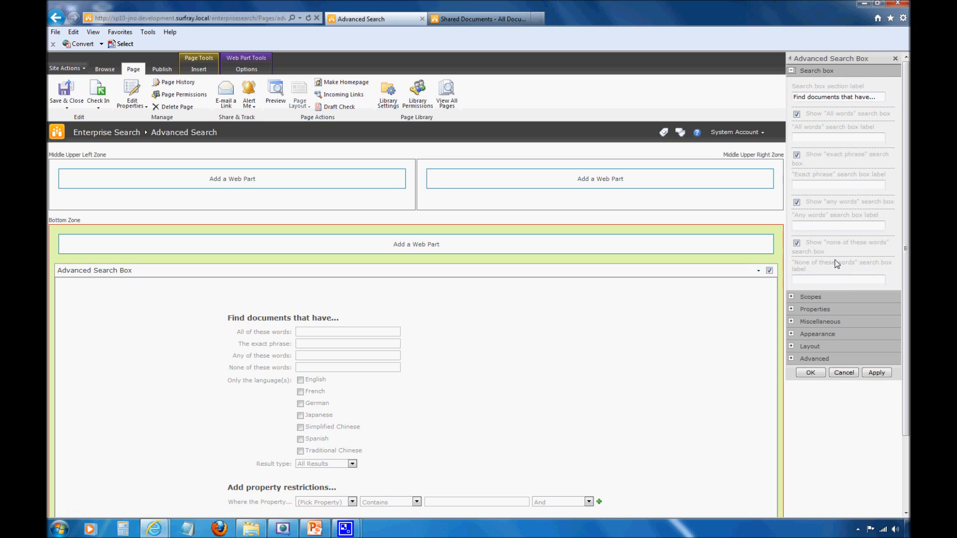
{"action": "mouse_move", "coordinate": [368, 422]}
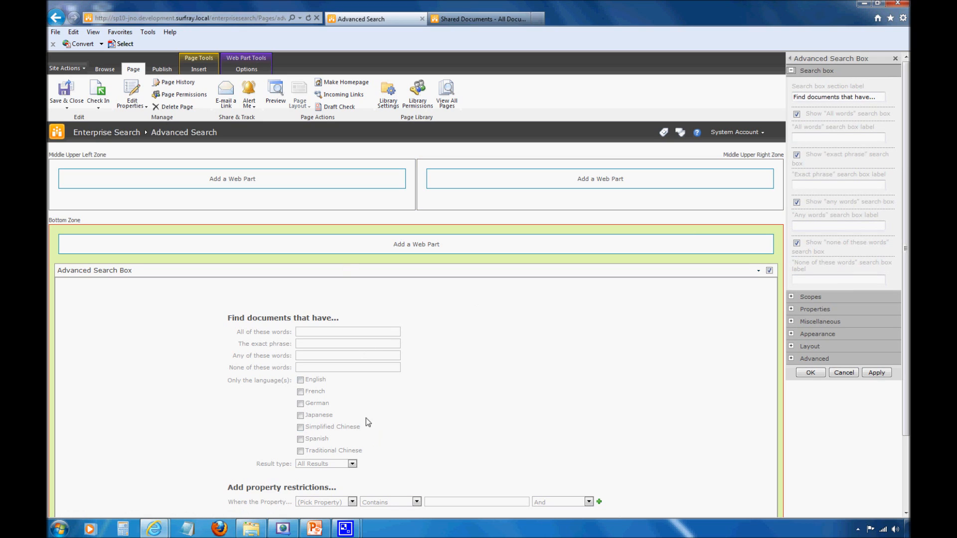
{"action": "mouse_move", "coordinate": [303, 349]}
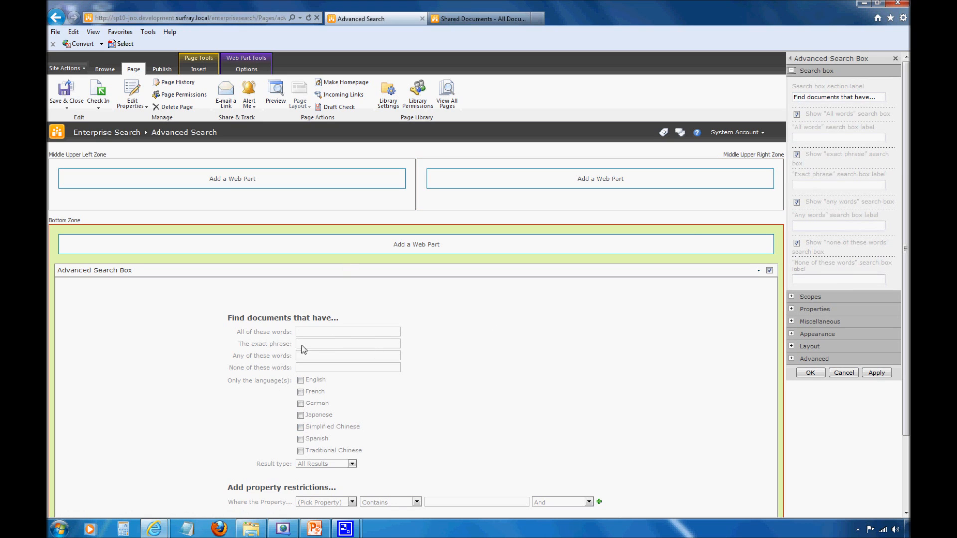
{"action": "mouse_move", "coordinate": [298, 359]}
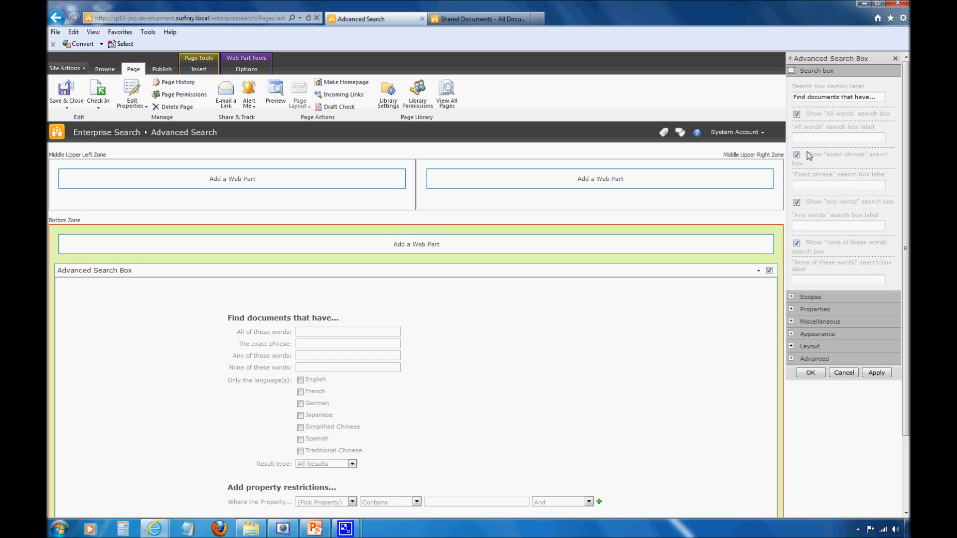
{"action": "left_click", "coordinate": [792, 70]}
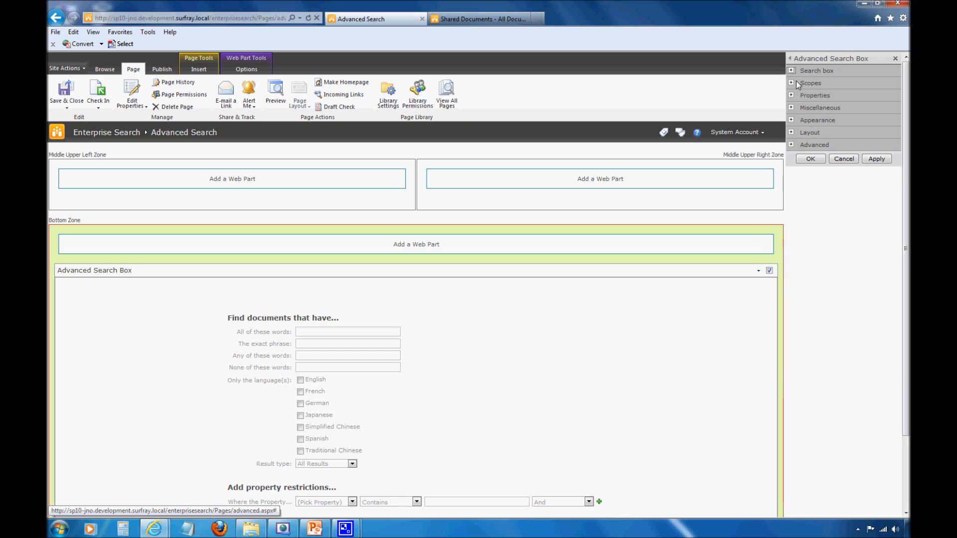
{"action": "left_click", "coordinate": [792, 83]}
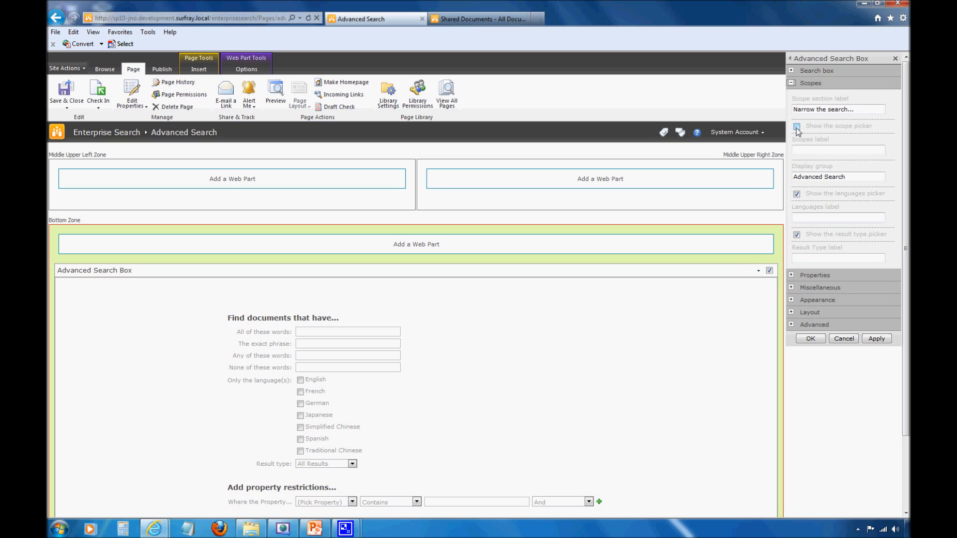
Step: Enable 'Show the scope picker' so All Sites, Dreams Document Library and People appear, and save
{"action": "left_click", "coordinate": [796, 125]}
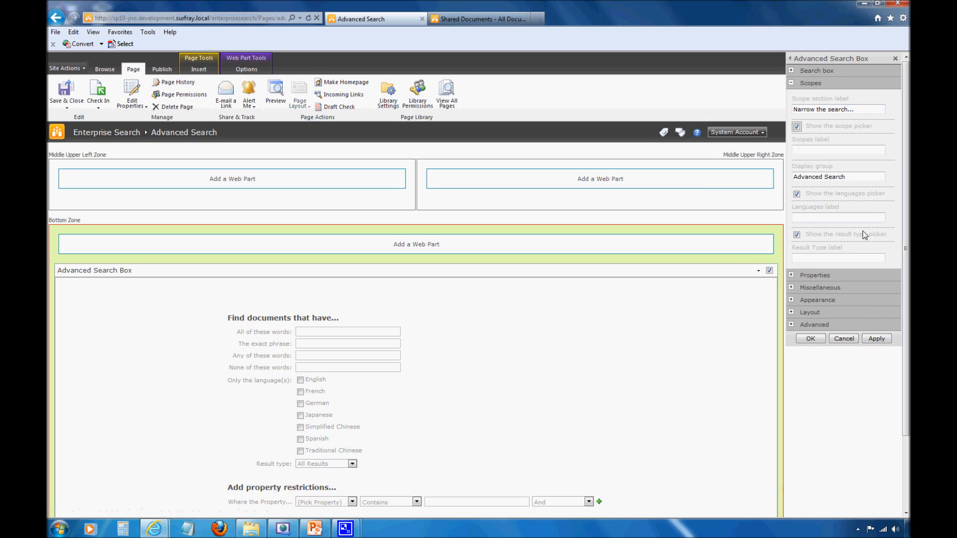
{"action": "mouse_move", "coordinate": [876, 339]}
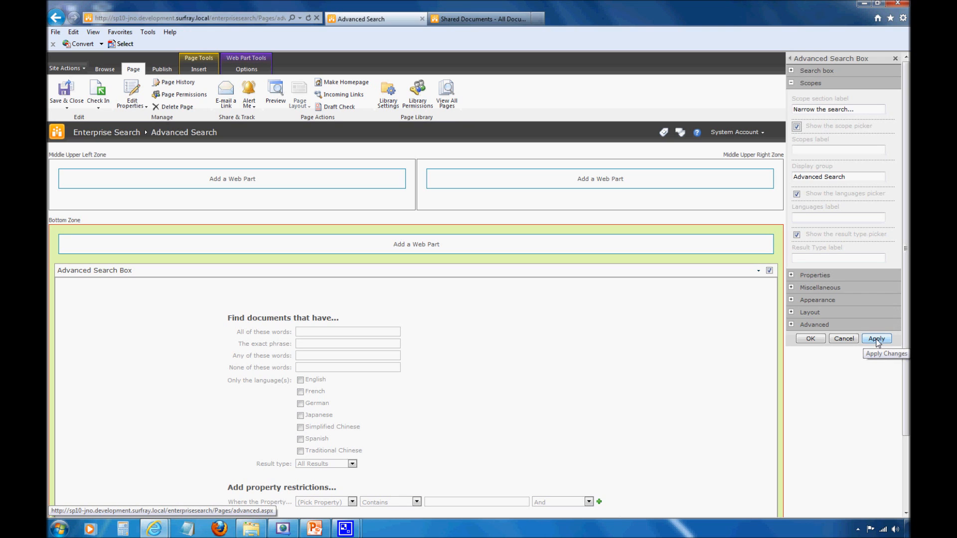
{"action": "left_click", "coordinate": [876, 339]}
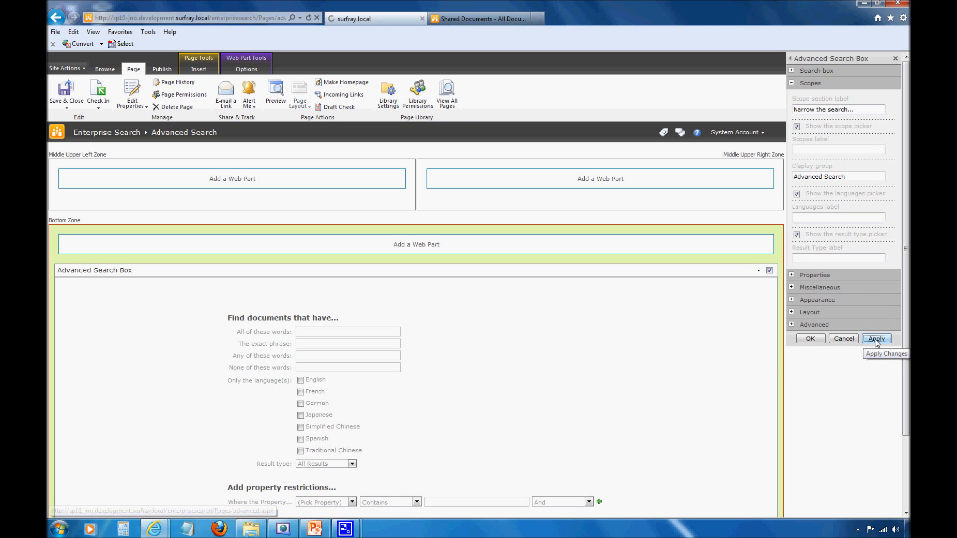
{"action": "left_click", "coordinate": [876, 339]}
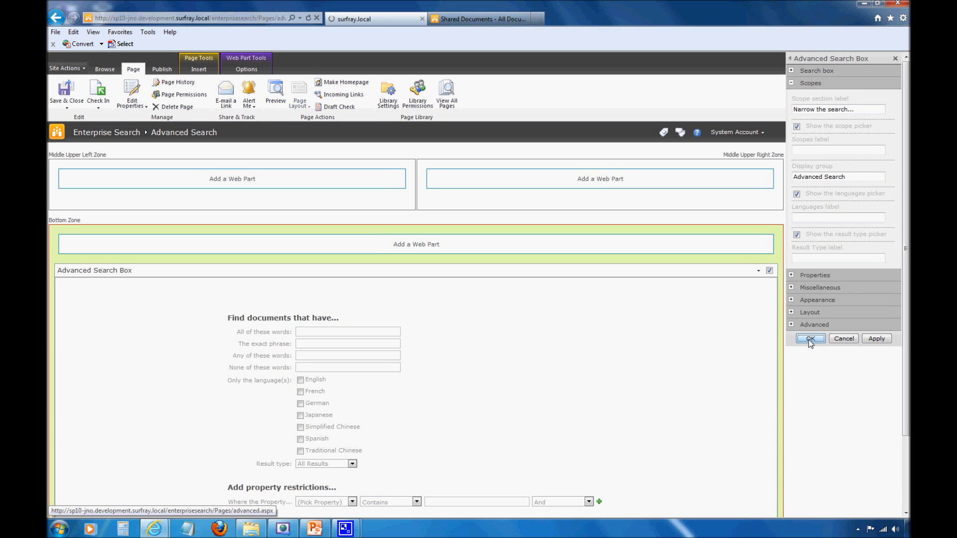
{"action": "left_click", "coordinate": [809, 339]}
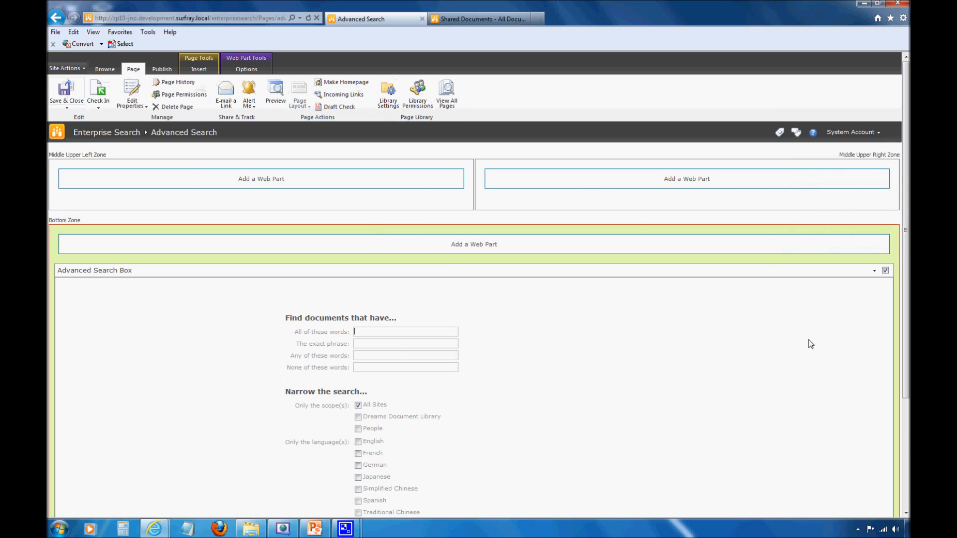
{"action": "mouse_move", "coordinate": [179, 318]}
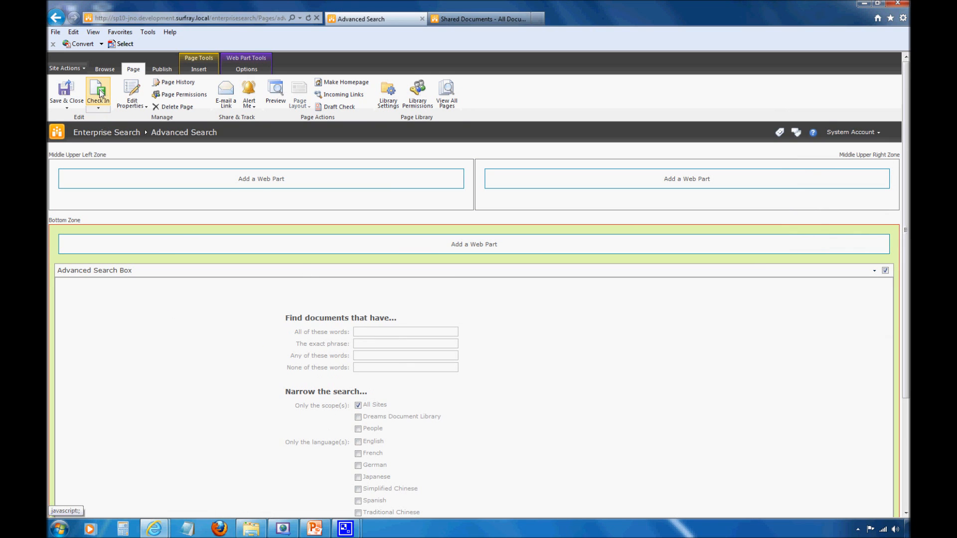
Step: Check in the edited Advanced Search page from the Page ribbon
{"action": "left_click", "coordinate": [98, 92]}
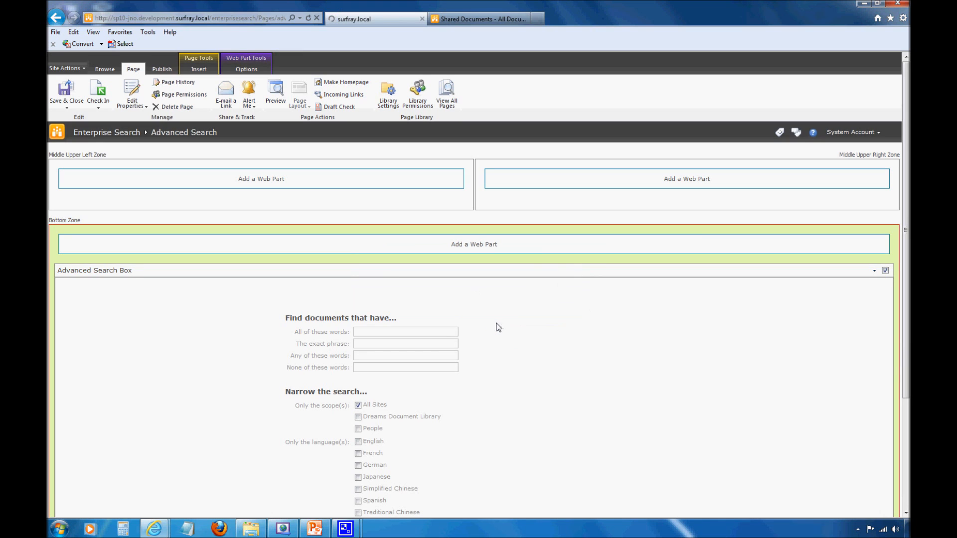